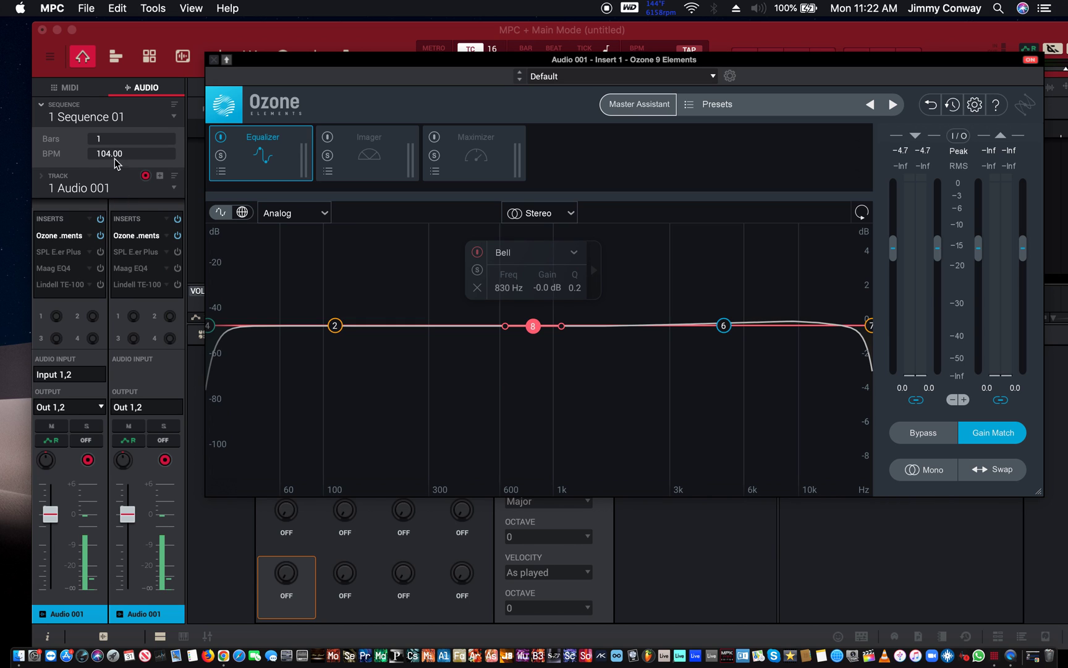
{"action": "mouse_move", "coordinate": [580, 361]}
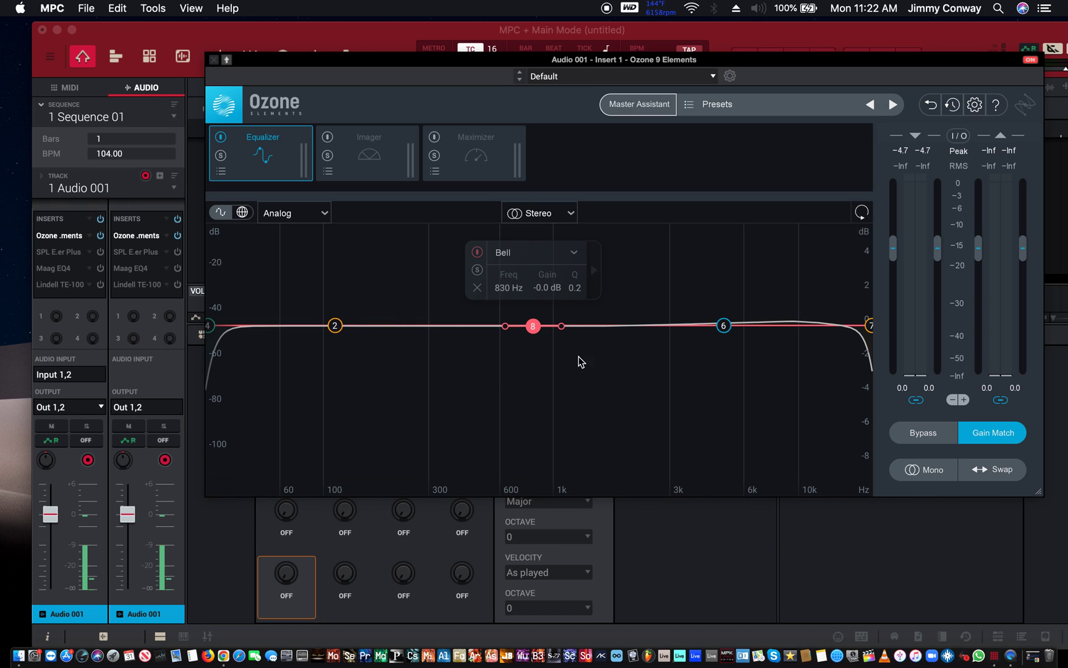
{"action": "mouse_move", "coordinate": [550, 327]}
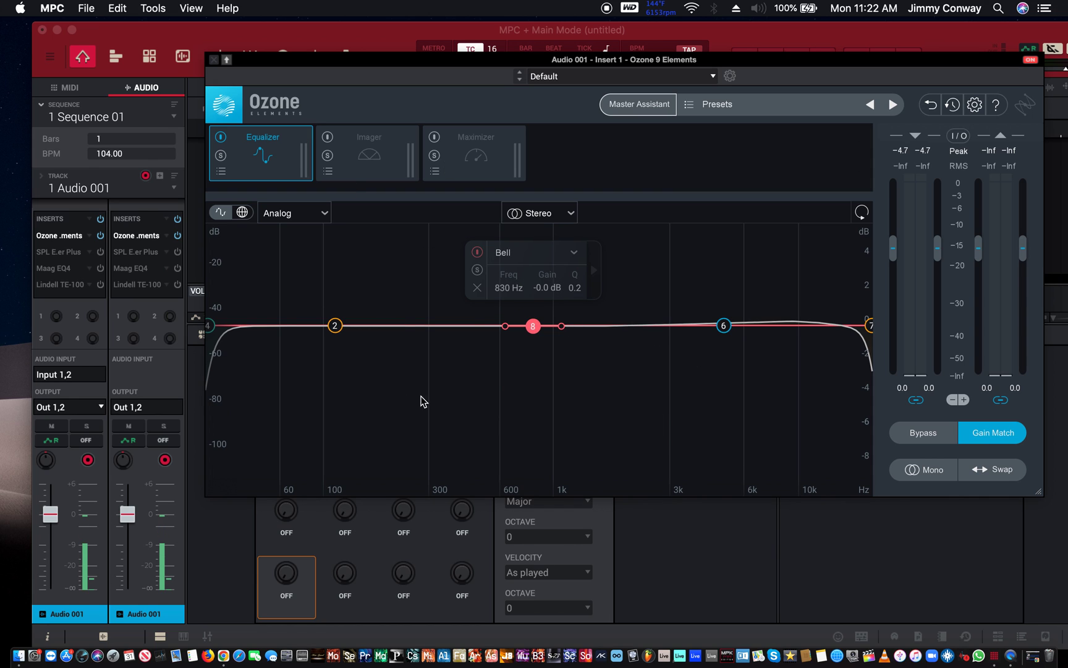
{"action": "mouse_move", "coordinate": [638, 395]}
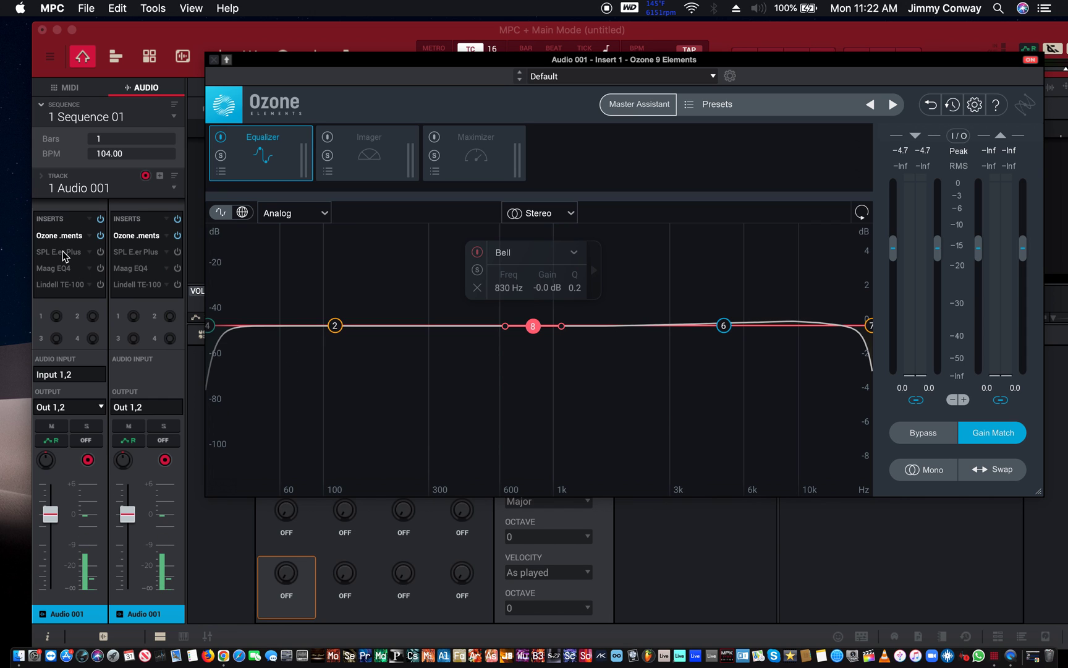
Briefly open and close the SPL EQ Ranger Plus, Maag EQ4 and Lindell TE-100 plugins, then return to Ozone Elements
{"action": "left_click", "coordinate": [57, 252]}
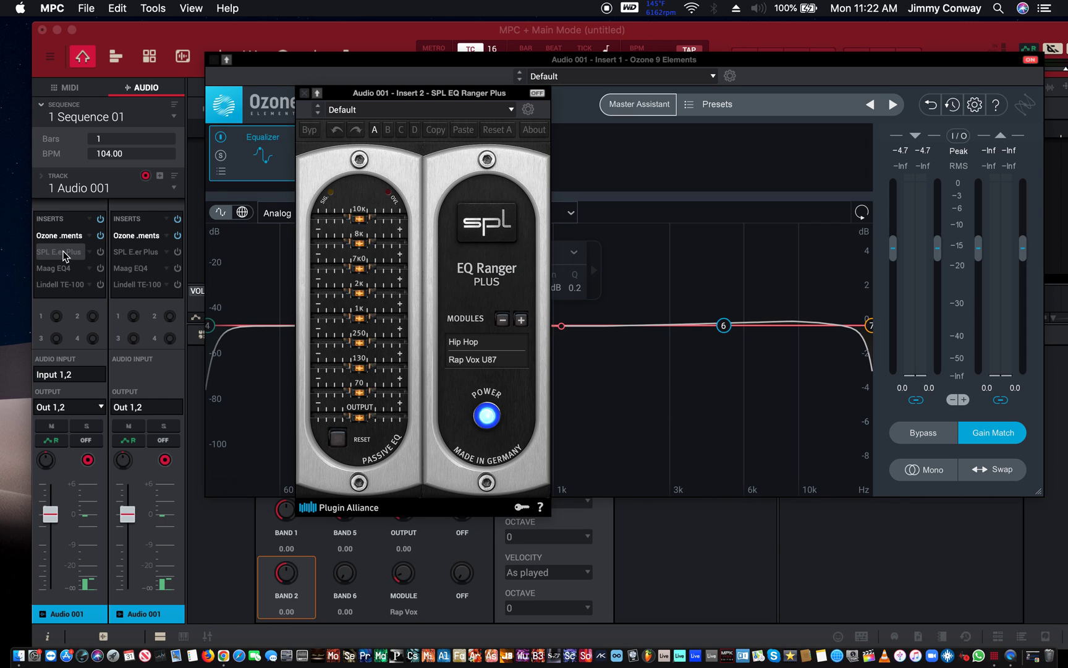
{"action": "left_click", "coordinate": [58, 268]}
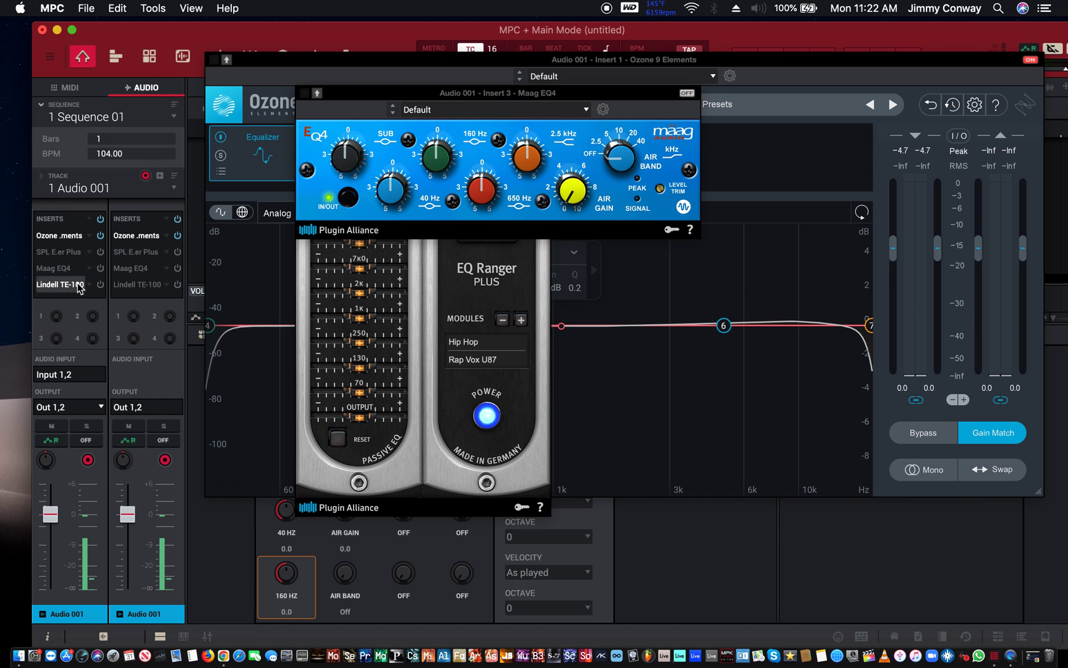
{"action": "left_click", "coordinate": [59, 284]}
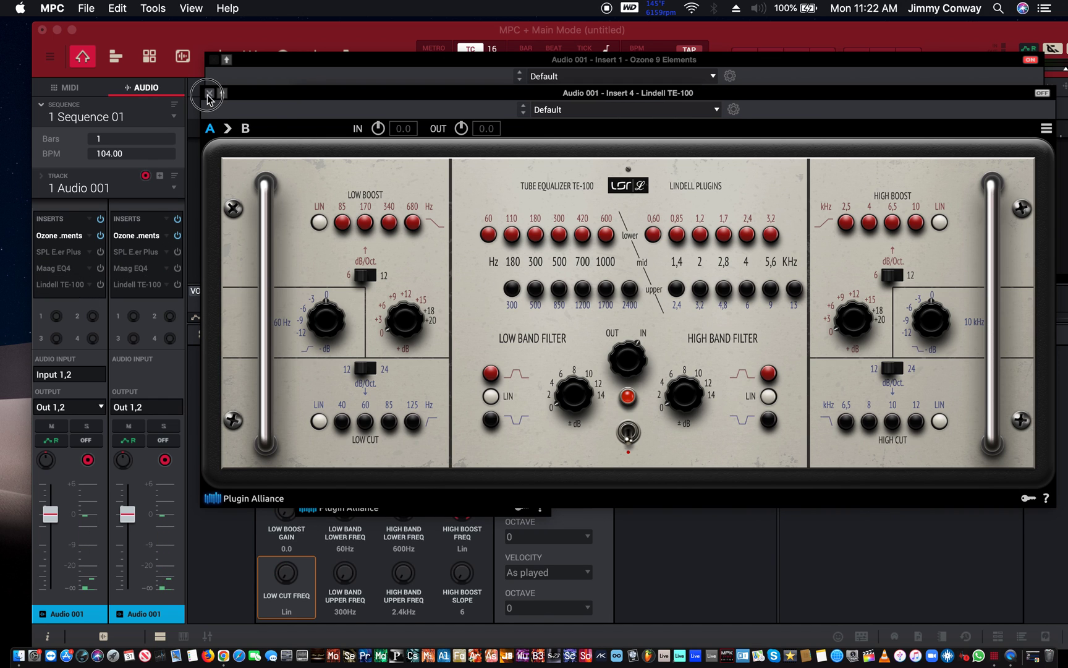
{"action": "left_click", "coordinate": [208, 93]}
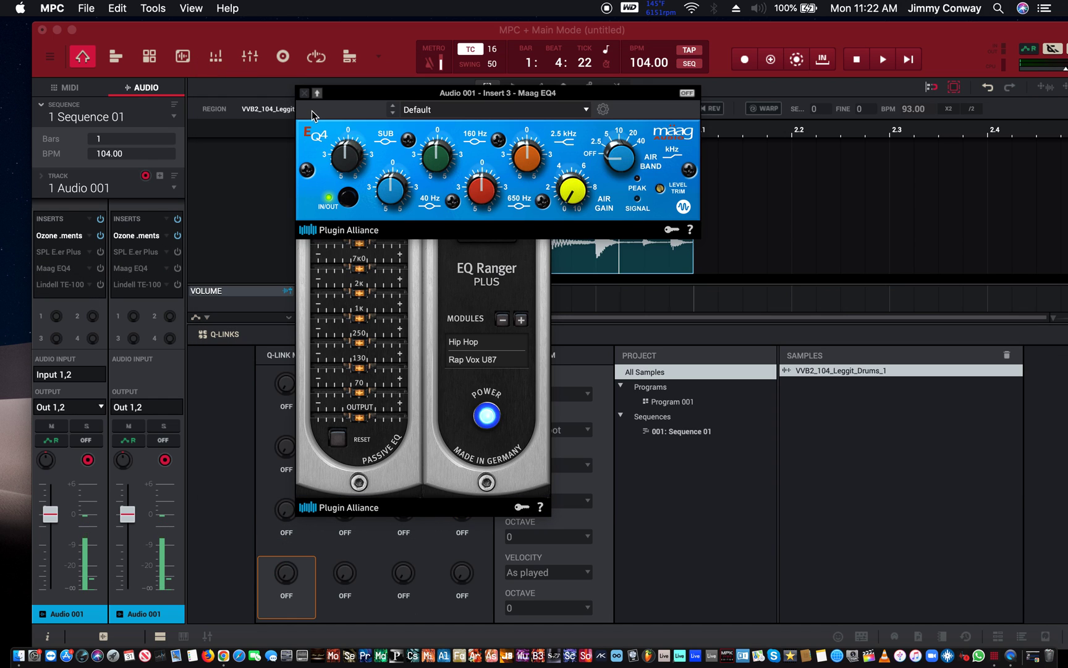
{"action": "left_click", "coordinate": [58, 252]}
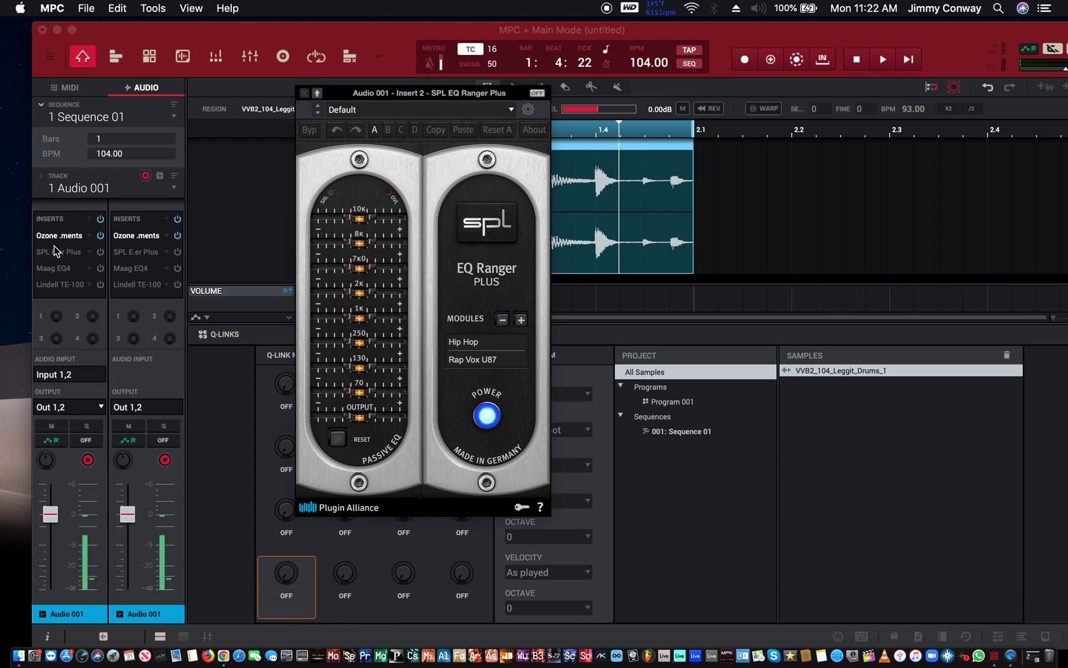
{"action": "left_click", "coordinate": [306, 93]}
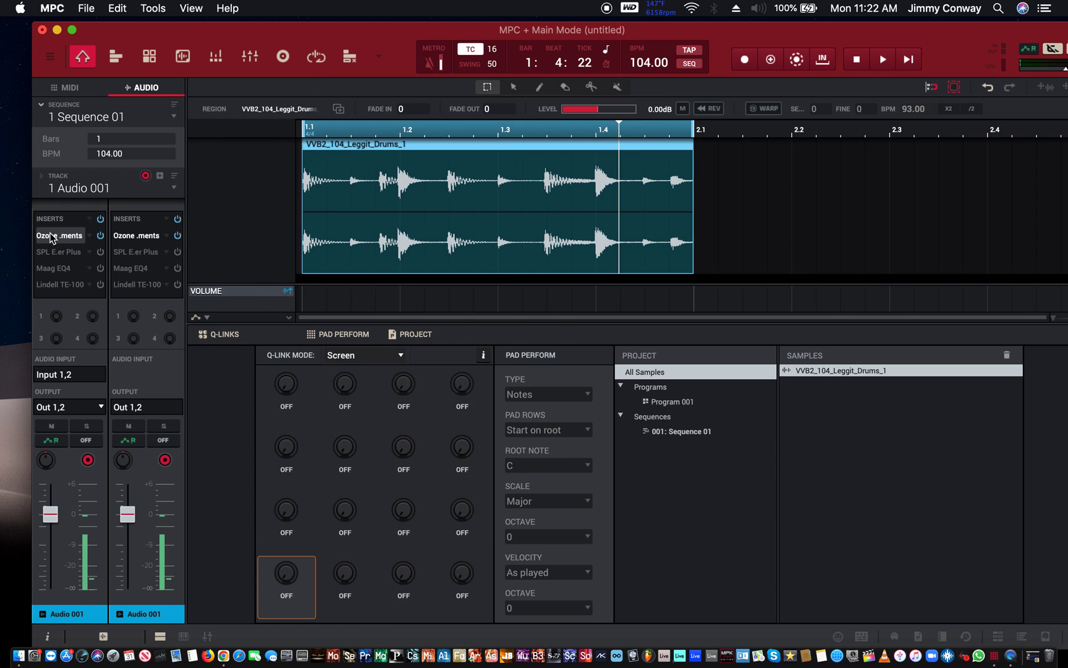
{"action": "left_click", "coordinate": [60, 235]}
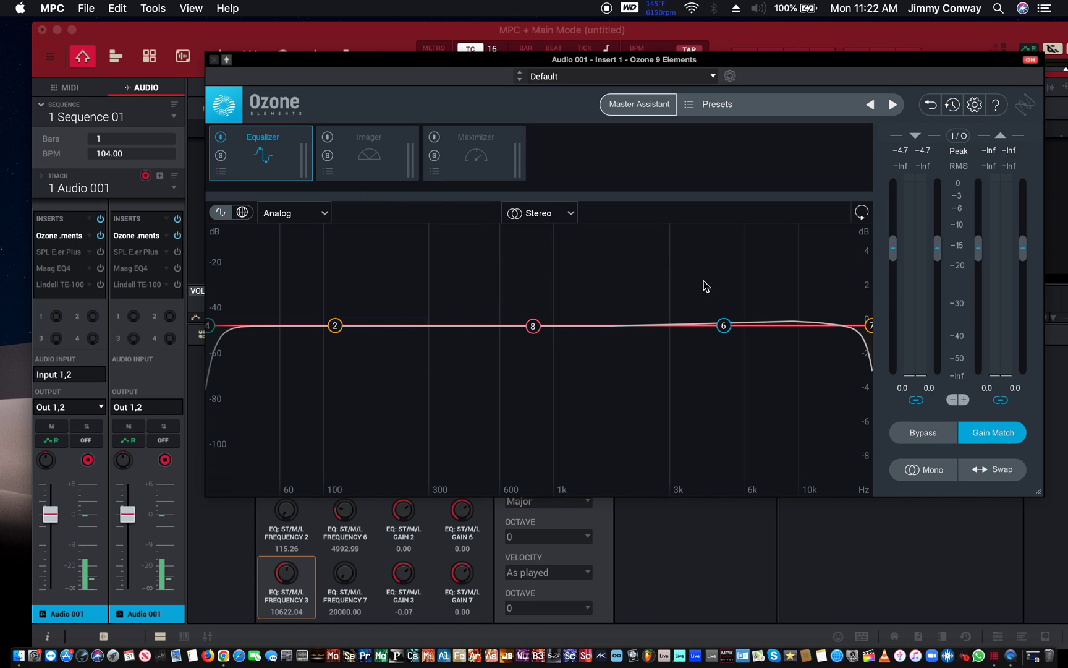
{"action": "mouse_move", "coordinate": [635, 63]}
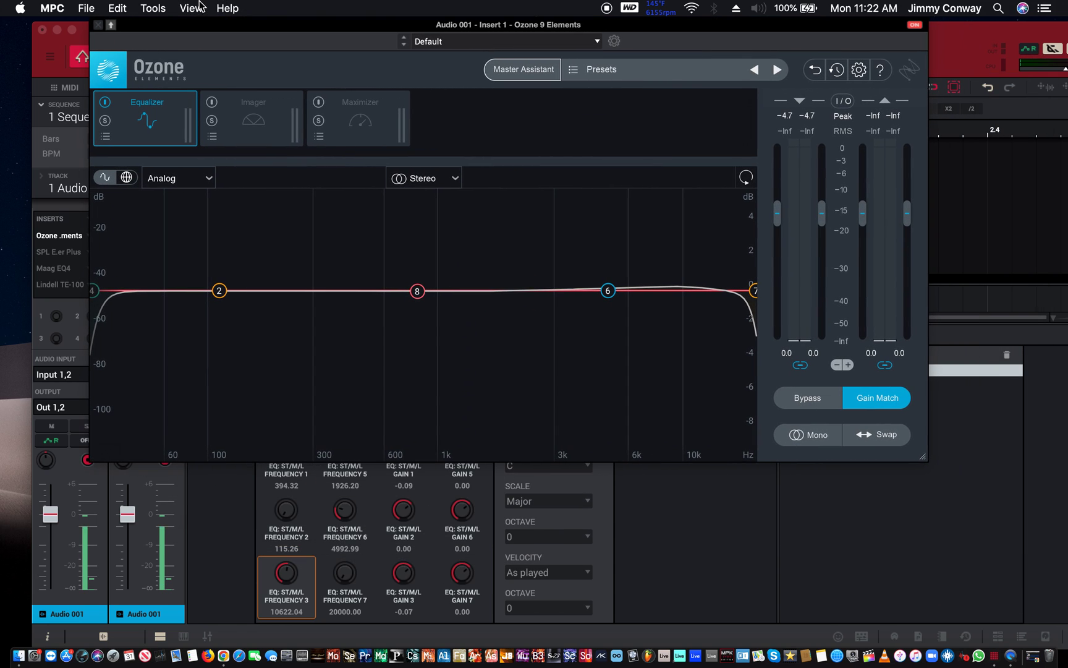
{"action": "mouse_move", "coordinate": [709, 358]}
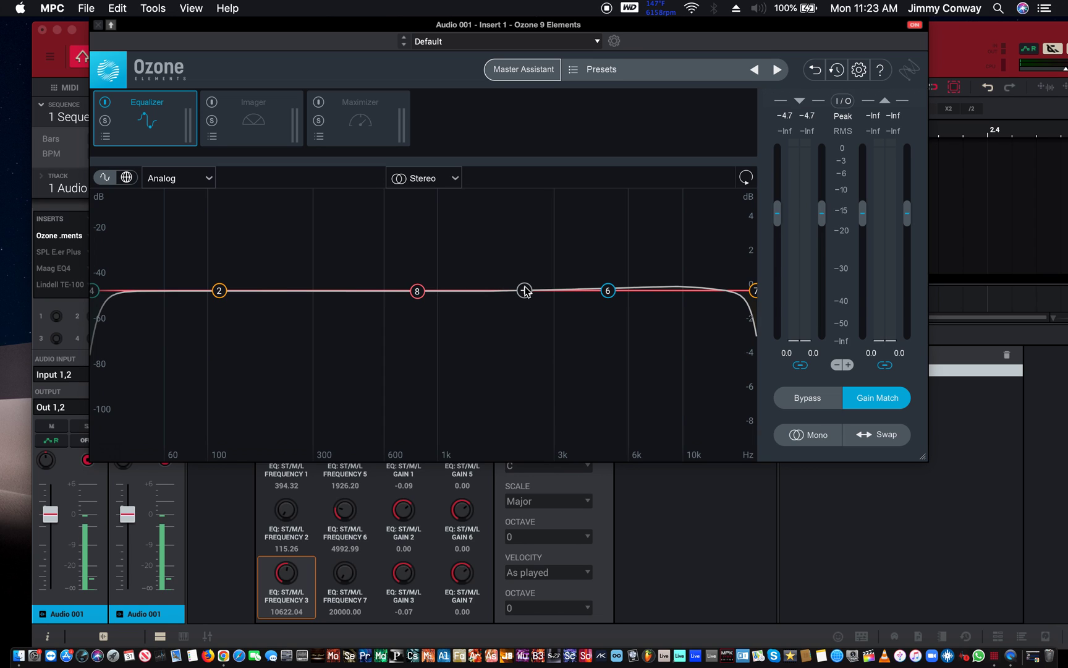
Add an equalizer band near 2.3 kHz on the Ozone curve and remove it again, leaving the curve flat
{"action": "left_click", "coordinate": [525, 290]}
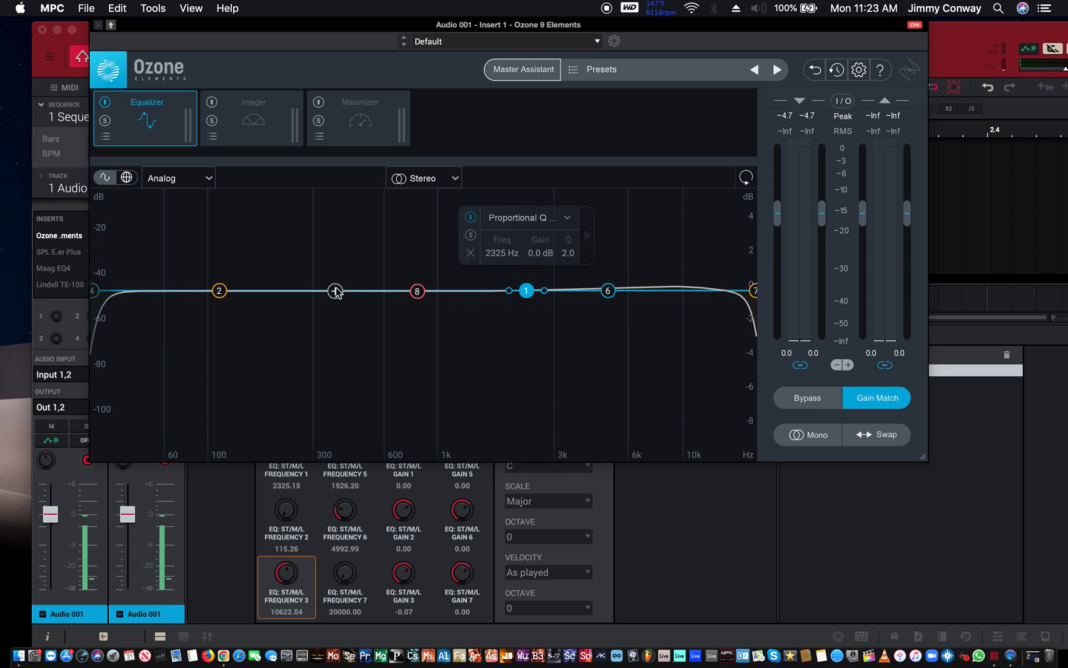
{"action": "left_click", "coordinate": [470, 253]}
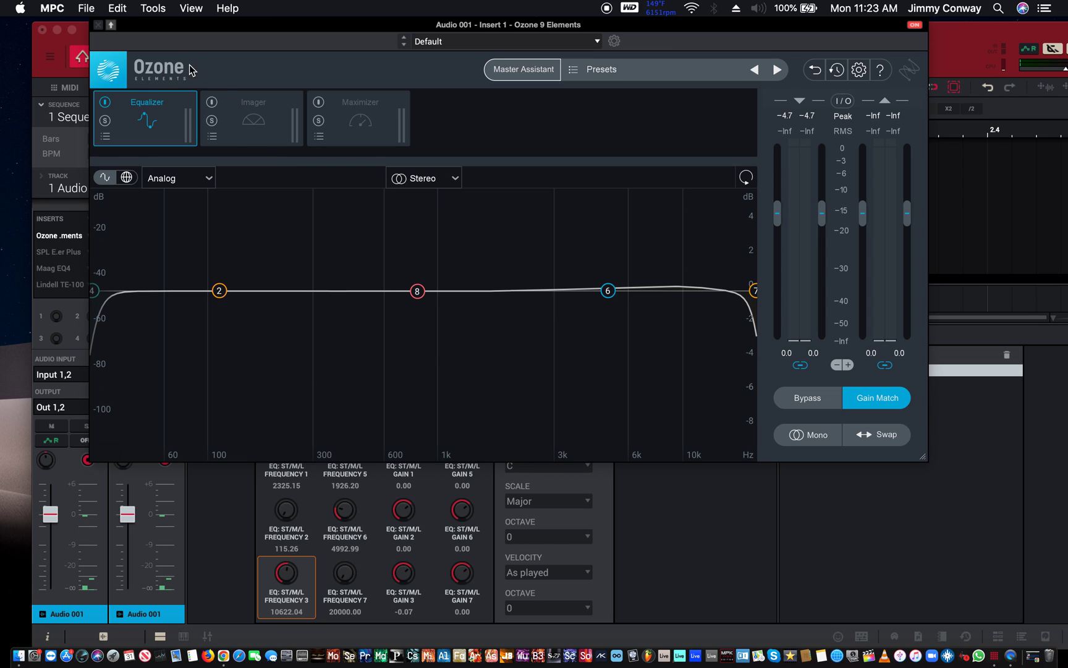
{"action": "mouse_move", "coordinate": [226, 117]}
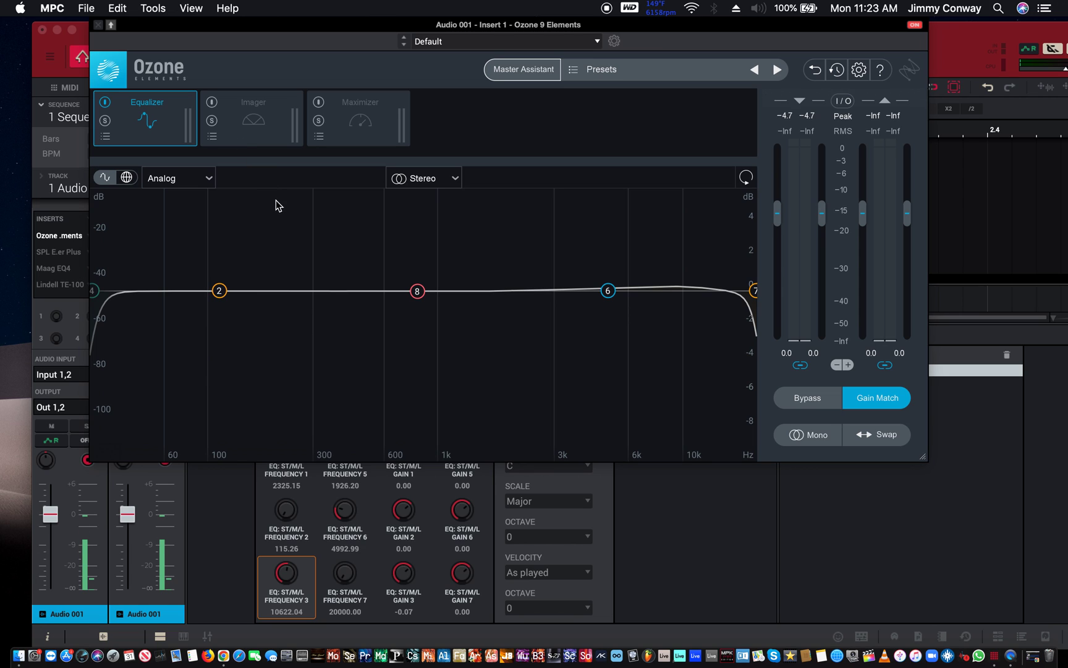
{"action": "mouse_move", "coordinate": [263, 144]}
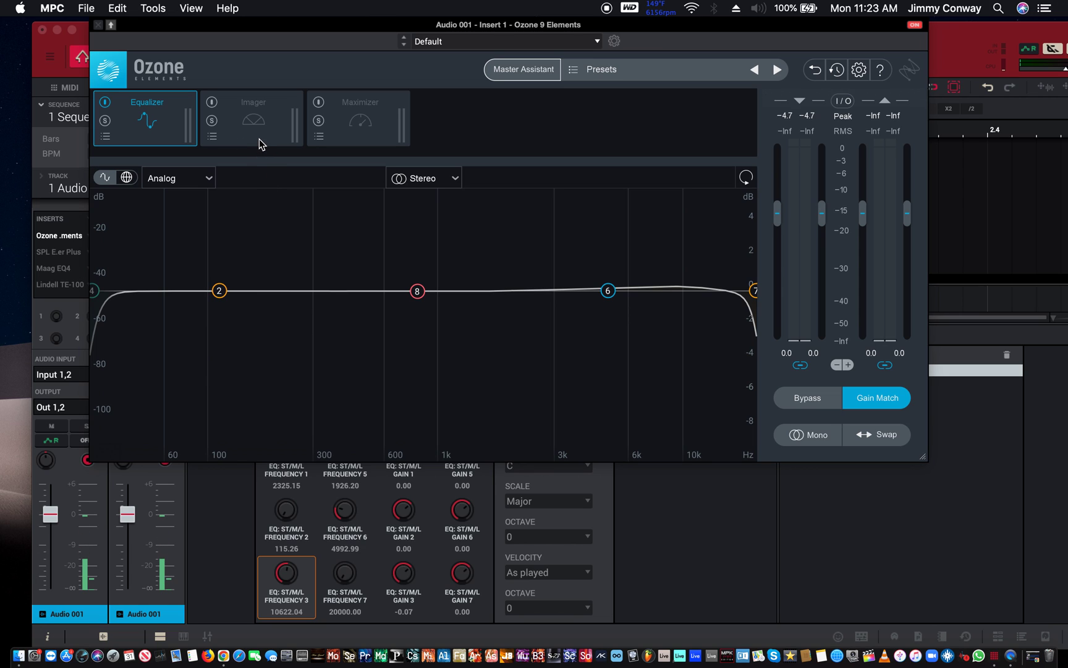
{"action": "mouse_move", "coordinate": [297, 209]}
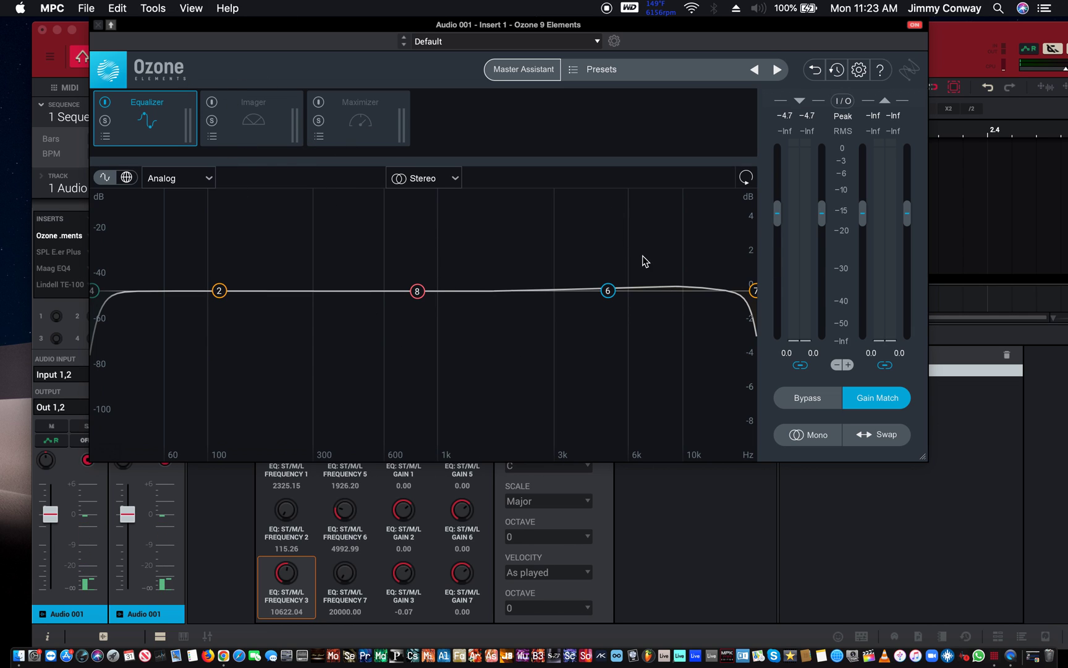
{"action": "mouse_move", "coordinate": [627, 333]}
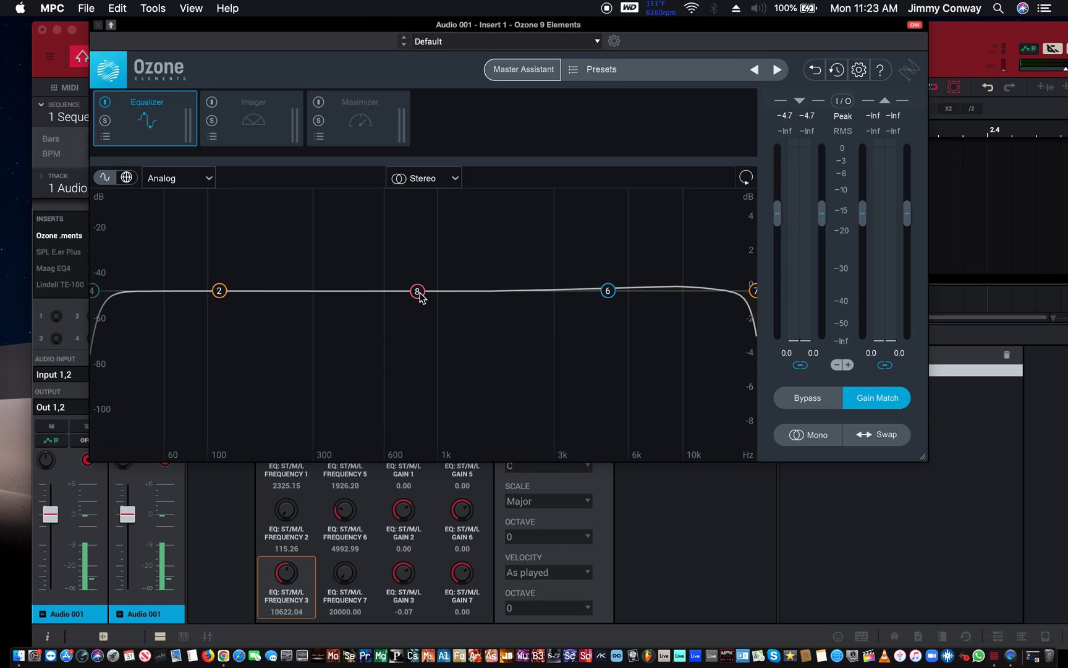
{"action": "mouse_move", "coordinate": [420, 292]}
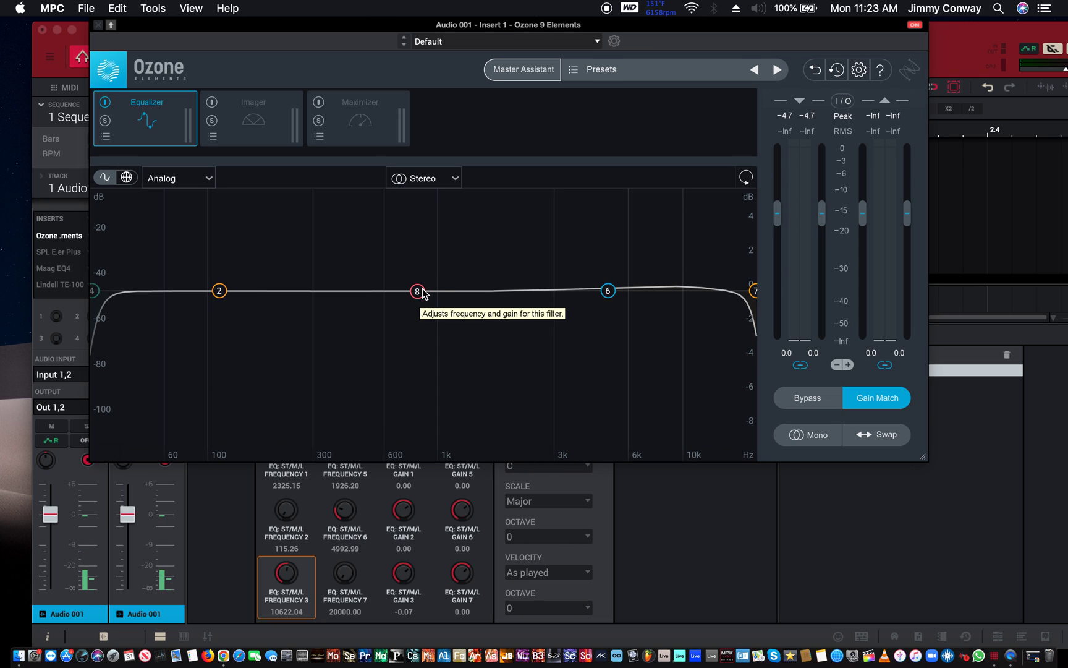
Select band 8 to show its Bell settings at 836 Hz, 0.0 dB
{"action": "left_click", "coordinate": [418, 292]}
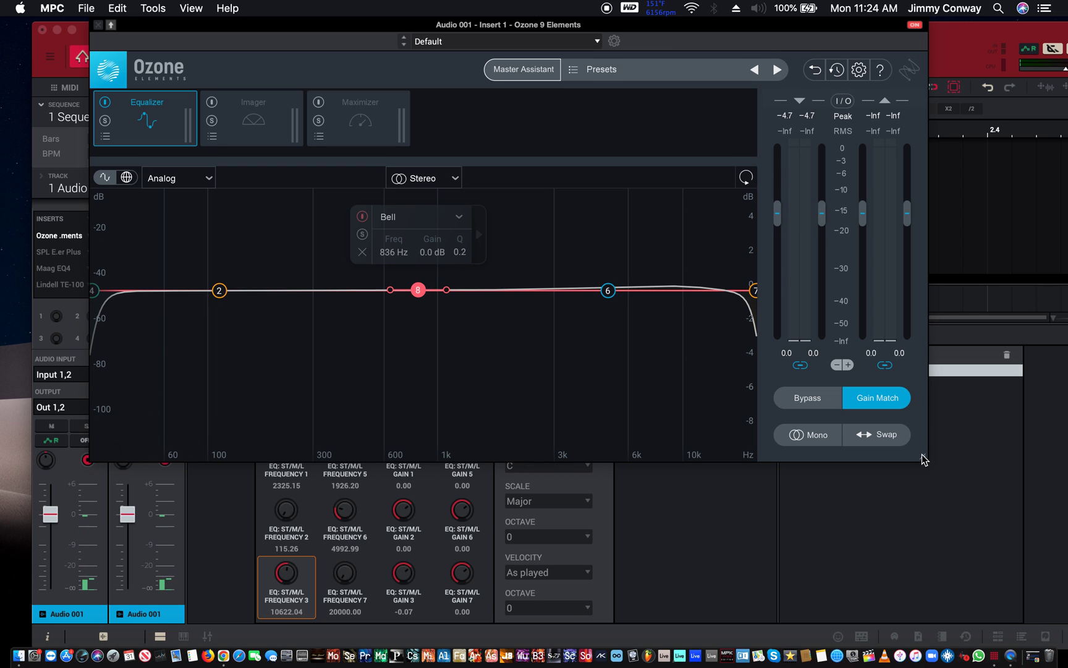
{"action": "mouse_move", "coordinate": [752, 438]}
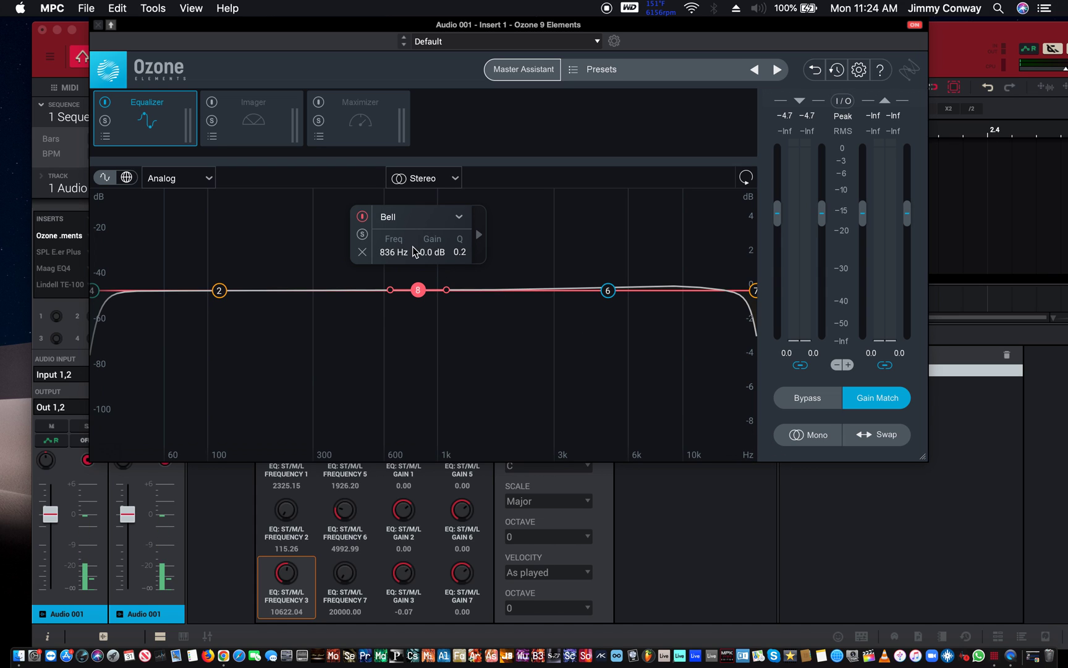
Sweep band 8 between about 270 Hz and 1.7 kHz, settling it near 1452 Hz at 0.0 dB
{"action": "left_click_drag", "start_coordinate": [418, 288], "coordinate": [469, 289]}
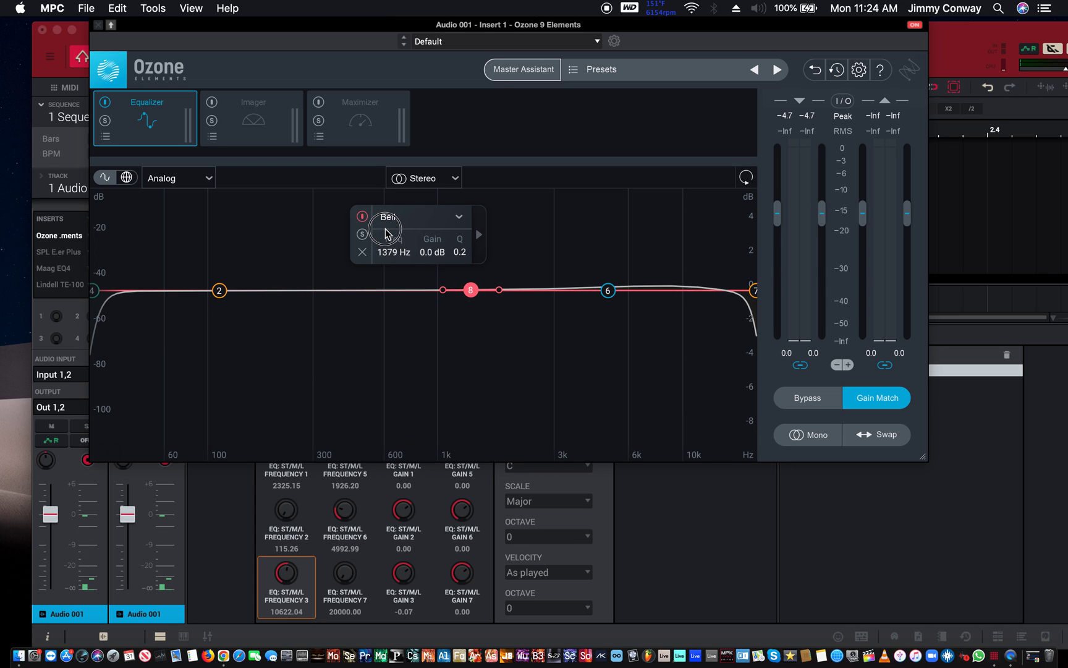
{"action": "left_click_drag", "start_coordinate": [470, 289], "coordinate": [429, 289]}
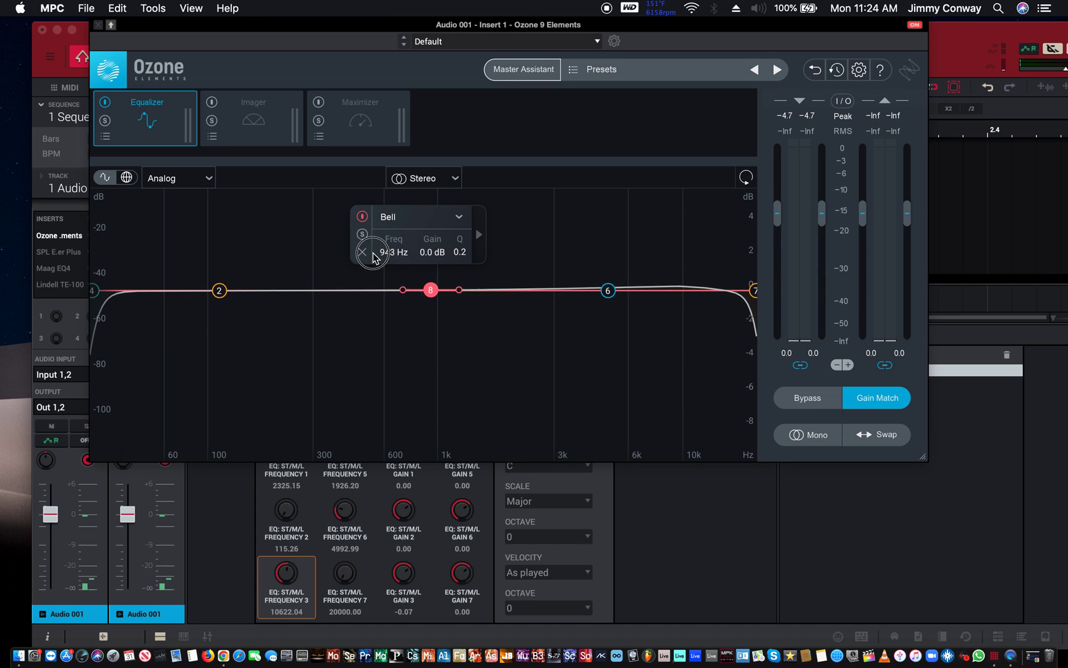
{"action": "left_click_drag", "start_coordinate": [430, 289], "coordinate": [302, 290]}
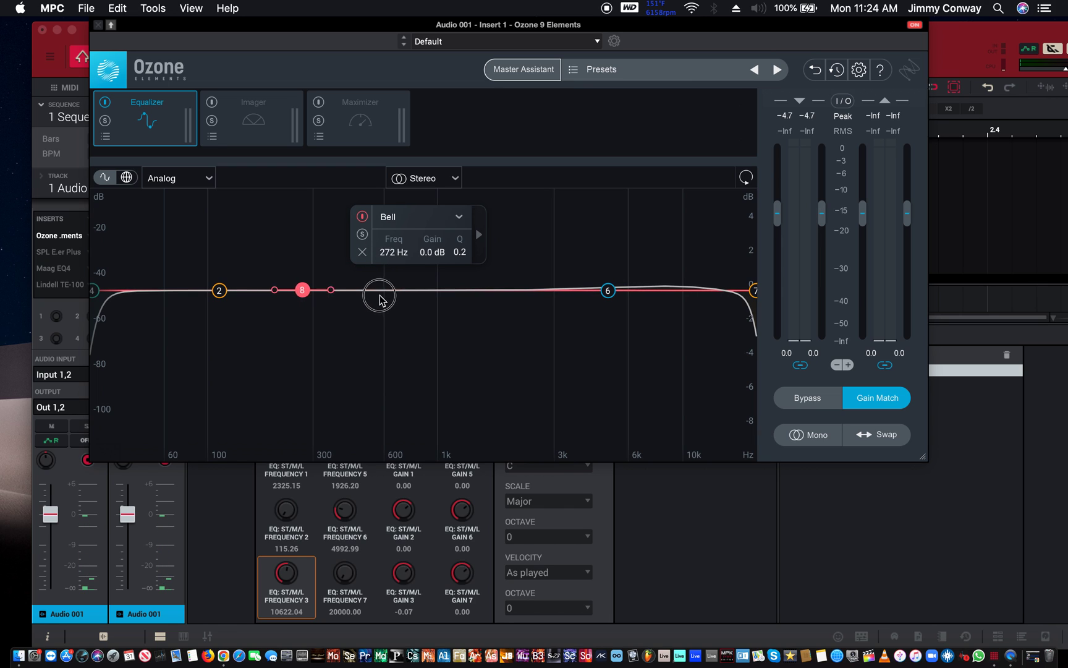
{"action": "left_click_drag", "start_coordinate": [302, 289], "coordinate": [495, 289]}
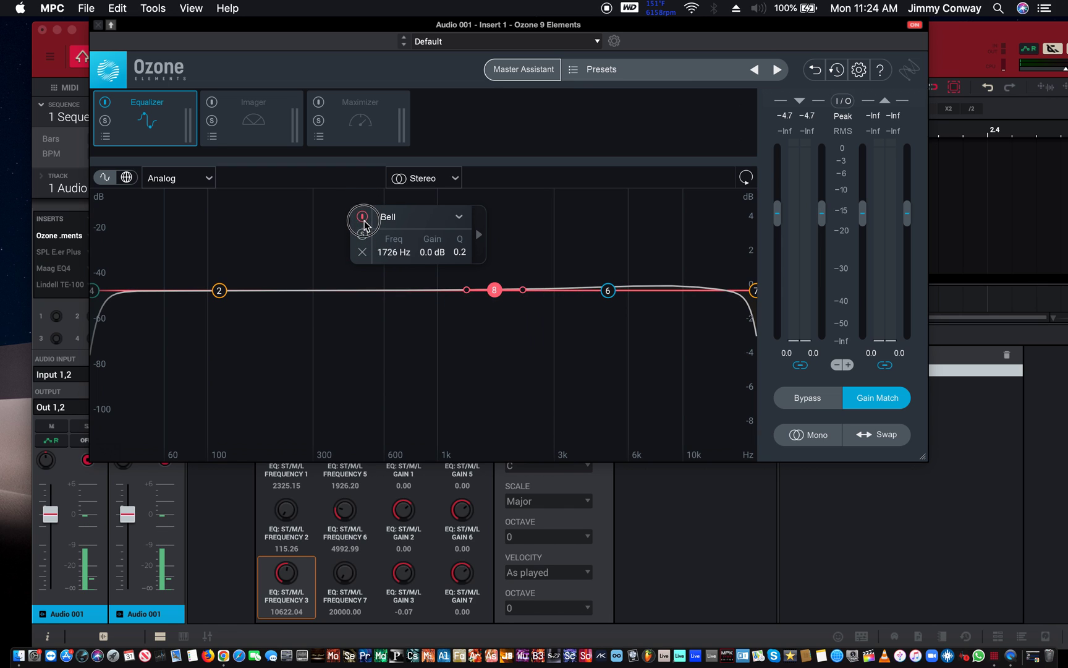
{"action": "left_click_drag", "start_coordinate": [495, 290], "coordinate": [470, 289]}
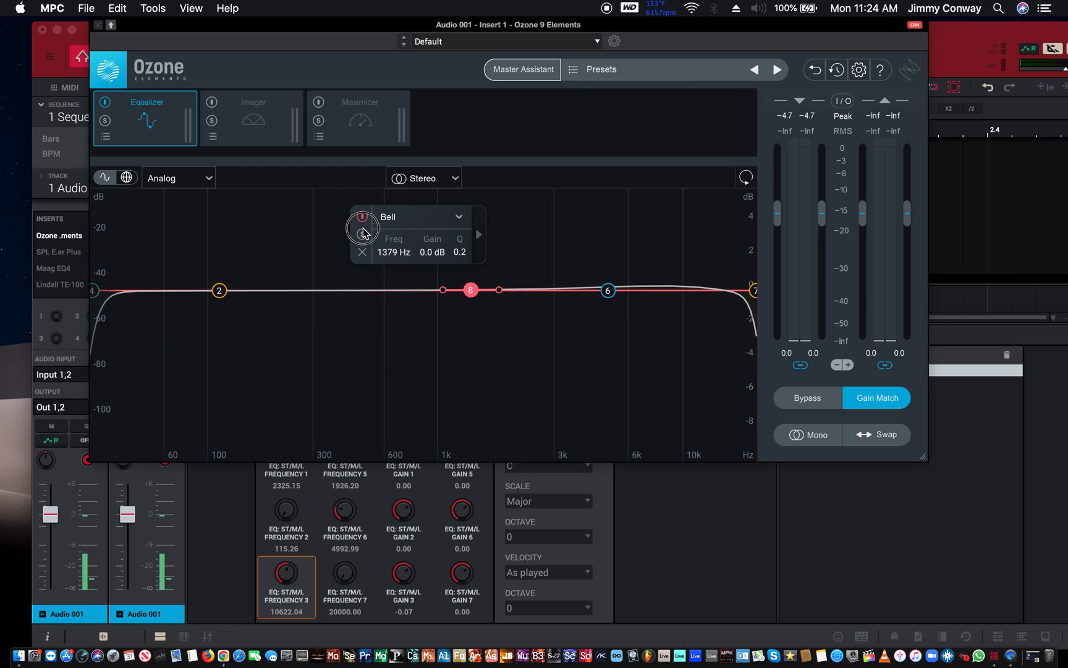
{"action": "left_click_drag", "start_coordinate": [469, 289], "coordinate": [476, 290]}
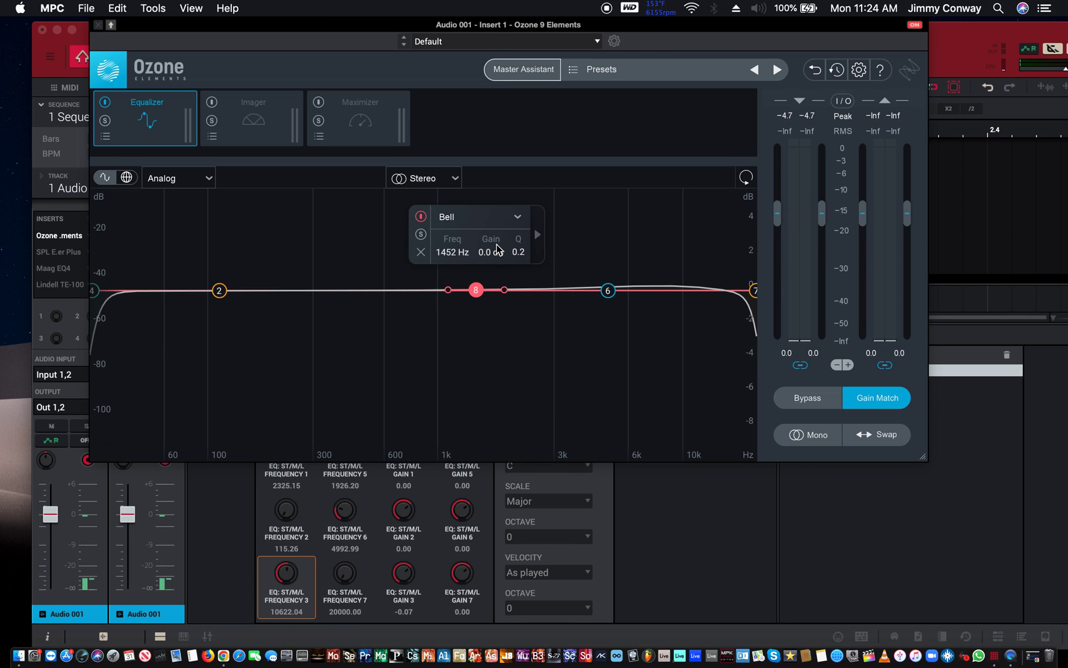
{"action": "mouse_move", "coordinate": [503, 251]}
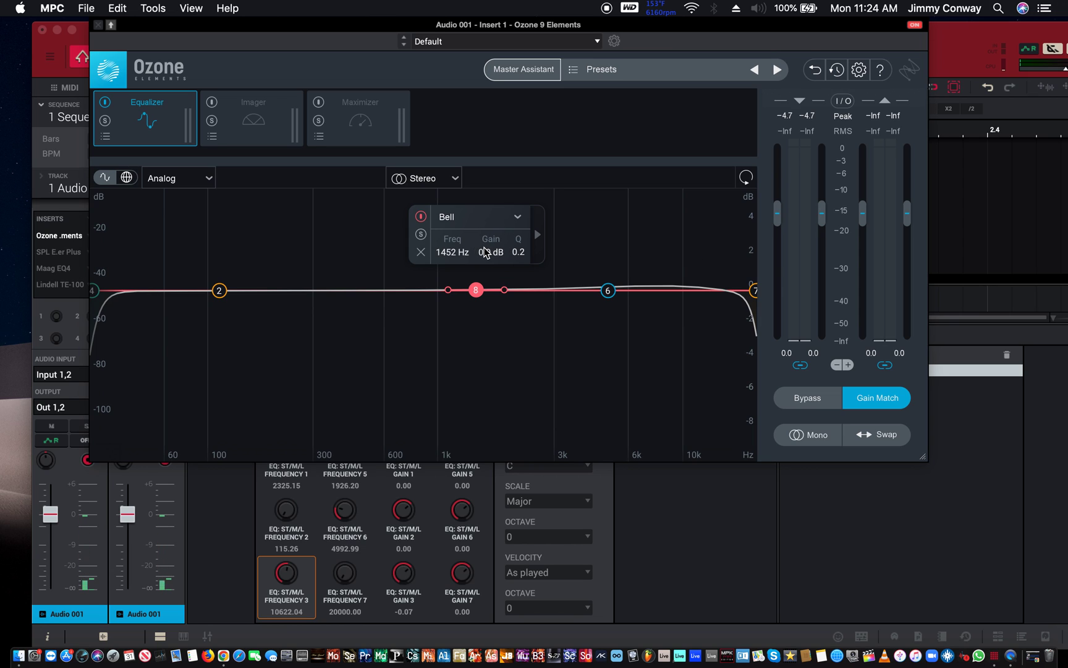
Audition band 8's gain, boosting to about 3.8 dB, pulling it into a cut, then back to a boost
{"action": "left_click_drag", "start_coordinate": [487, 252], "coordinate": [487, 242]}
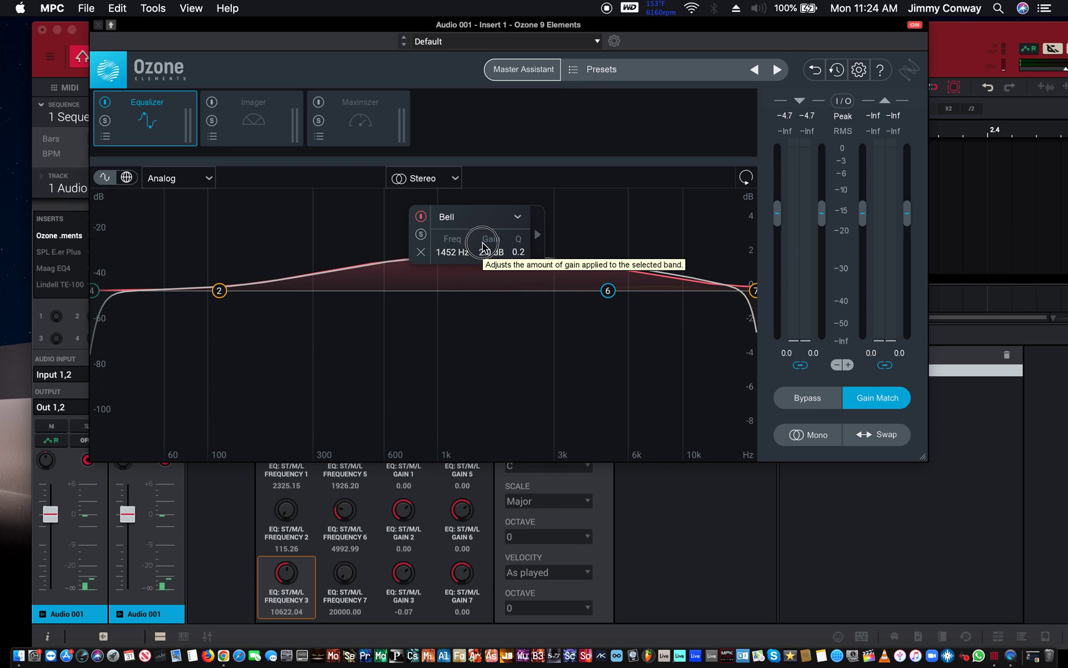
{"action": "left_click_drag", "start_coordinate": [480, 245], "coordinate": [480, 238]}
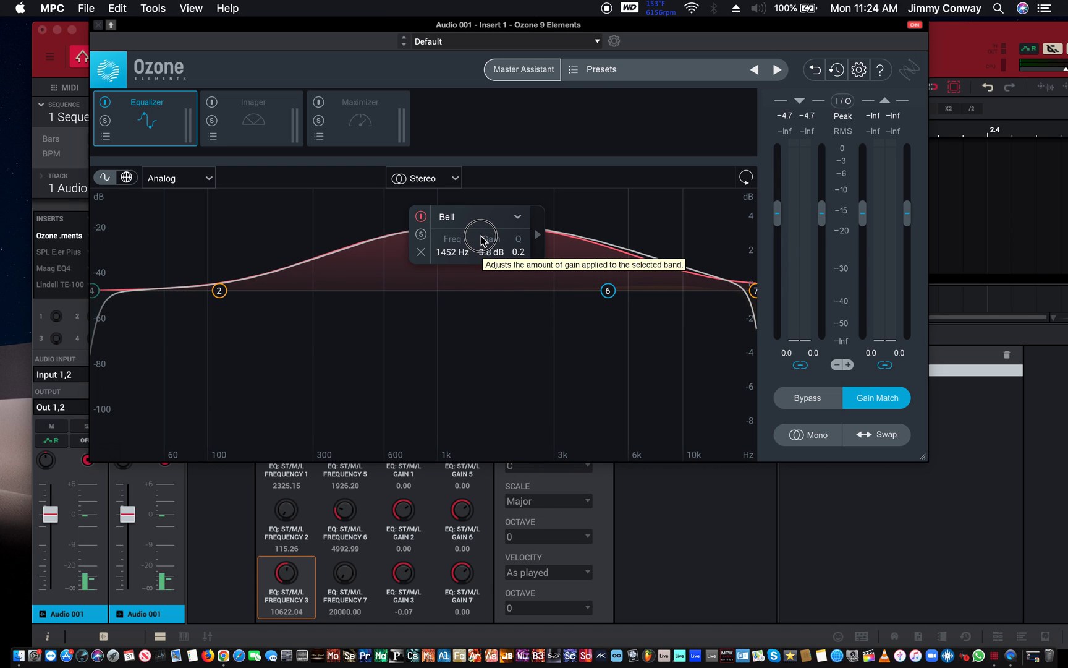
{"action": "left_click_drag", "start_coordinate": [480, 238], "coordinate": [476, 385]}
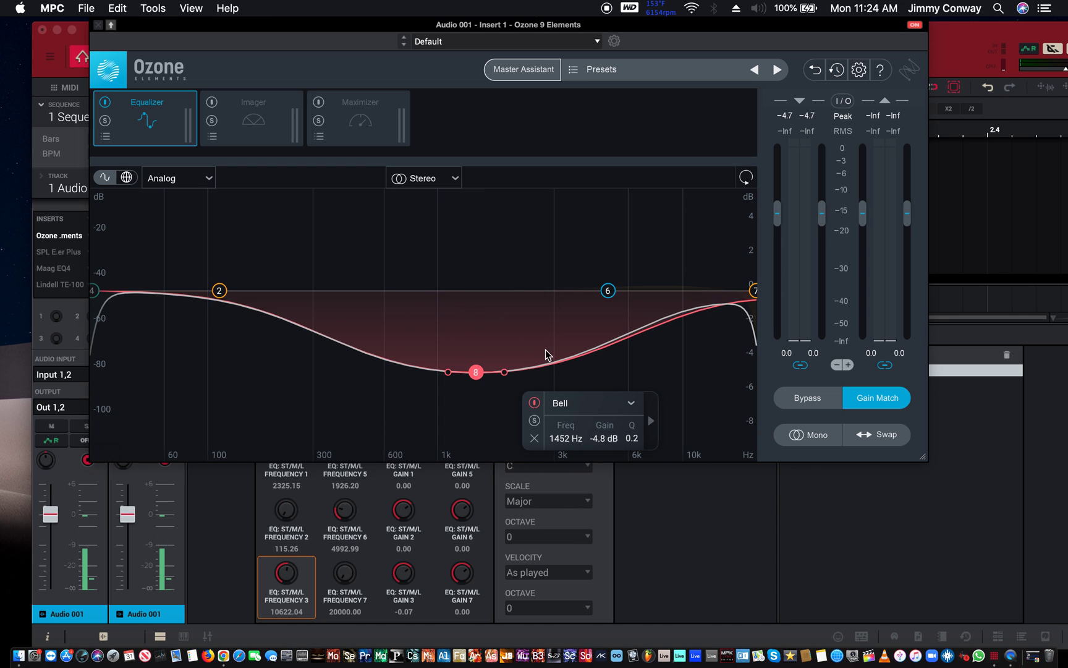
{"action": "mouse_move", "coordinate": [491, 378]}
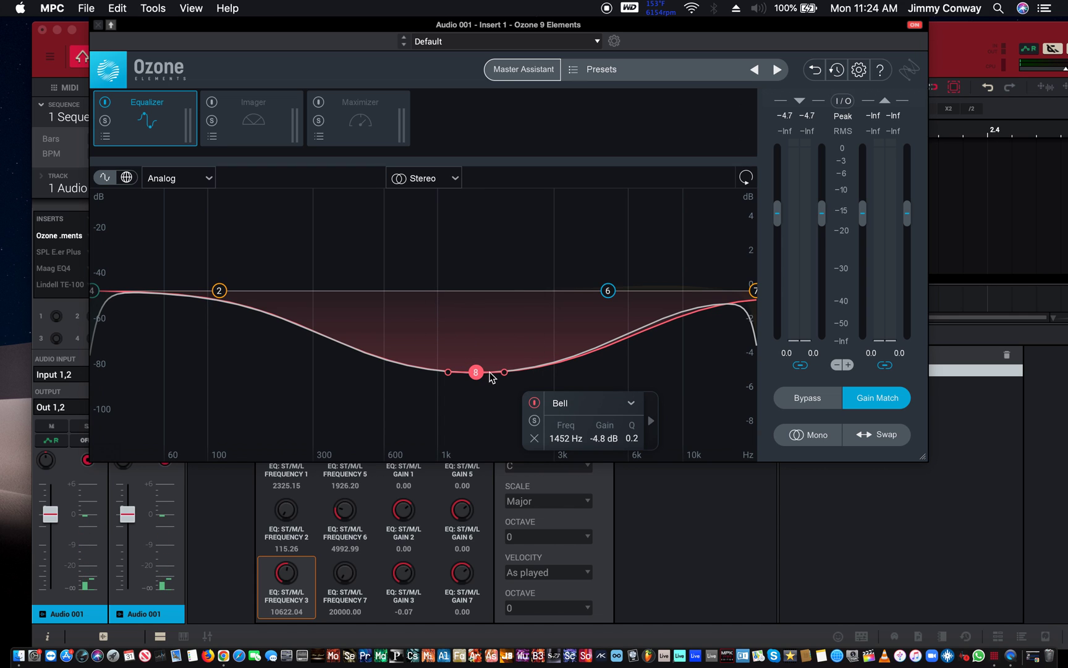
{"action": "left_click_drag", "start_coordinate": [476, 372], "coordinate": [495, 241]}
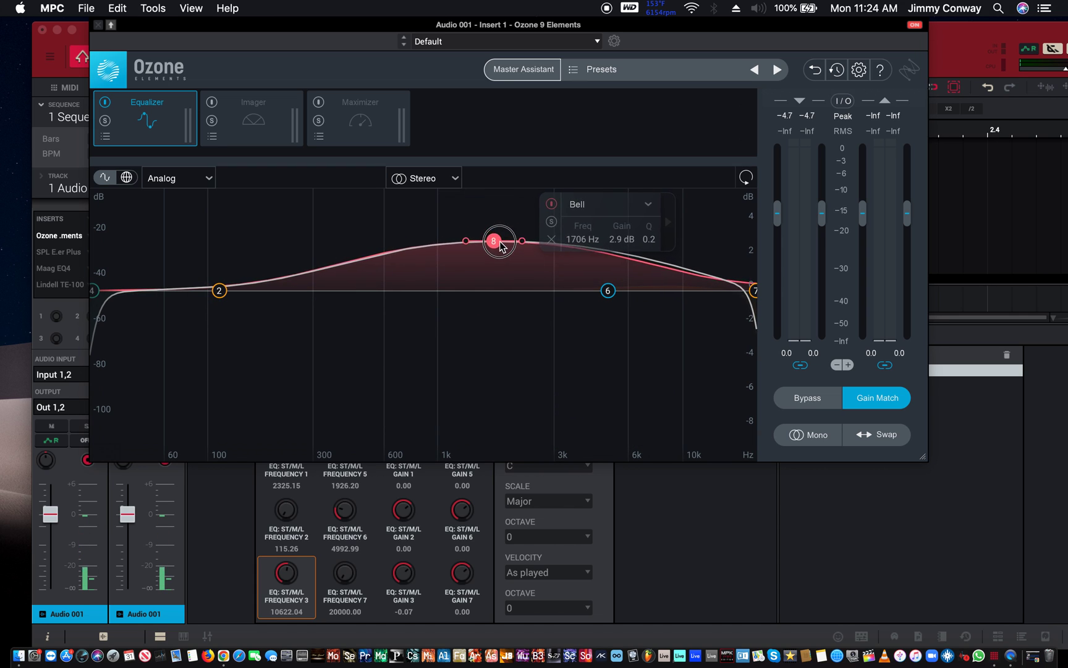
Move the boost down to about 1001 Hz, leaving a broad +3.6 dB bell with Q 0.2
{"action": "left_click_drag", "start_coordinate": [494, 240], "coordinate": [454, 229]}
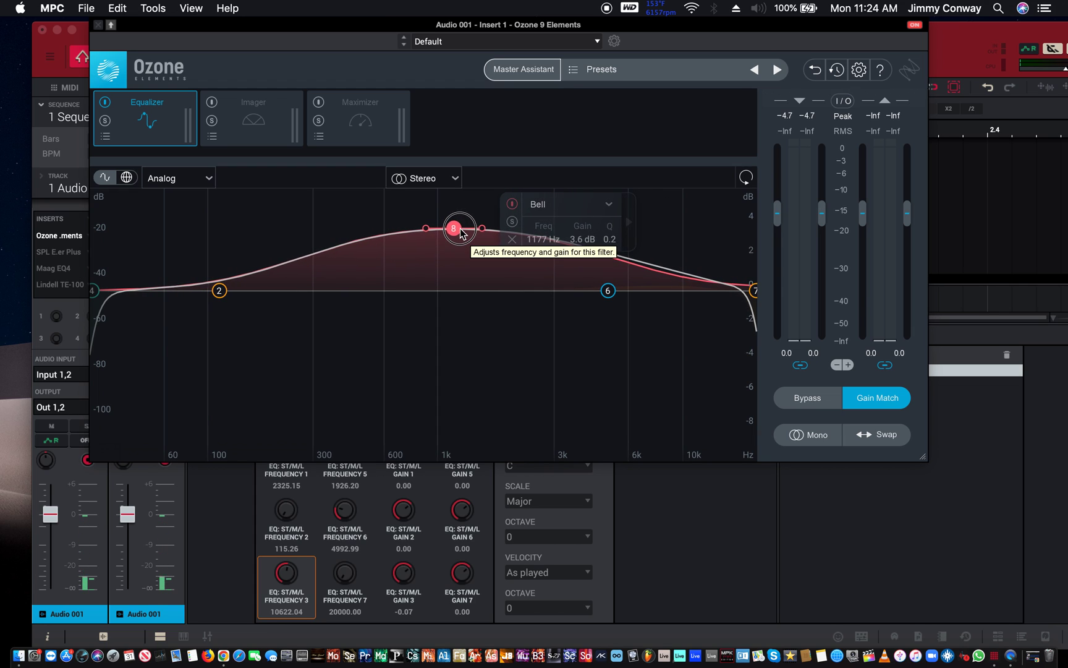
{"action": "left_click_drag", "start_coordinate": [454, 228], "coordinate": [435, 228]}
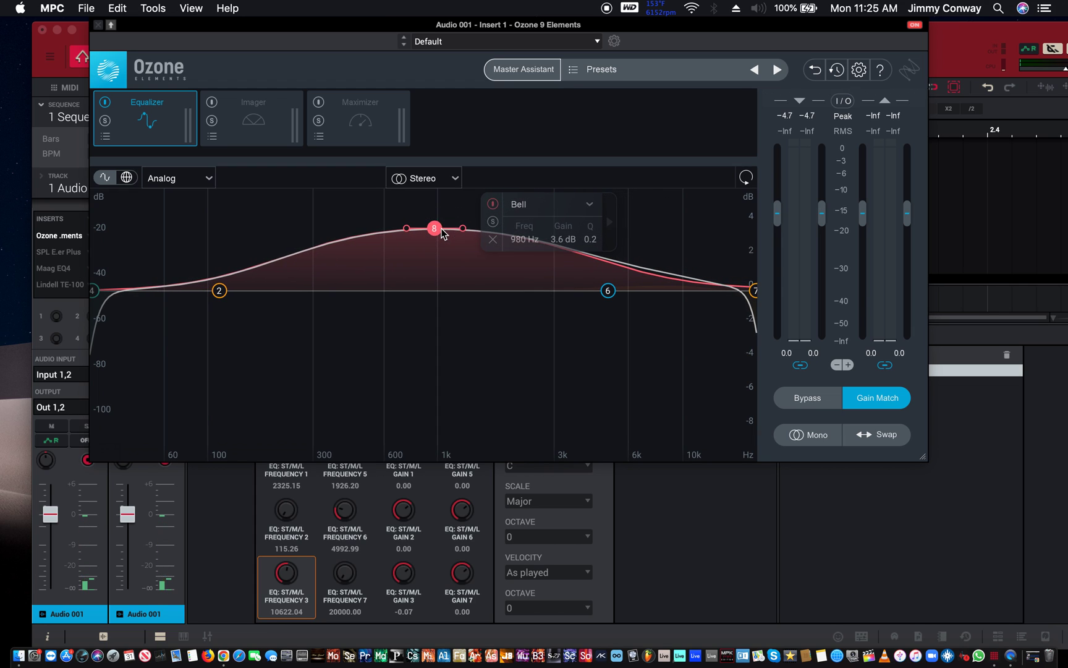
{"action": "left_click_drag", "start_coordinate": [434, 228], "coordinate": [439, 230]}
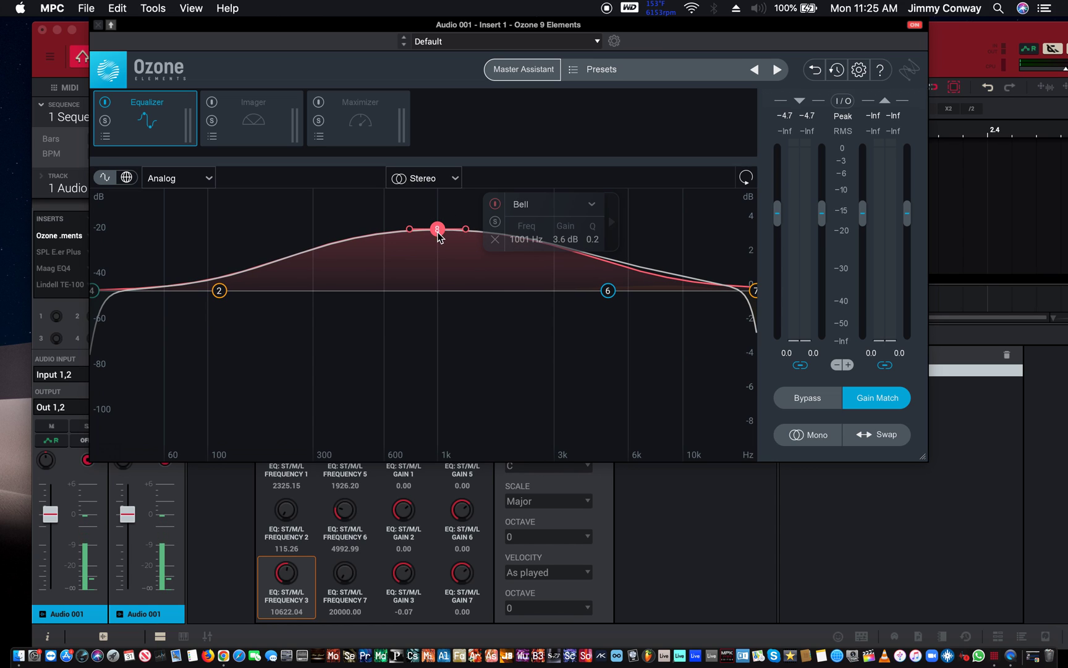
{"action": "mouse_move", "coordinate": [458, 269]}
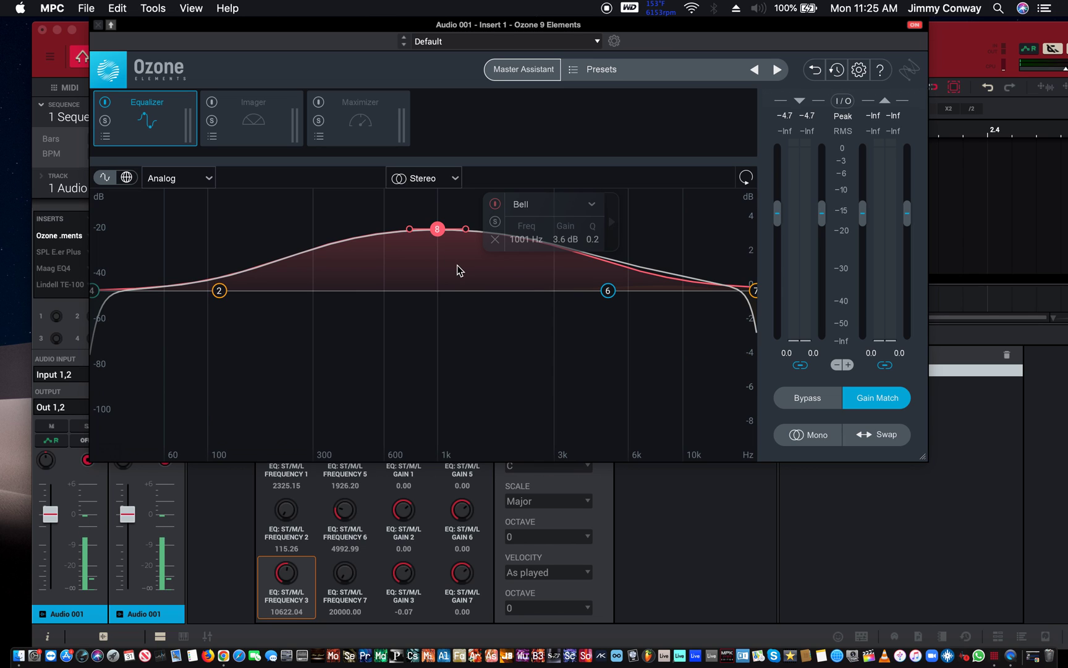
{"action": "mouse_move", "coordinate": [590, 283]}
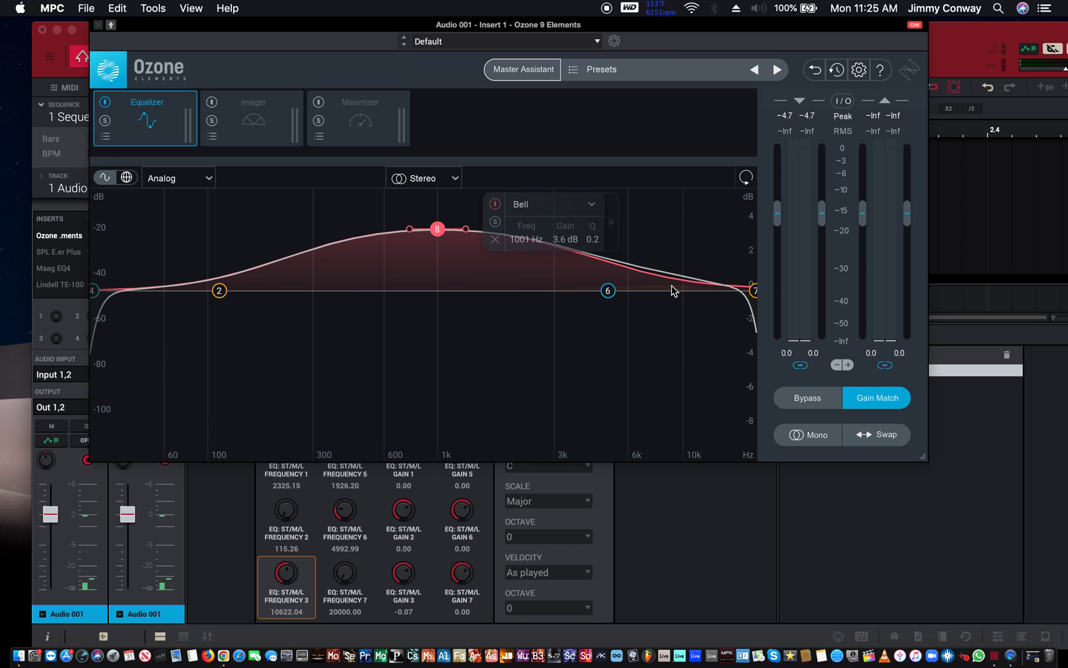
{"action": "mouse_move", "coordinate": [690, 291]}
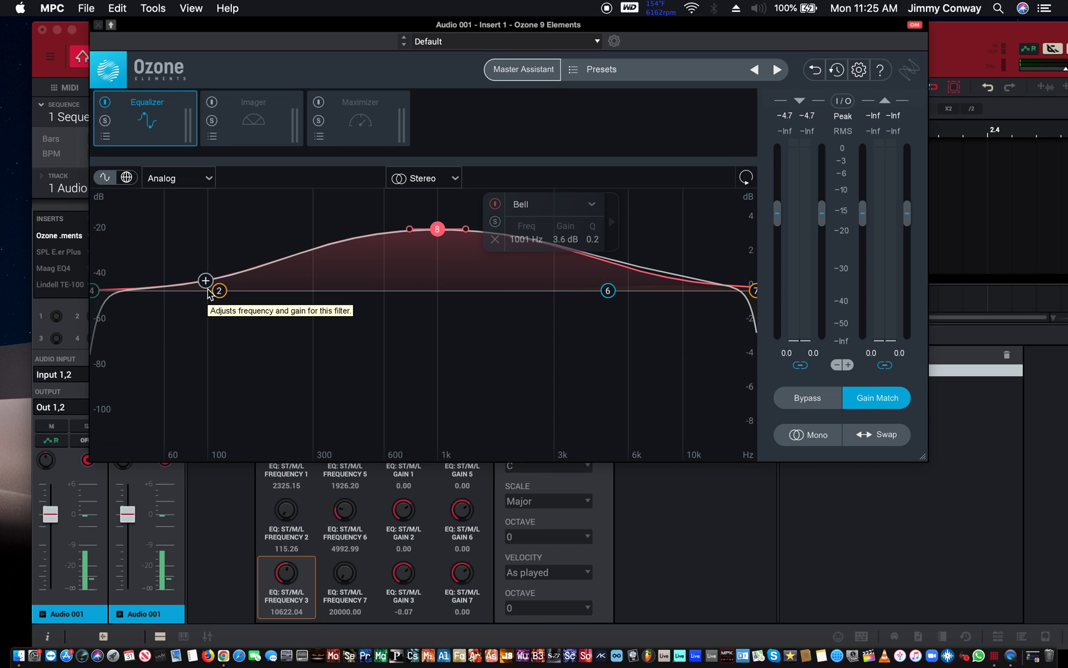
{"action": "mouse_move", "coordinate": [463, 230]}
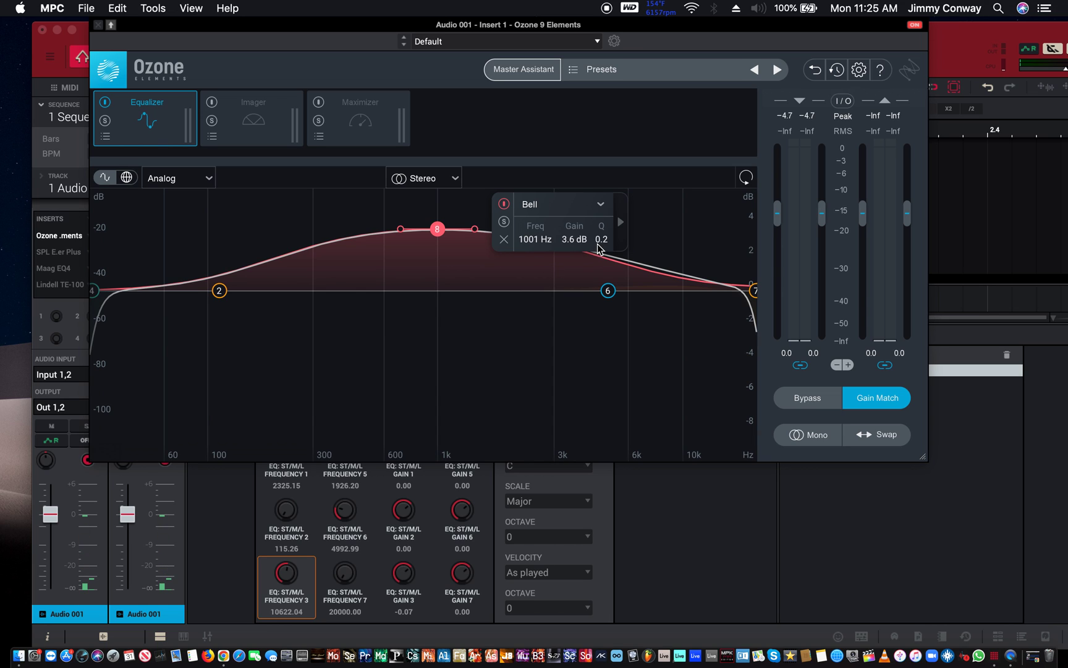
Raise band 8's Q to about 5.1, tightening the 1001 Hz boost into a sharp peak
{"action": "left_click_drag", "start_coordinate": [599, 235], "coordinate": [582, 229]}
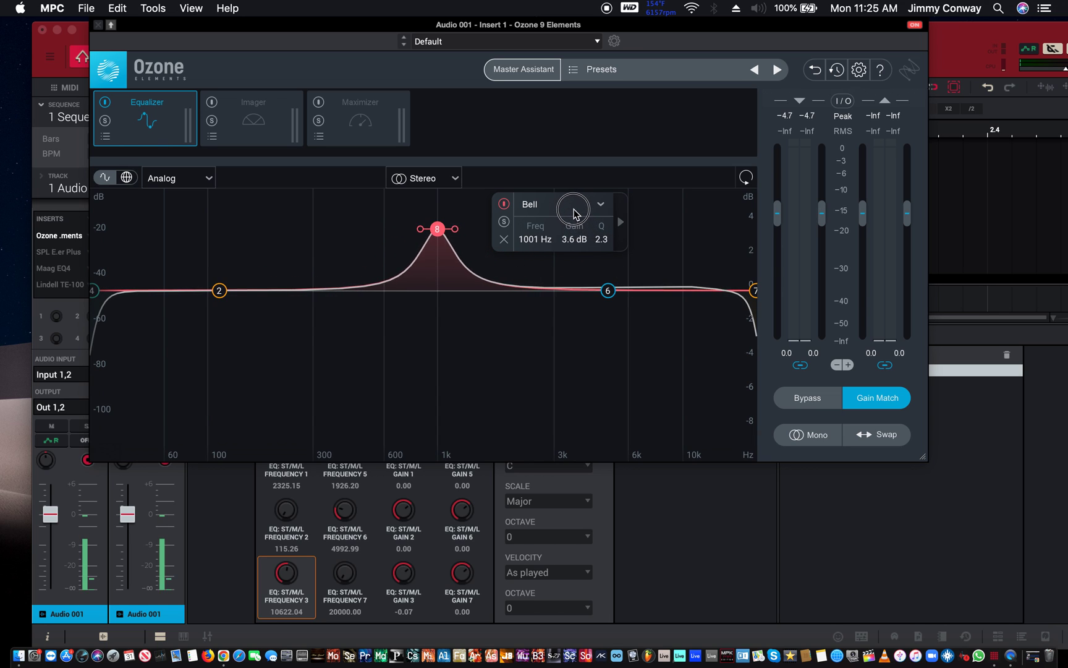
{"action": "left_click_drag", "start_coordinate": [576, 212], "coordinate": [563, 167]}
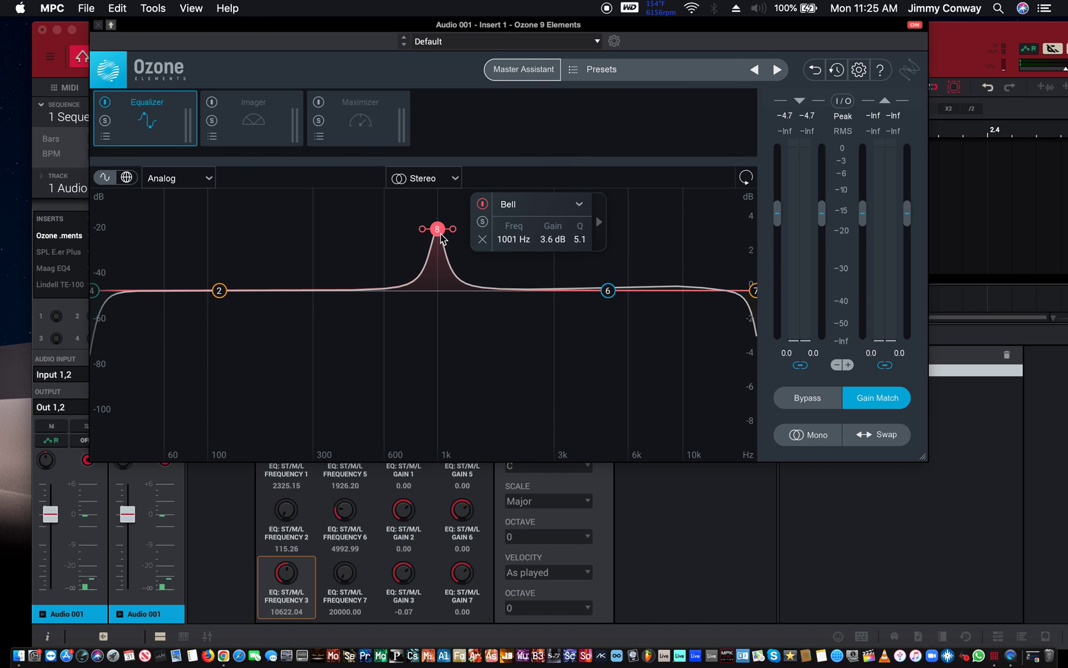
Sweep the narrow peak down toward 486 Hz, then flip it into a deep cut near 500 Hz
{"action": "left_click_drag", "start_coordinate": [436, 228], "coordinate": [439, 215]}
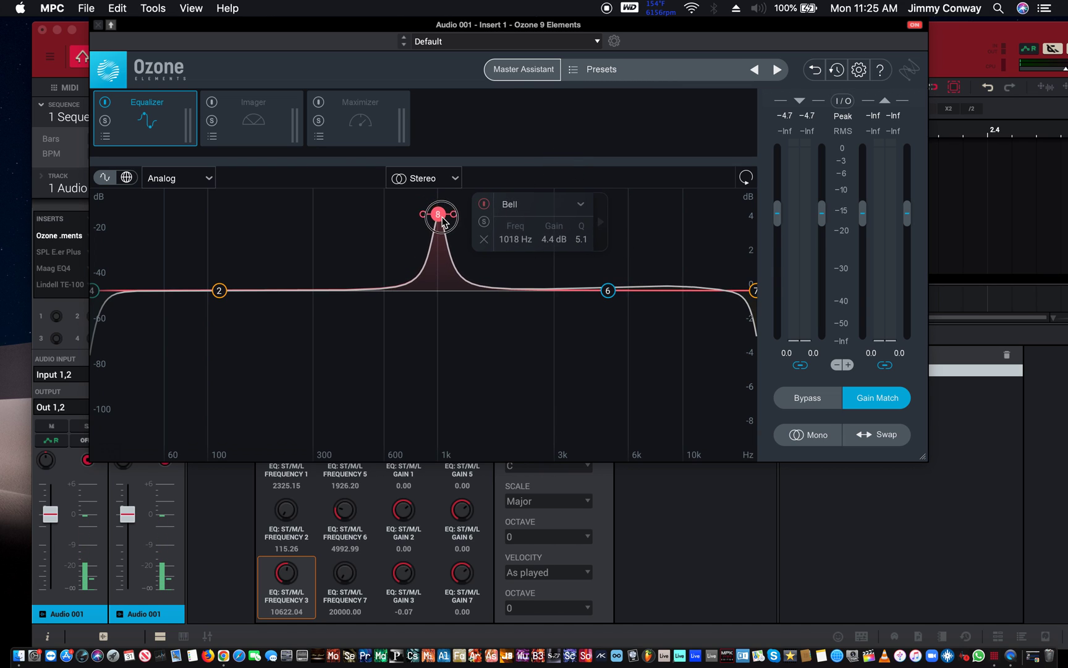
{"action": "left_click_drag", "start_coordinate": [439, 214], "coordinate": [382, 219]}
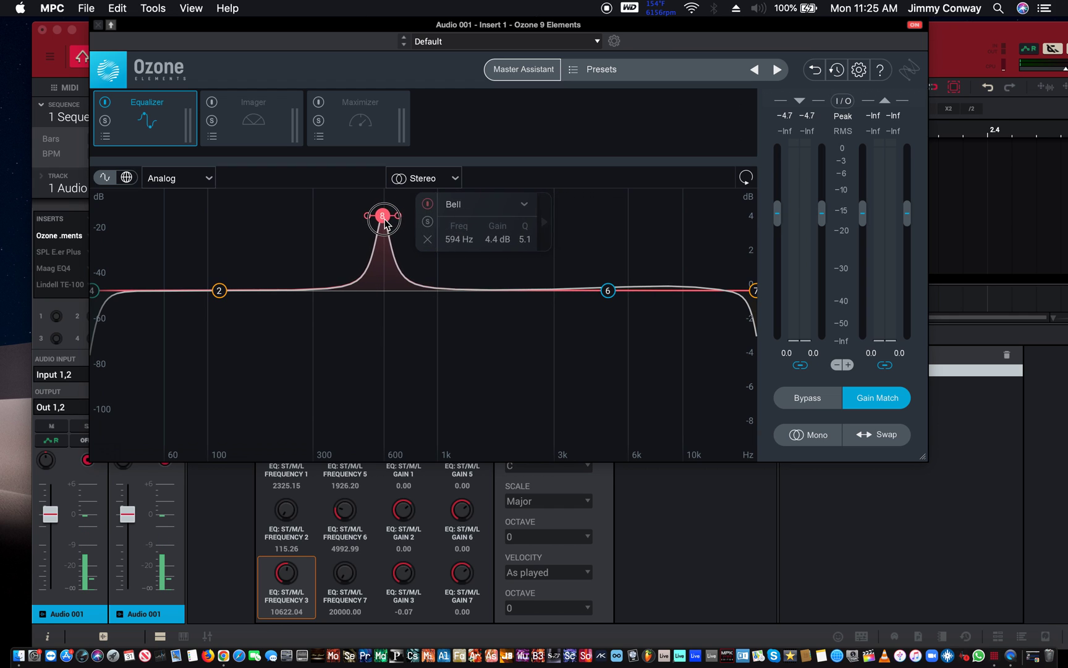
{"action": "left_click_drag", "start_coordinate": [382, 216], "coordinate": [361, 203]}
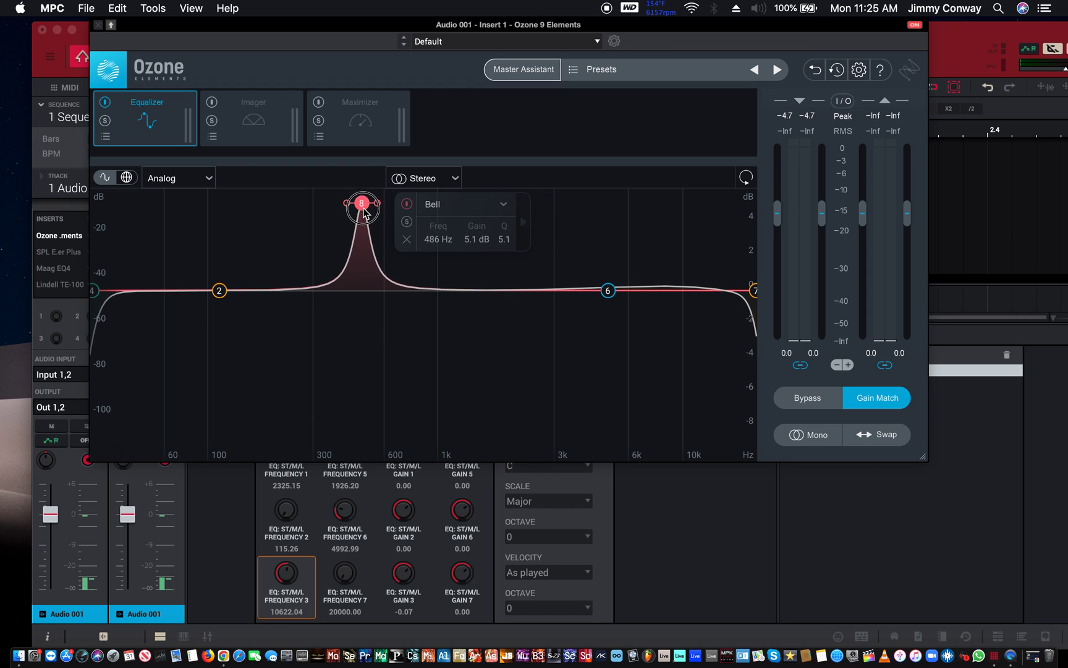
{"action": "left_click_drag", "start_coordinate": [362, 204], "coordinate": [365, 416]}
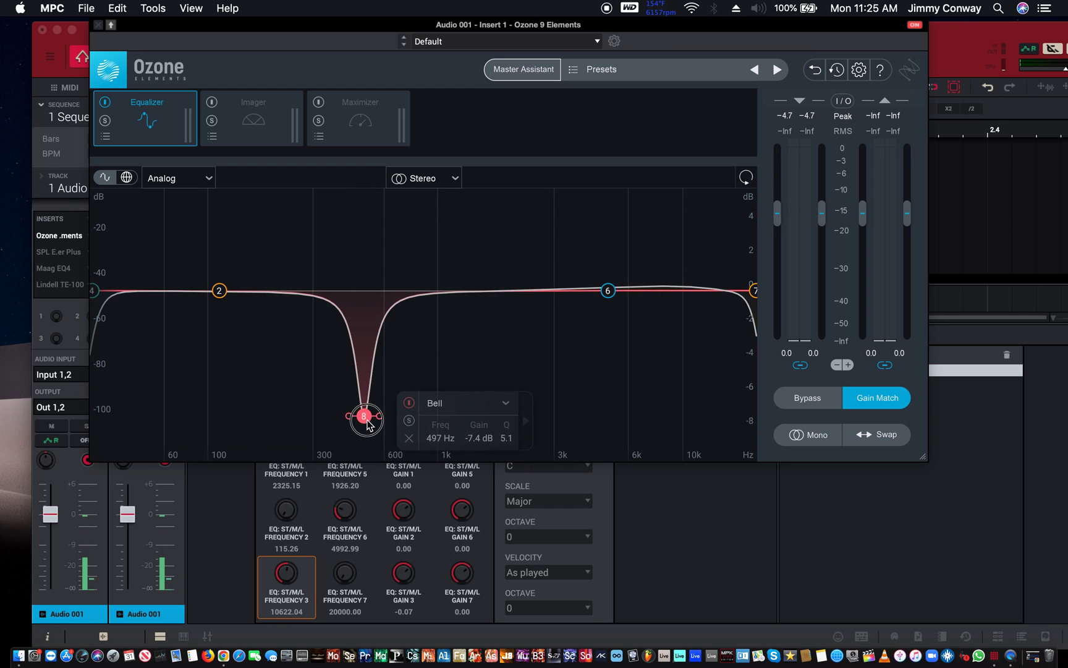
{"action": "mouse_move", "coordinate": [363, 416]}
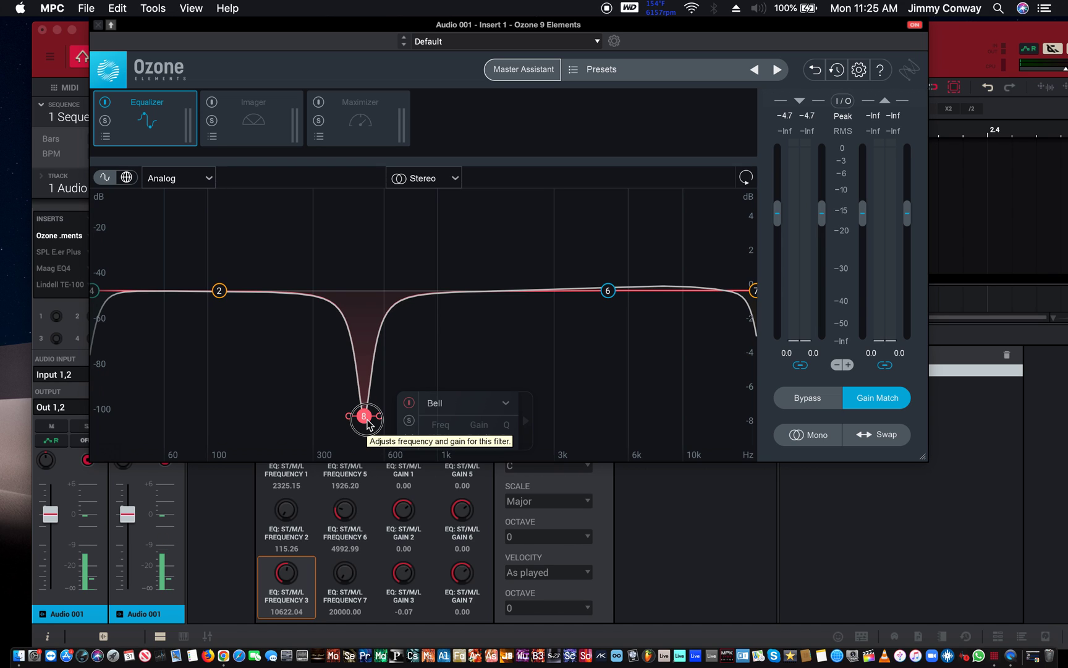
Adjust the cut's depth and width near 479 Hz, then turn it into a 538 Hz, +3.2 dB, Q 2.1 boost
{"action": "left_click_drag", "start_coordinate": [364, 417], "coordinate": [361, 395]}
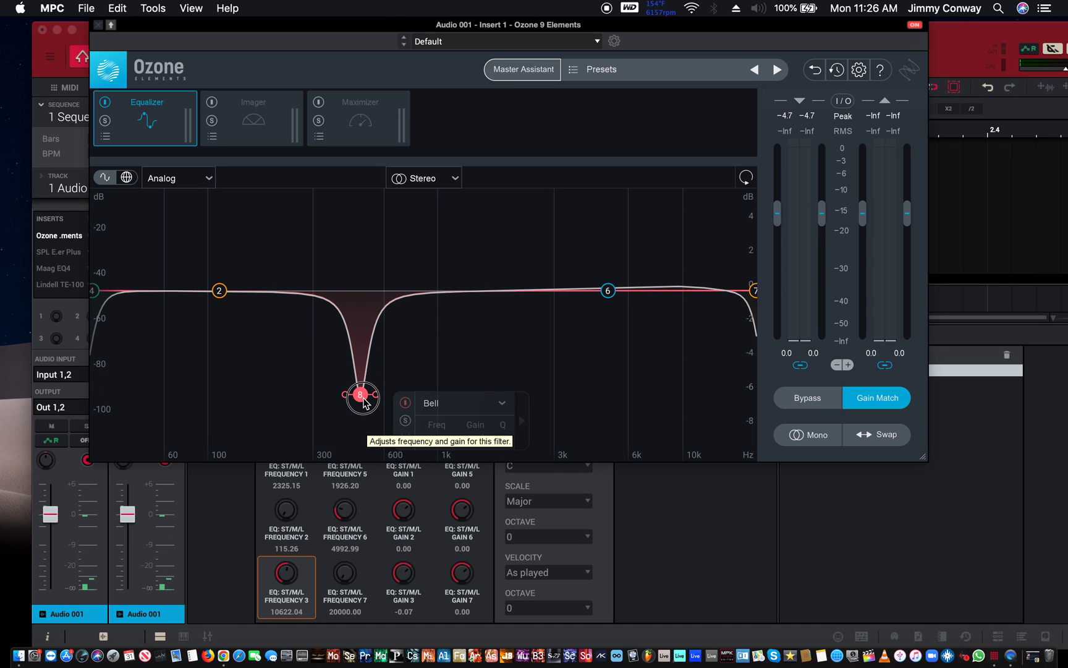
{"action": "left_click_drag", "start_coordinate": [363, 395], "coordinate": [360, 401]}
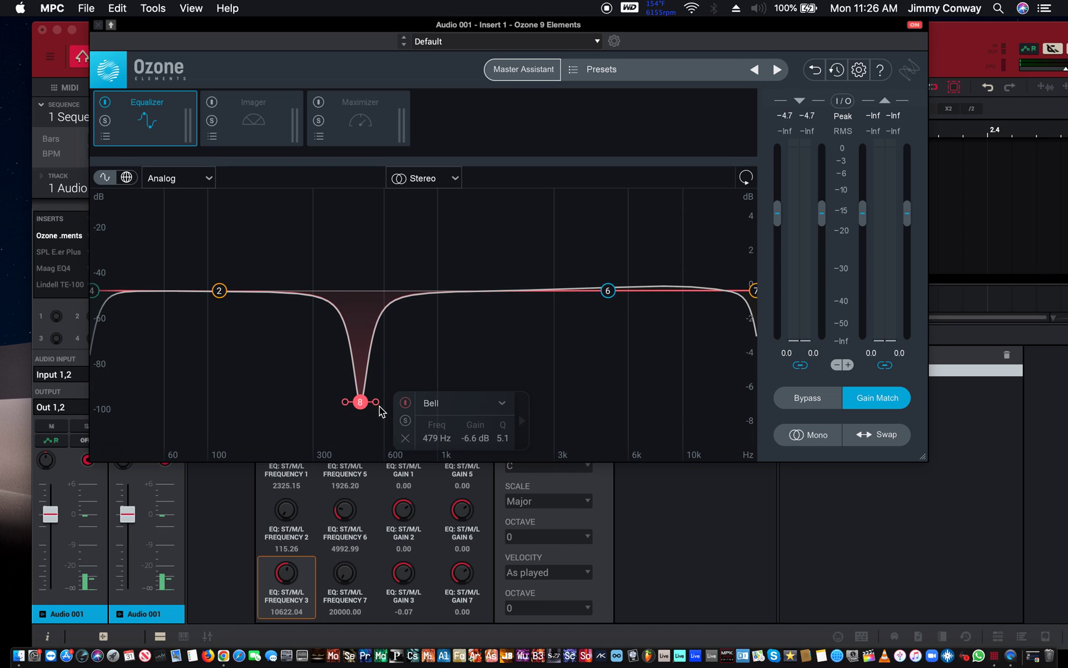
{"action": "left_click_drag", "start_coordinate": [360, 401], "coordinate": [360, 415]}
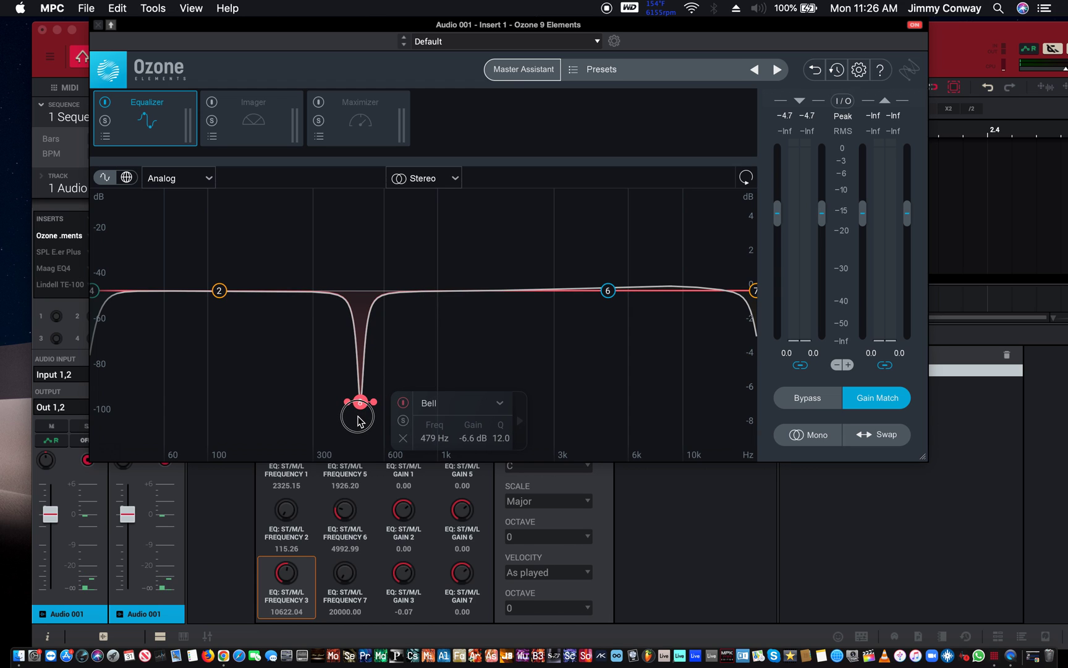
{"action": "left_click_drag", "start_coordinate": [359, 402], "coordinate": [383, 410]}
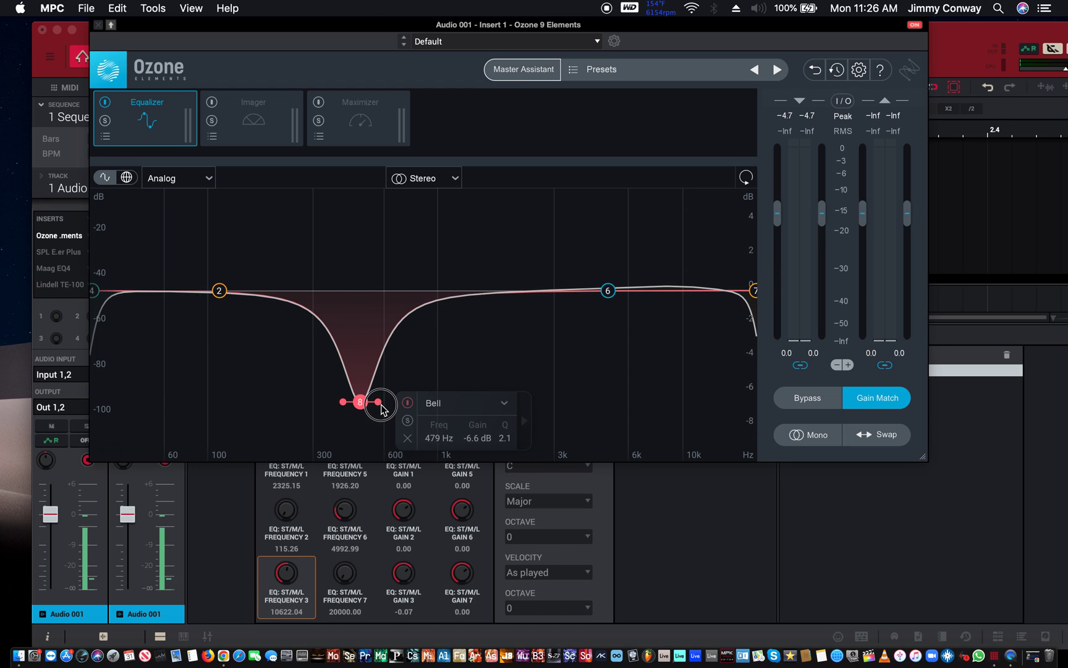
{"action": "left_click_drag", "start_coordinate": [359, 402], "coordinate": [373, 236]}
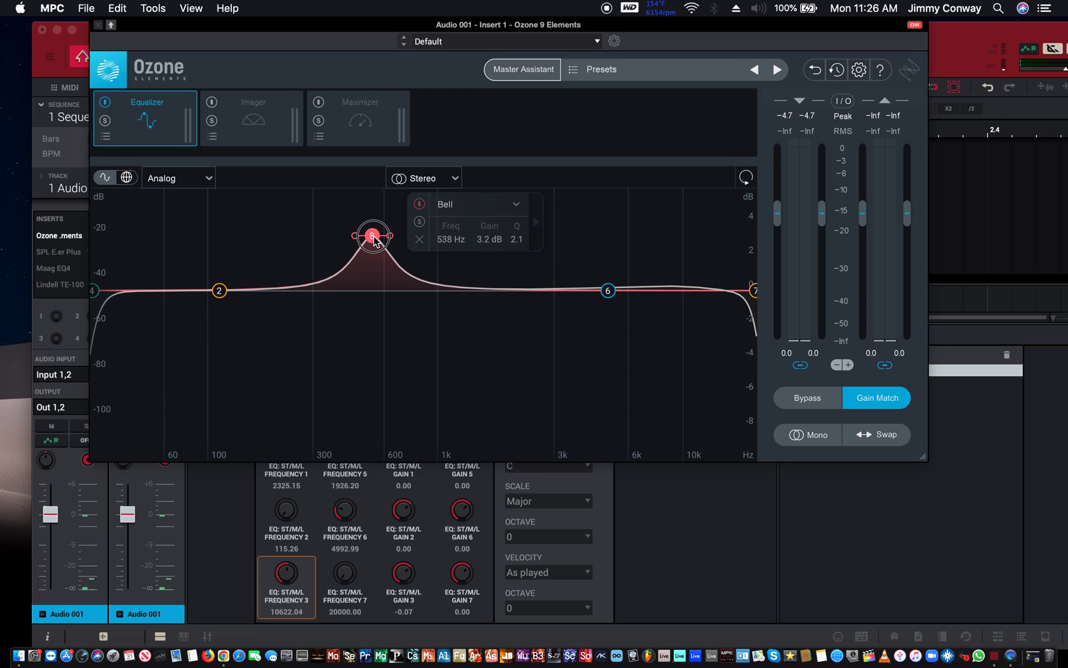
Switch band 8 to the Proportional Q bell and audition boosts up to about 5.5 dB near 530 Hz, then flatten it
{"action": "left_click", "coordinate": [516, 205]}
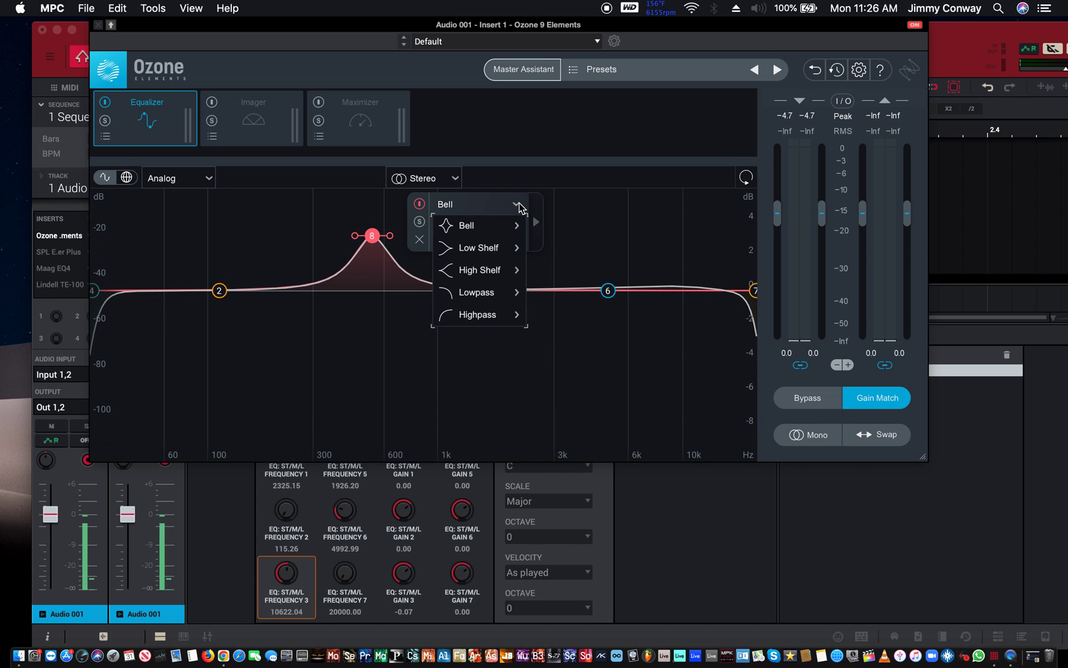
{"action": "mouse_move", "coordinate": [467, 225]}
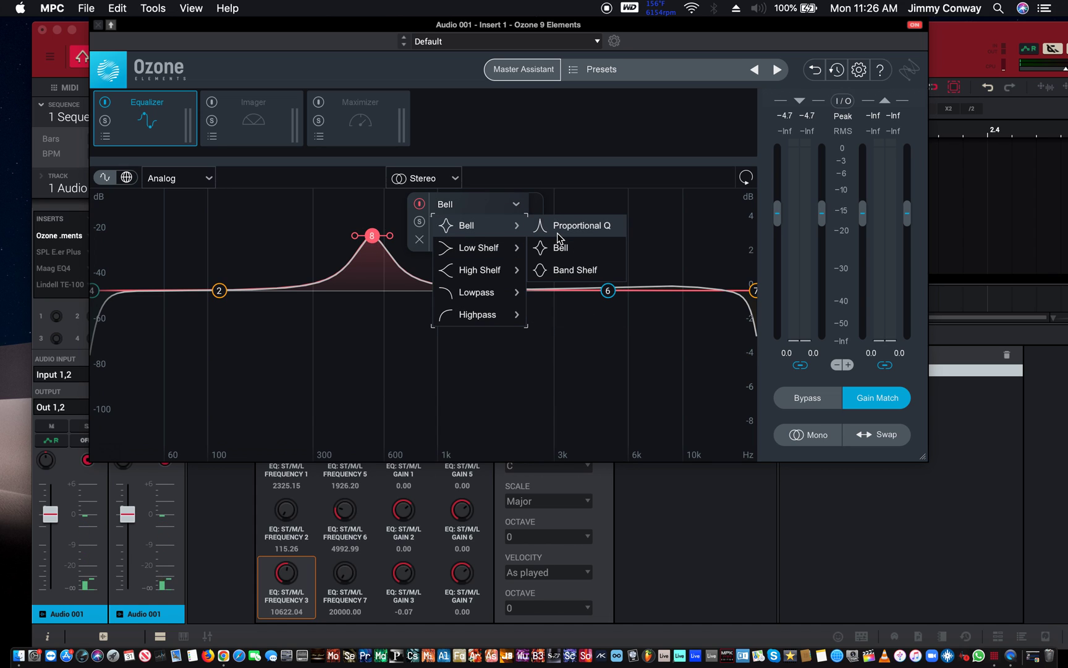
{"action": "left_click", "coordinate": [582, 226]}
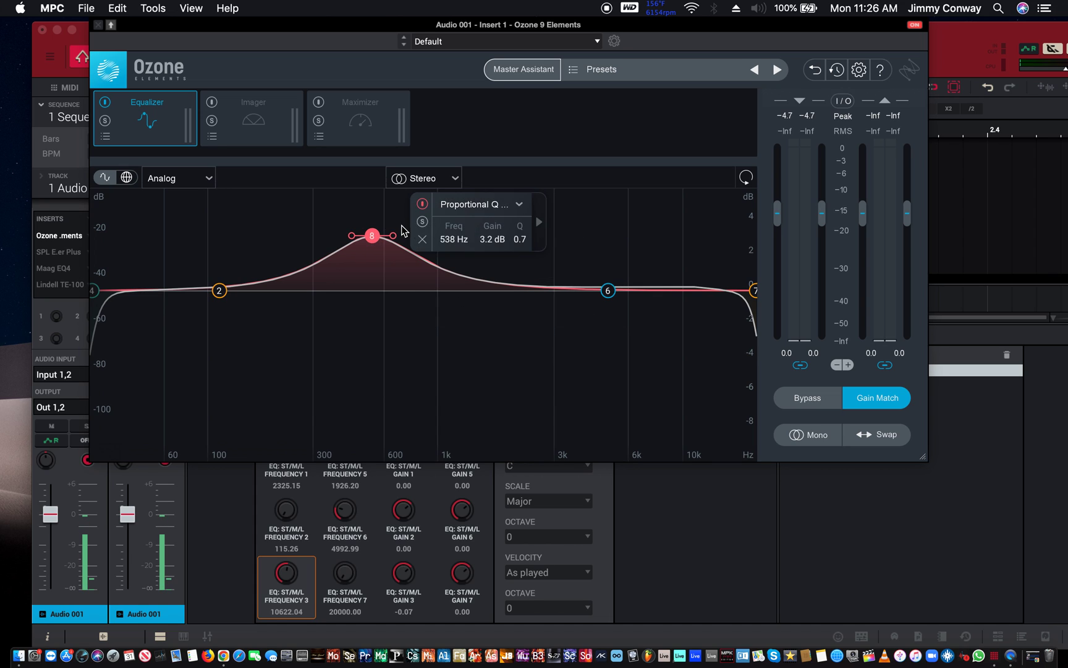
{"action": "left_click_drag", "start_coordinate": [371, 236], "coordinate": [371, 210]}
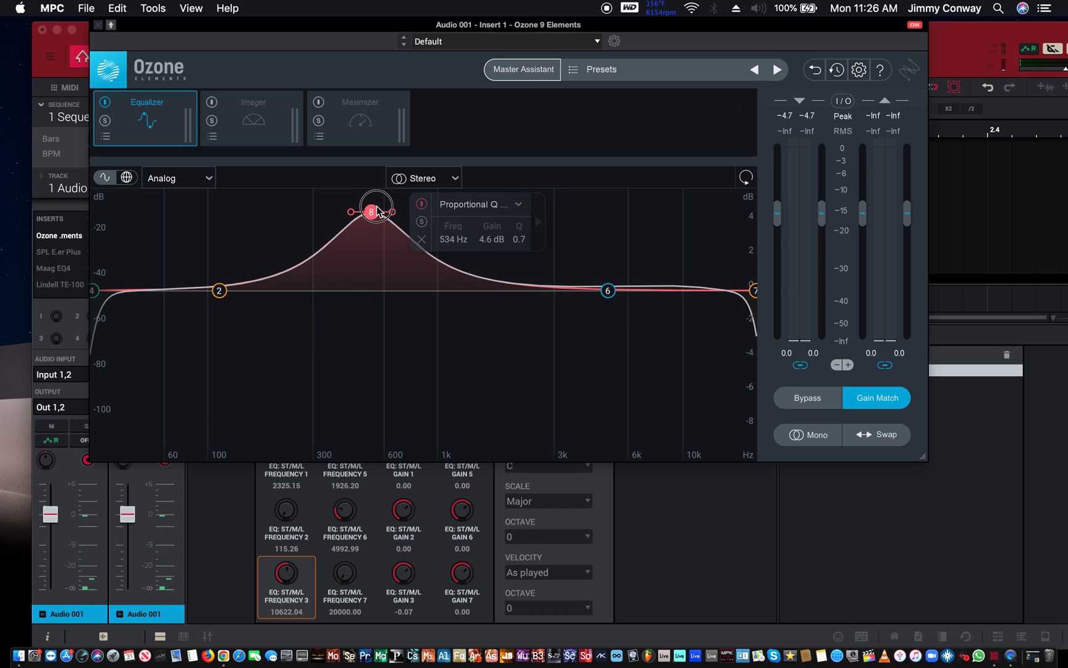
{"action": "left_click_drag", "start_coordinate": [371, 210], "coordinate": [364, 239]}
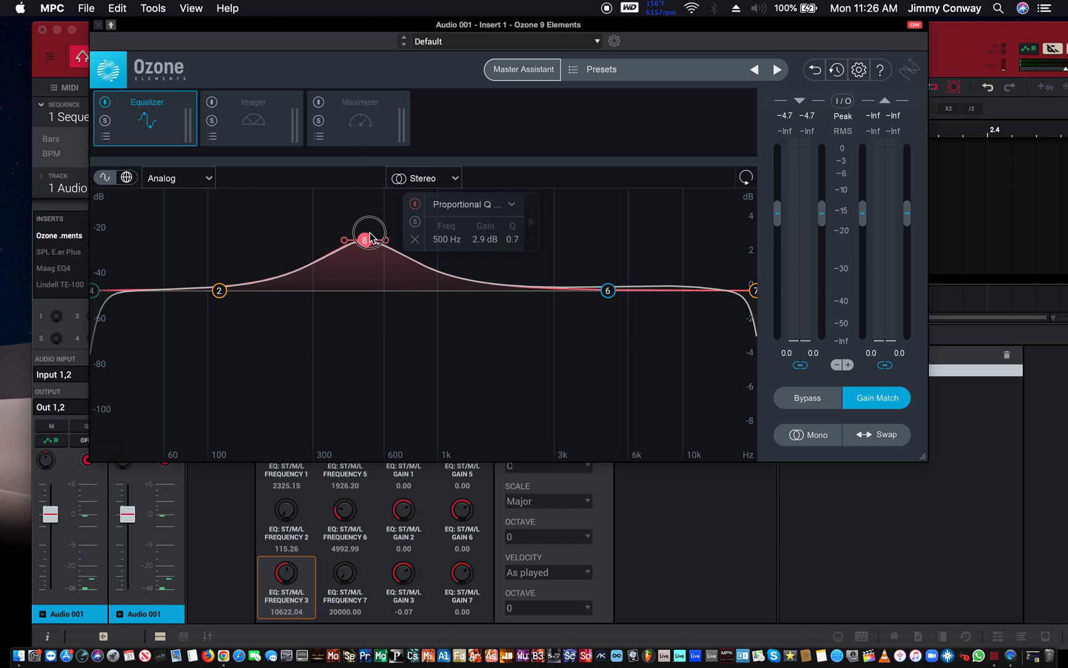
{"action": "left_click_drag", "start_coordinate": [366, 235], "coordinate": [354, 197]}
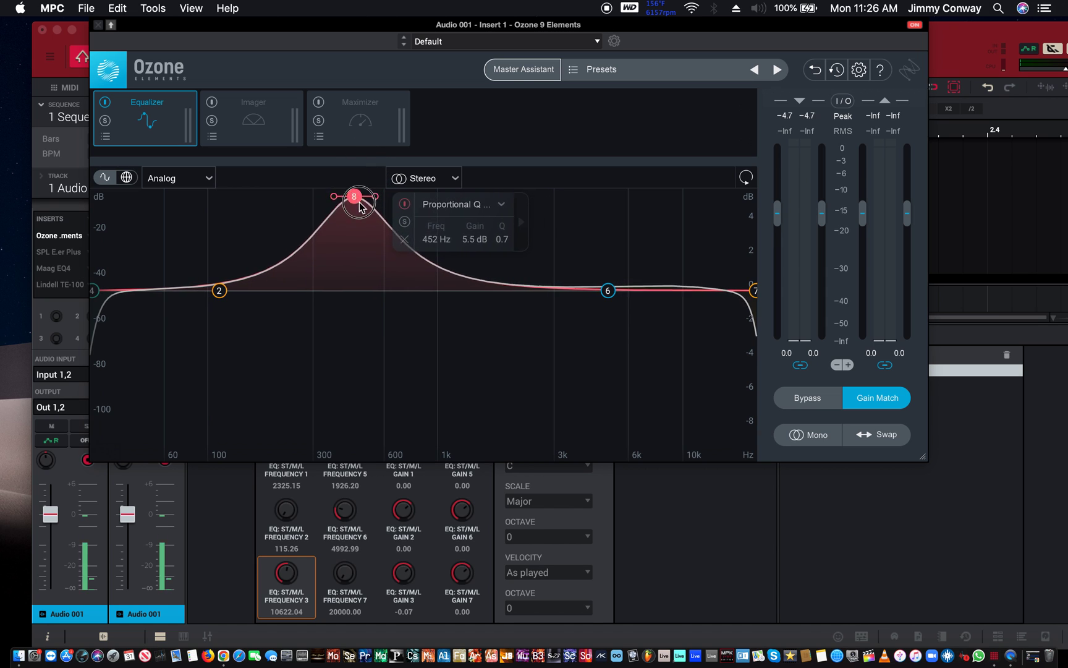
{"action": "left_click_drag", "start_coordinate": [353, 196], "coordinate": [360, 283]}
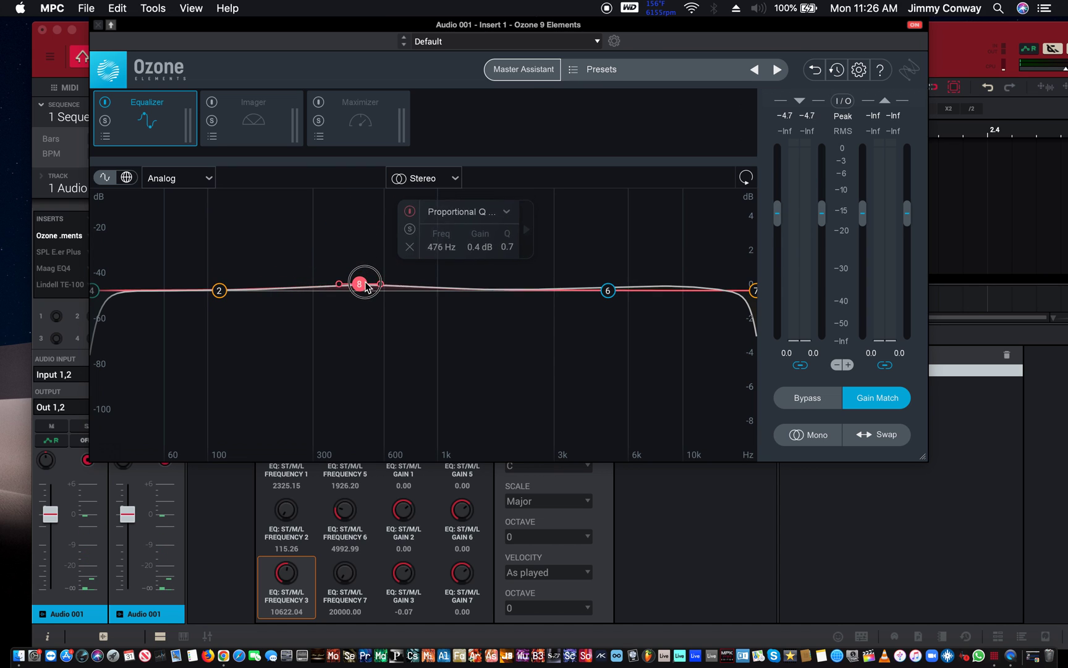
Repeat trial boosts up to about 5.7 dB around 400–470 Hz, ending with band 8 flat
{"action": "left_click_drag", "start_coordinate": [360, 284], "coordinate": [360, 239]}
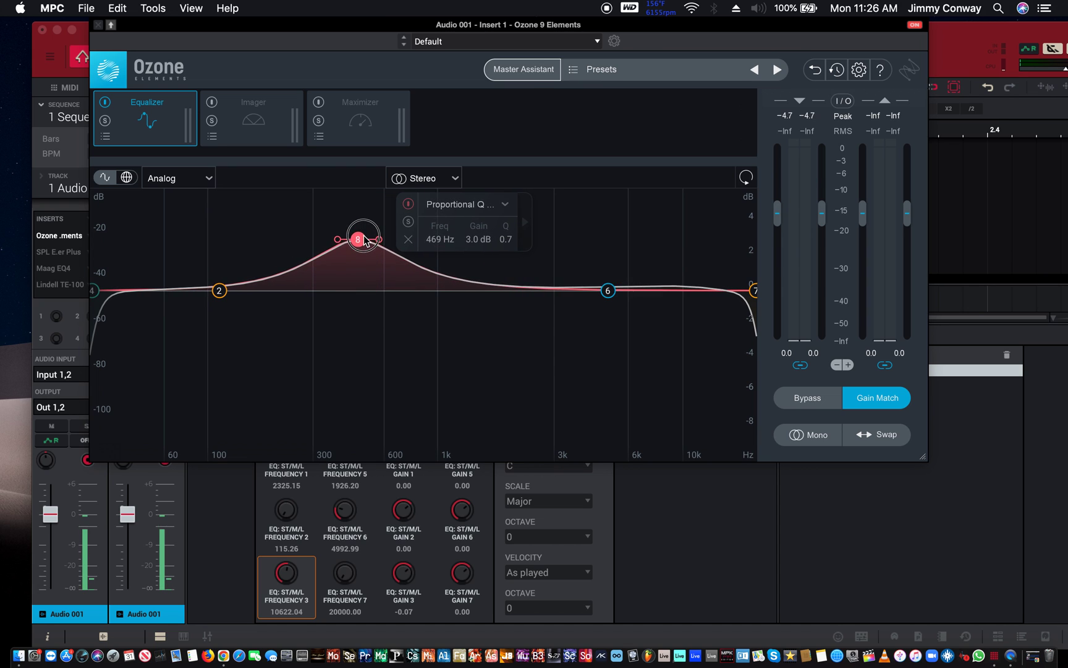
{"action": "left_click_drag", "start_coordinate": [358, 240], "coordinate": [361, 202]}
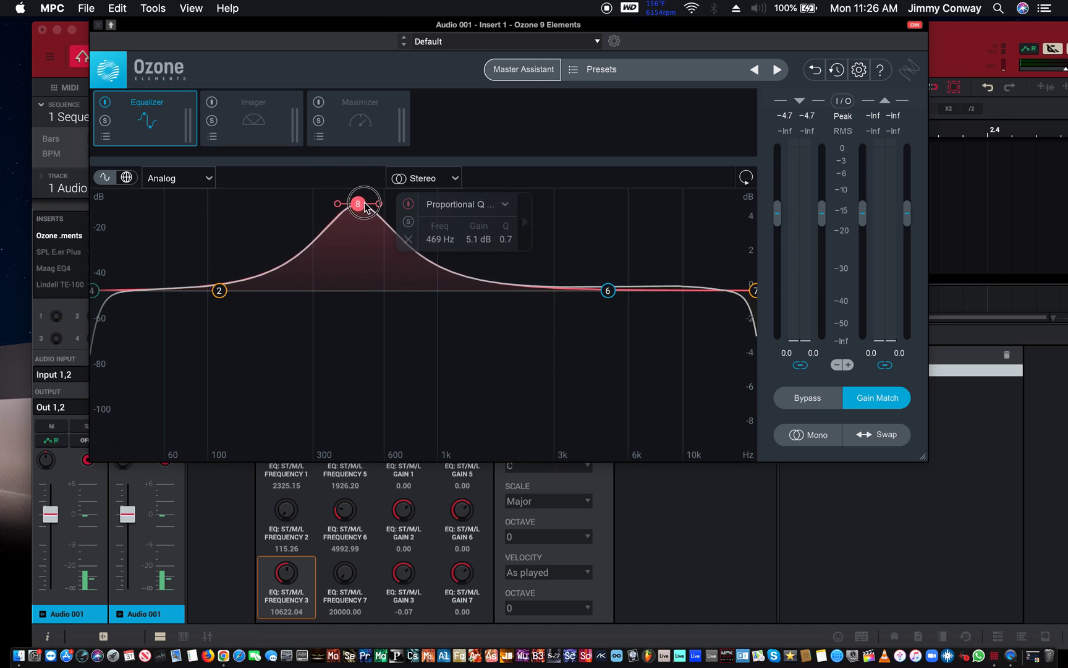
{"action": "left_click_drag", "start_coordinate": [359, 203], "coordinate": [360, 279]}
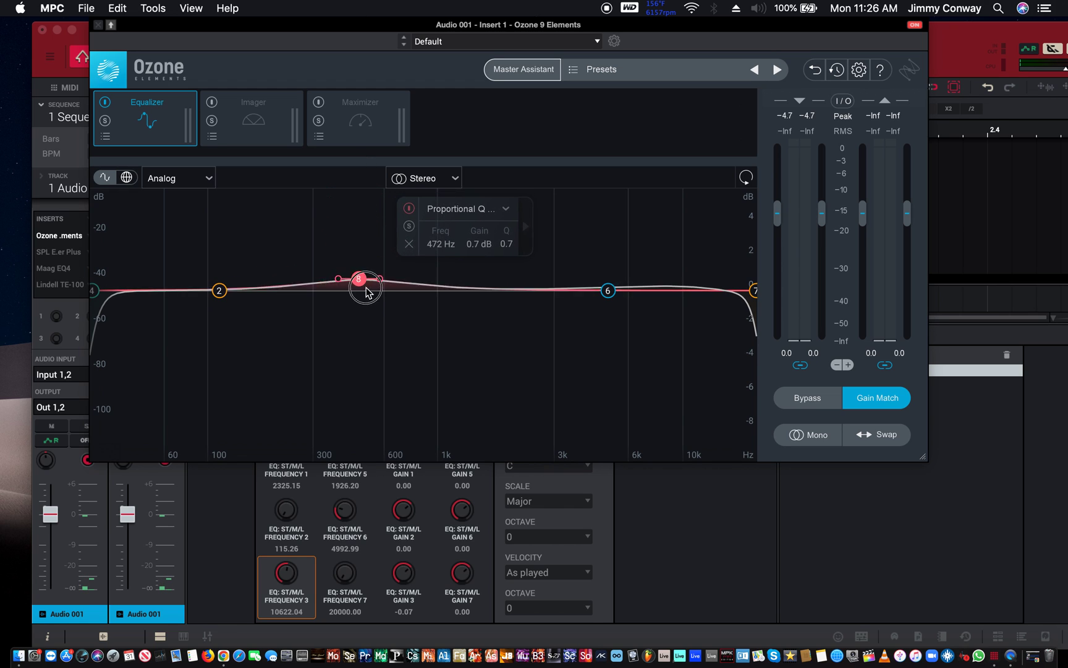
{"action": "left_click_drag", "start_coordinate": [362, 279], "coordinate": [353, 262]}
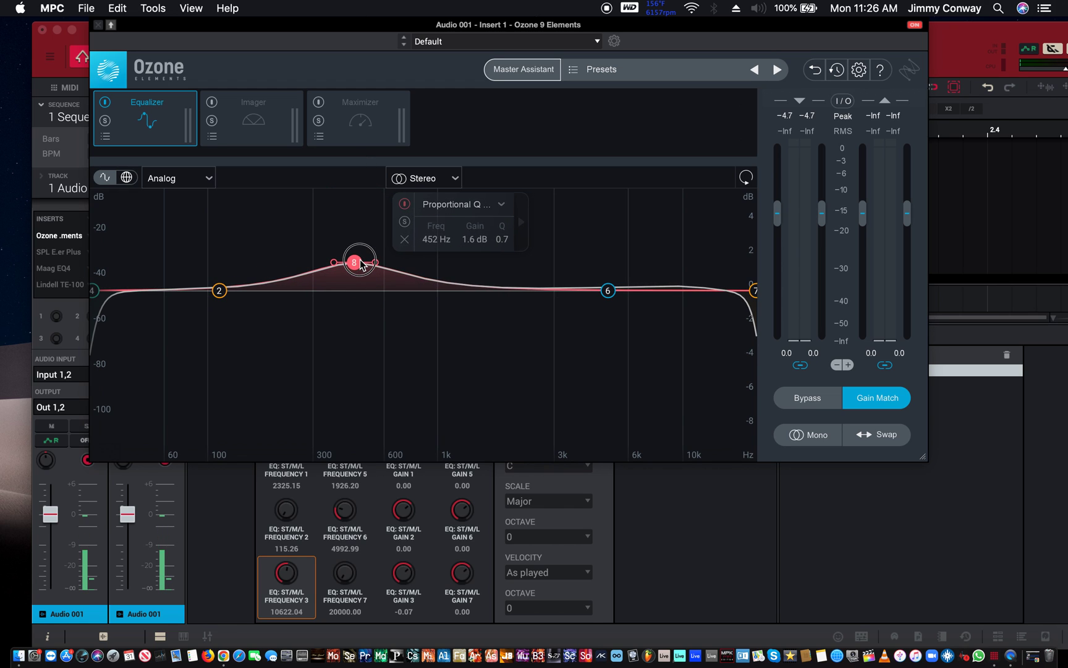
{"action": "left_click_drag", "start_coordinate": [353, 262], "coordinate": [353, 232]}
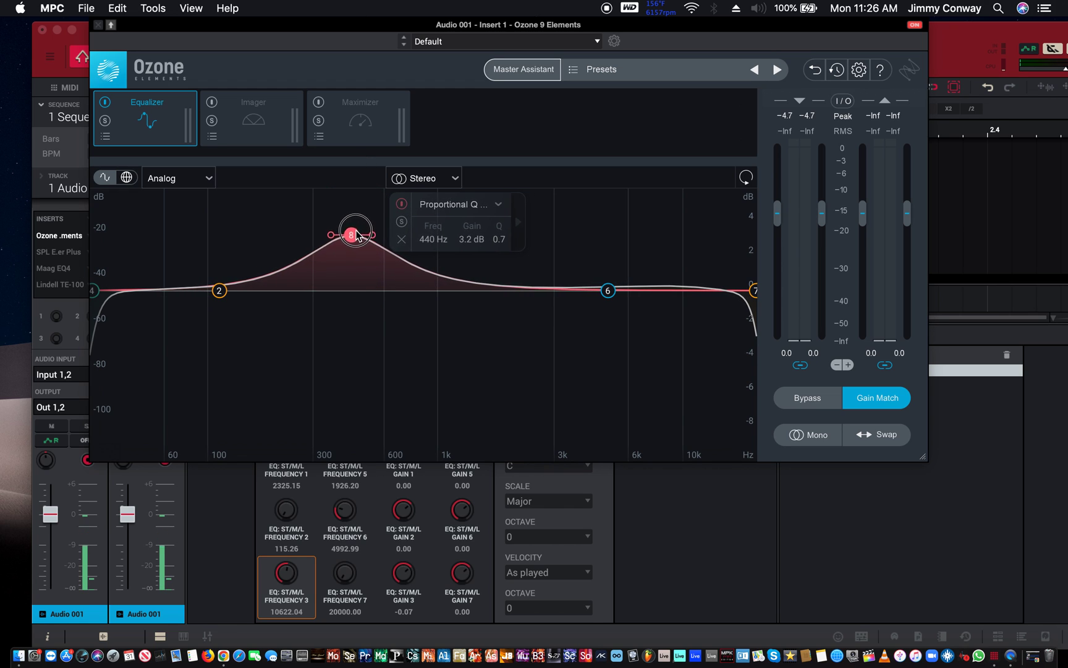
{"action": "left_click_drag", "start_coordinate": [350, 233], "coordinate": [350, 185]}
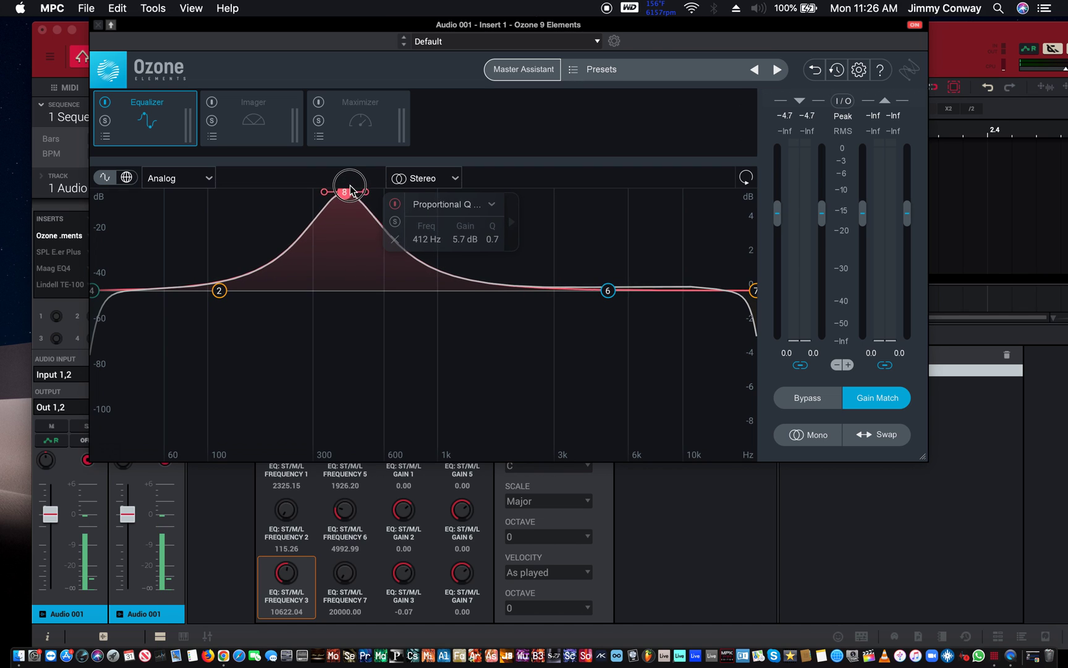
{"action": "left_click_drag", "start_coordinate": [349, 189], "coordinate": [353, 282]}
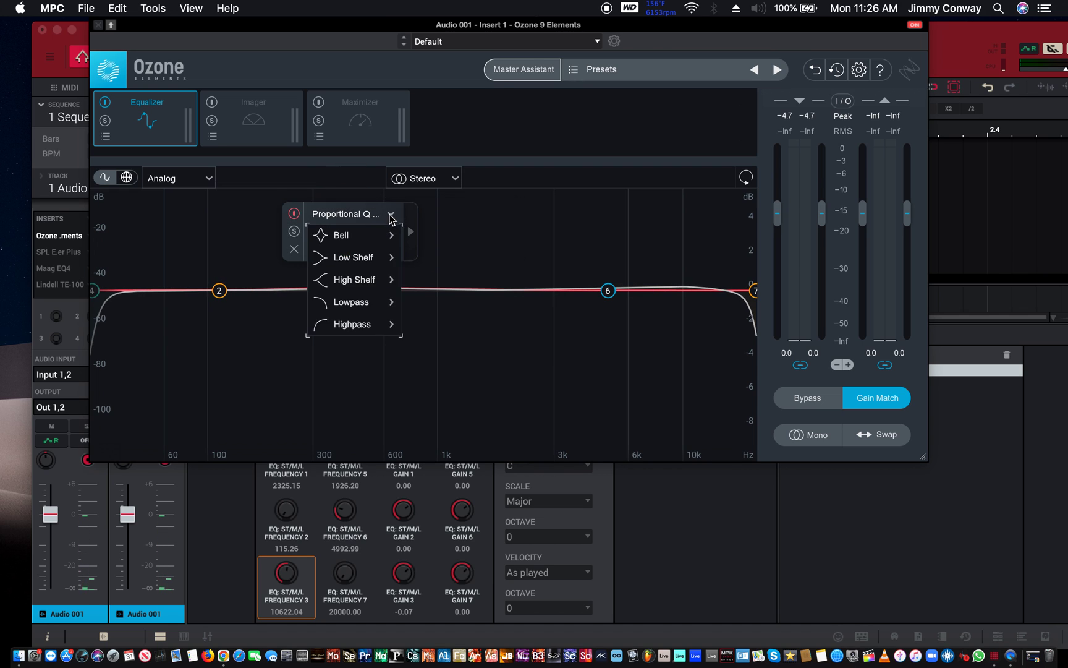
{"action": "mouse_move", "coordinate": [352, 234]}
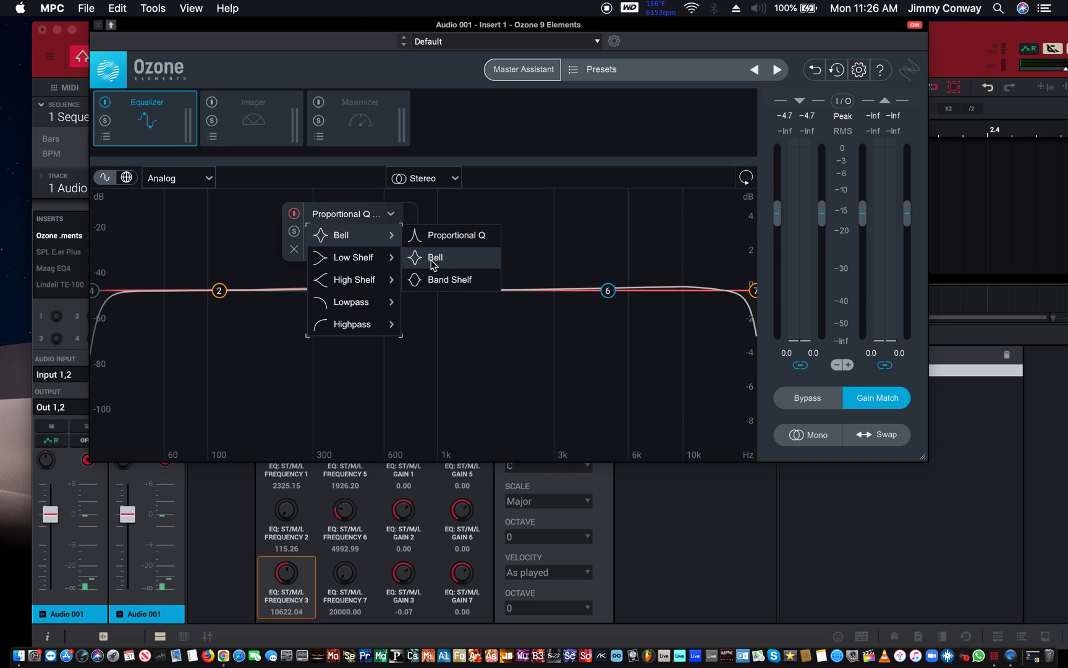
Set band 8 to a standard Bell and sweep boosts up to 6 dB near 364–440 Hz, leaving it flat
{"action": "left_click", "coordinate": [435, 258]}
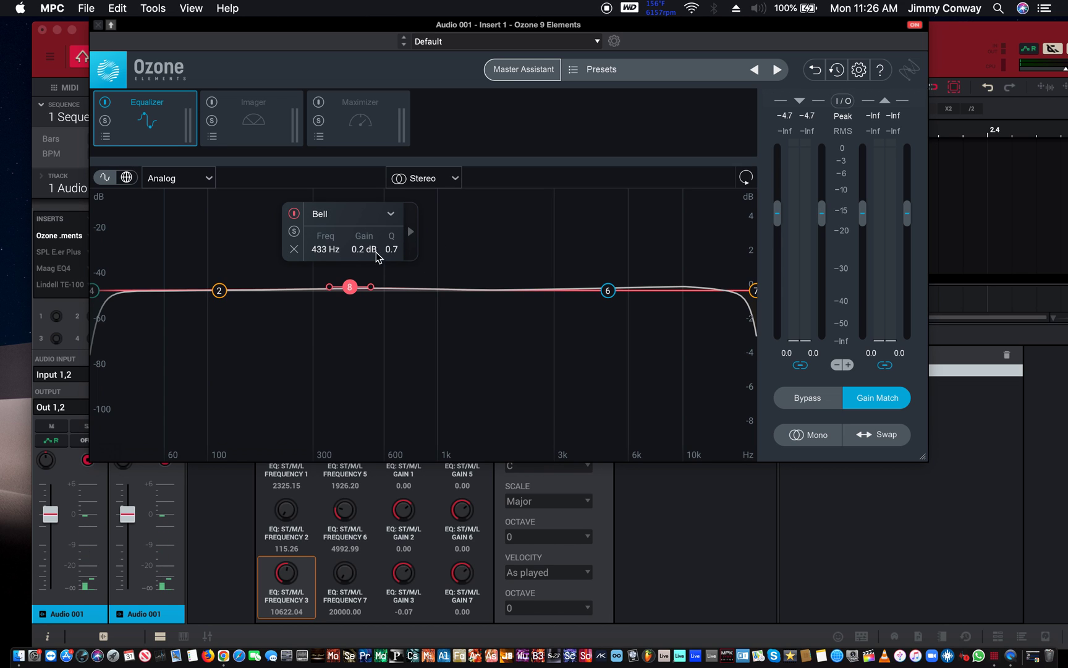
{"action": "left_click_drag", "start_coordinate": [350, 286], "coordinate": [354, 237]}
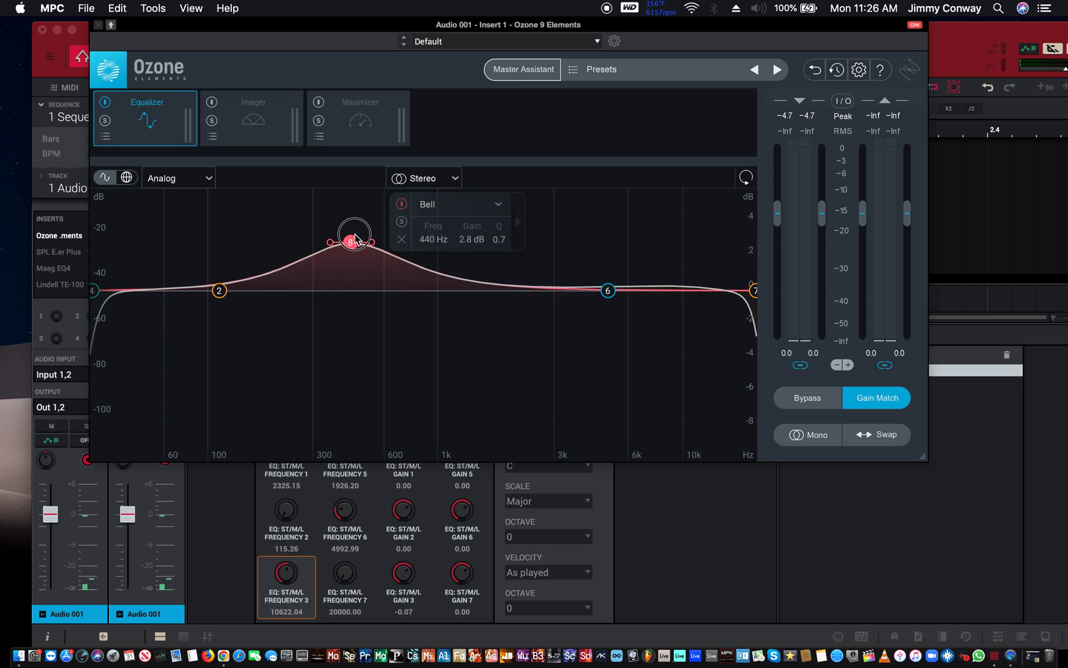
{"action": "left_click_drag", "start_coordinate": [354, 237], "coordinate": [352, 276]}
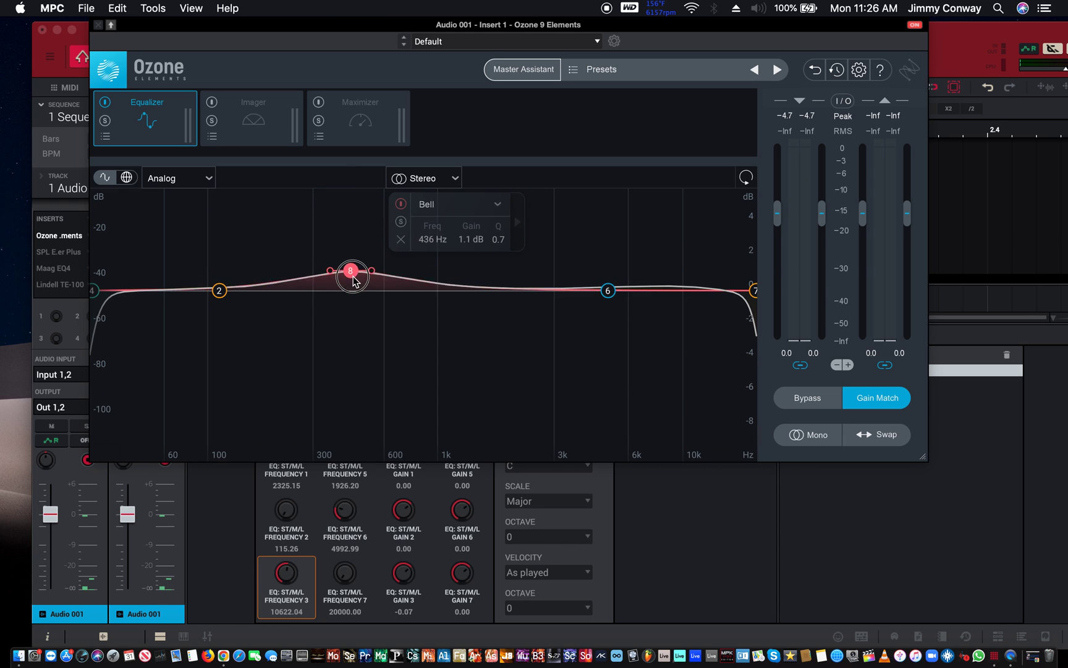
{"action": "left_click_drag", "start_coordinate": [352, 275], "coordinate": [342, 176]}
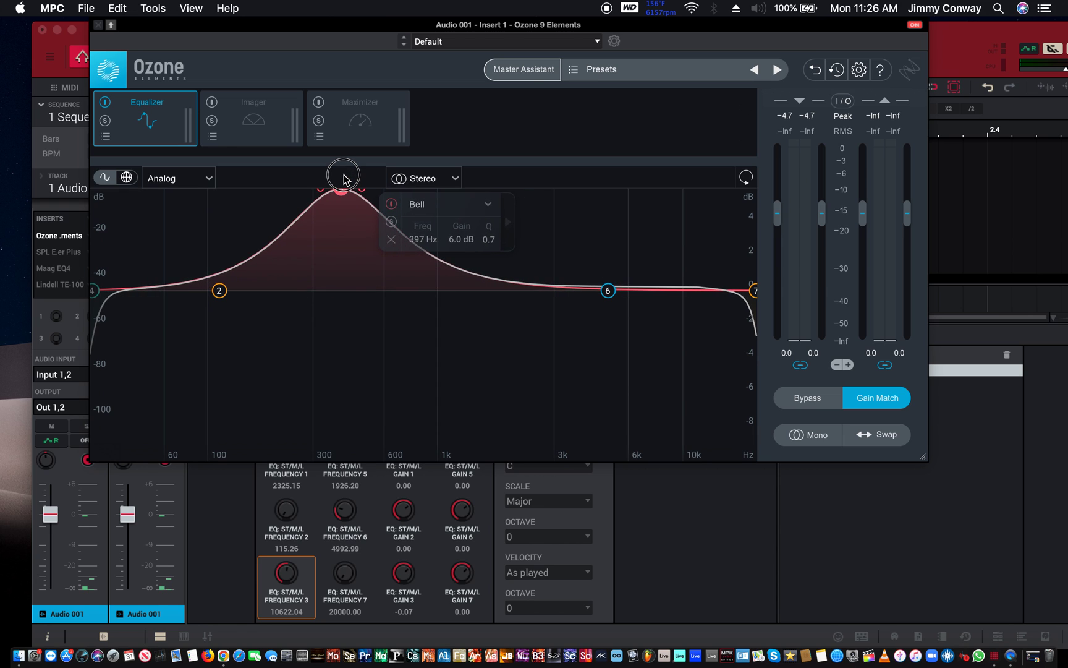
{"action": "left_click_drag", "start_coordinate": [342, 194], "coordinate": [342, 284]}
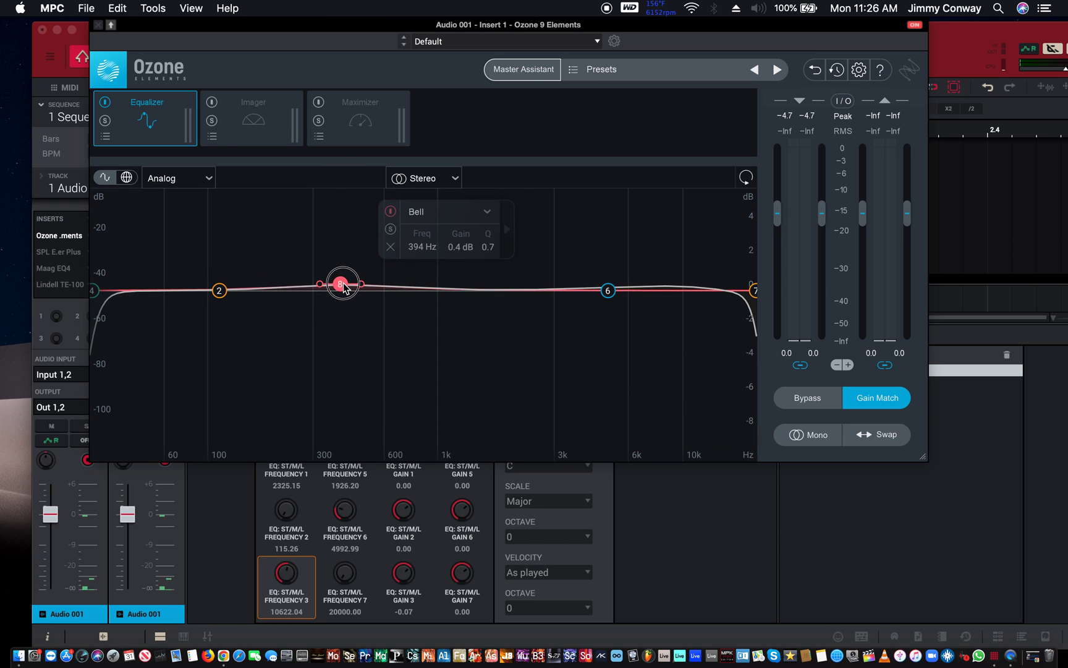
{"action": "left_click_drag", "start_coordinate": [343, 284], "coordinate": [334, 189]}
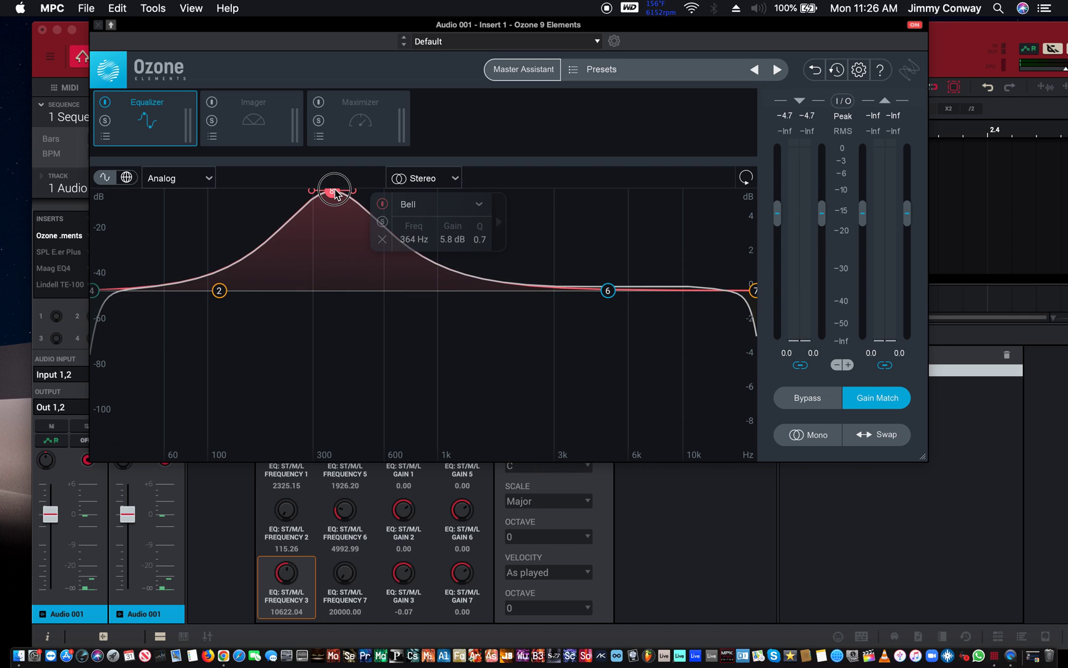
{"action": "left_click_drag", "start_coordinate": [334, 191], "coordinate": [347, 289]}
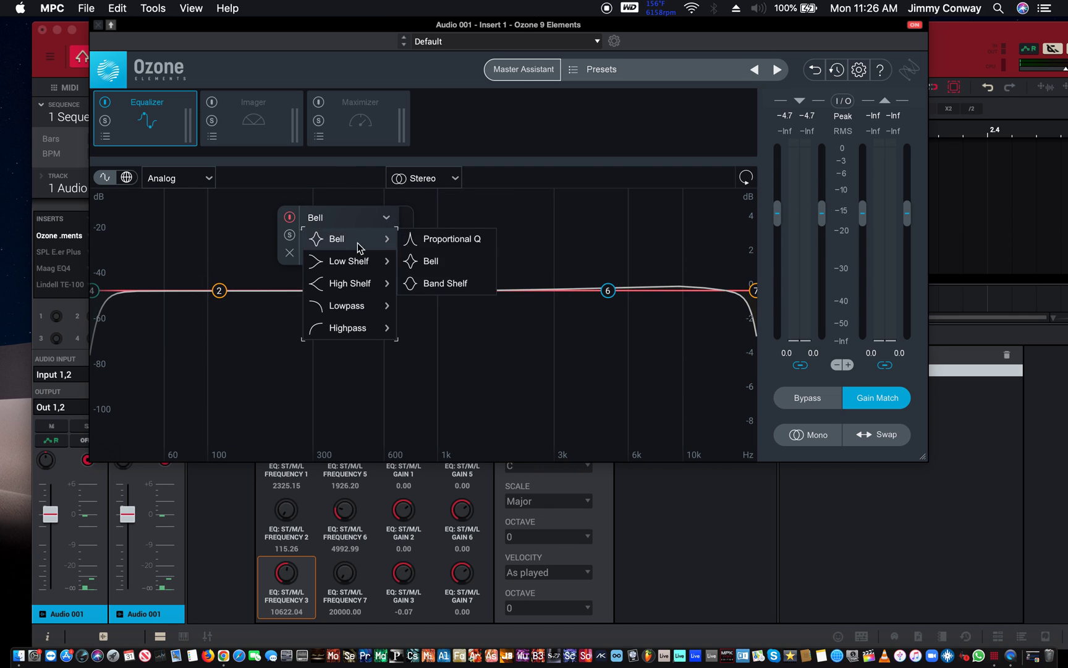
{"action": "mouse_move", "coordinate": [348, 261]}
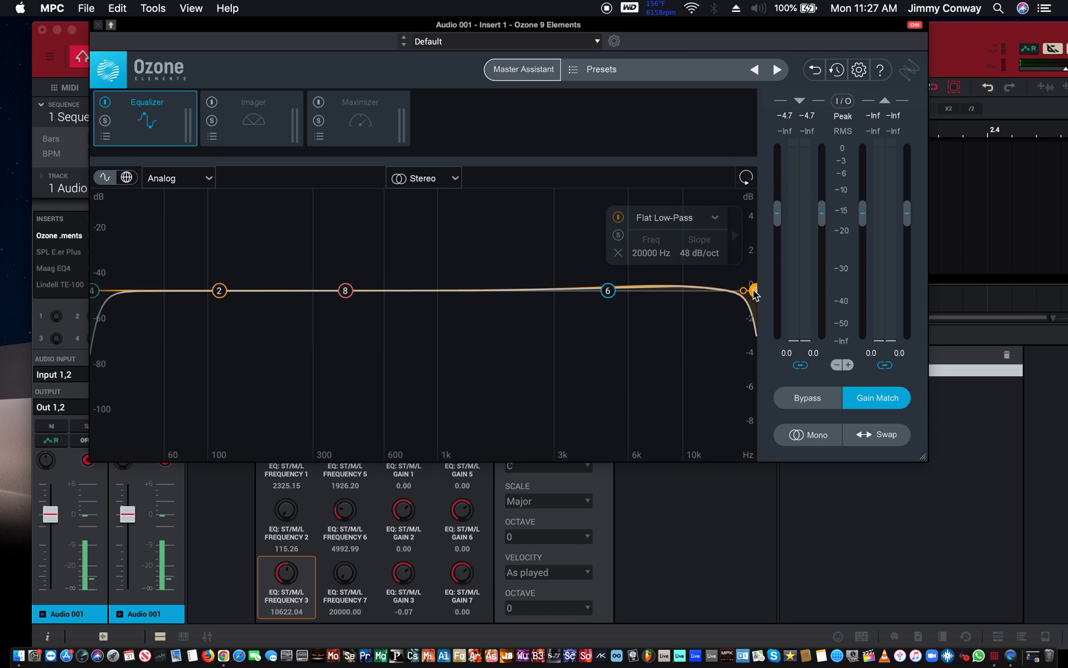
{"action": "left_click", "coordinate": [91, 289]}
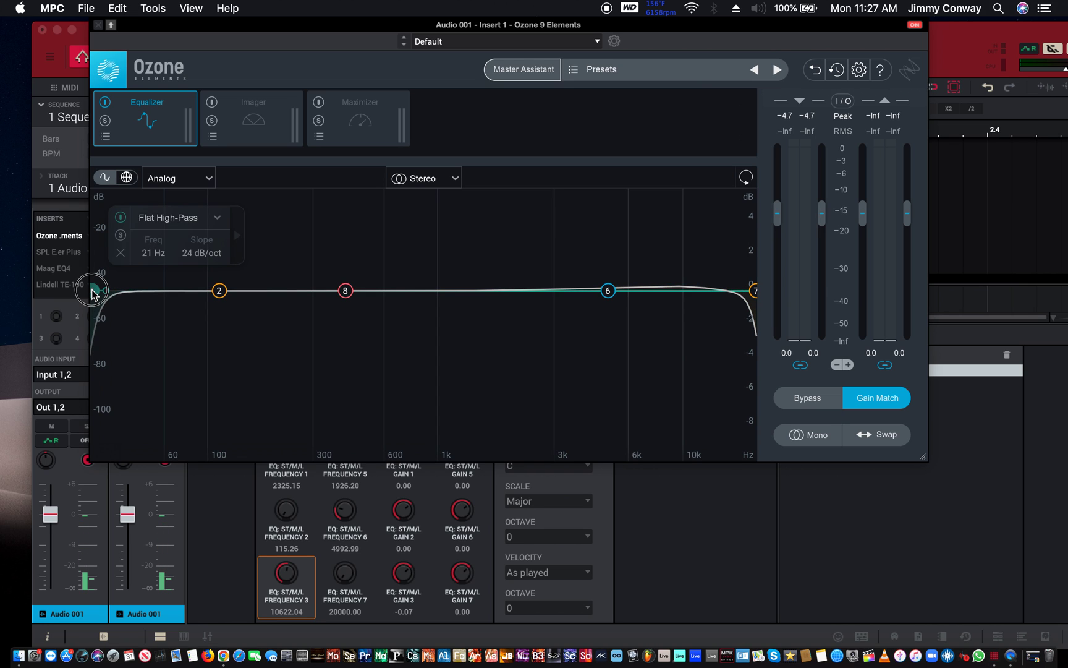
{"action": "left_click_drag", "start_coordinate": [89, 286], "coordinate": [142, 285]}
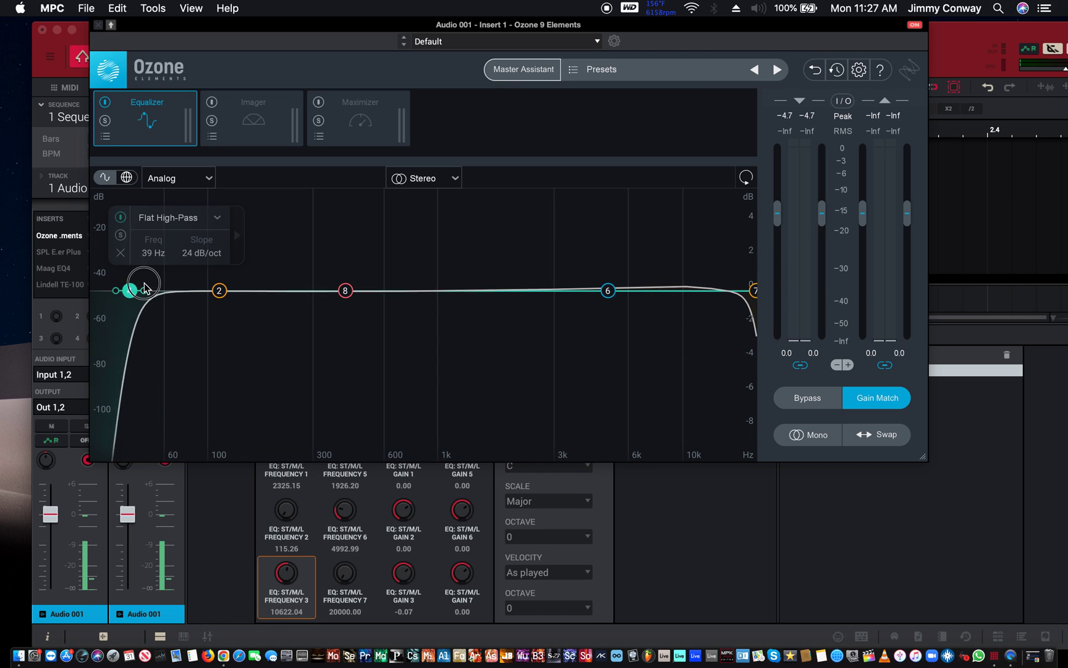
{"action": "left_click_drag", "start_coordinate": [143, 286], "coordinate": [113, 291]}
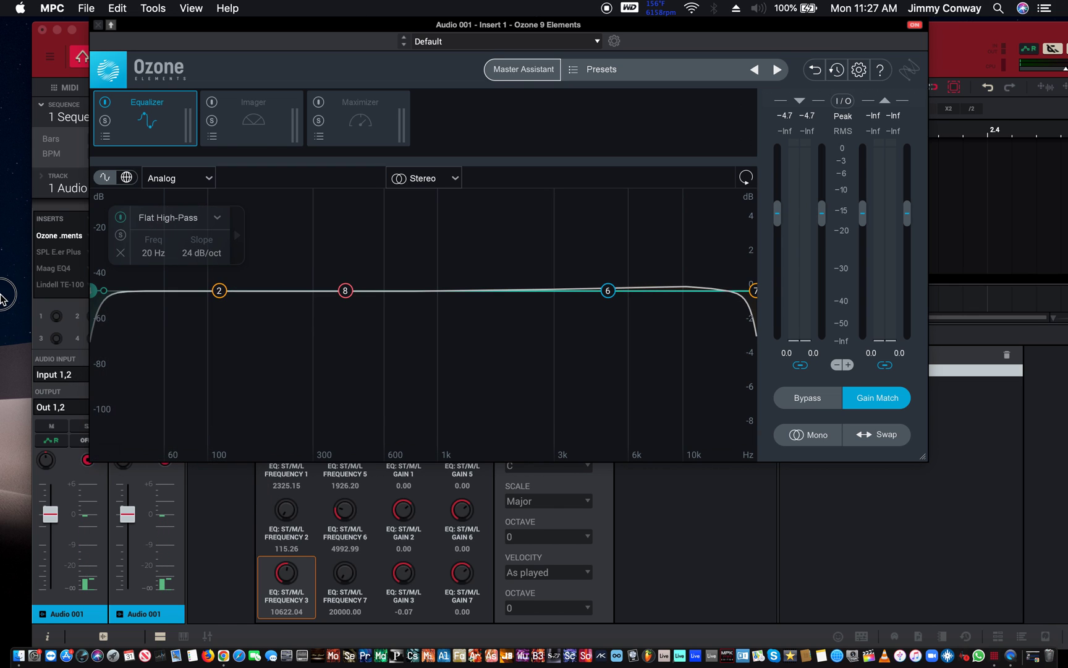
{"action": "mouse_move", "coordinate": [294, 6]}
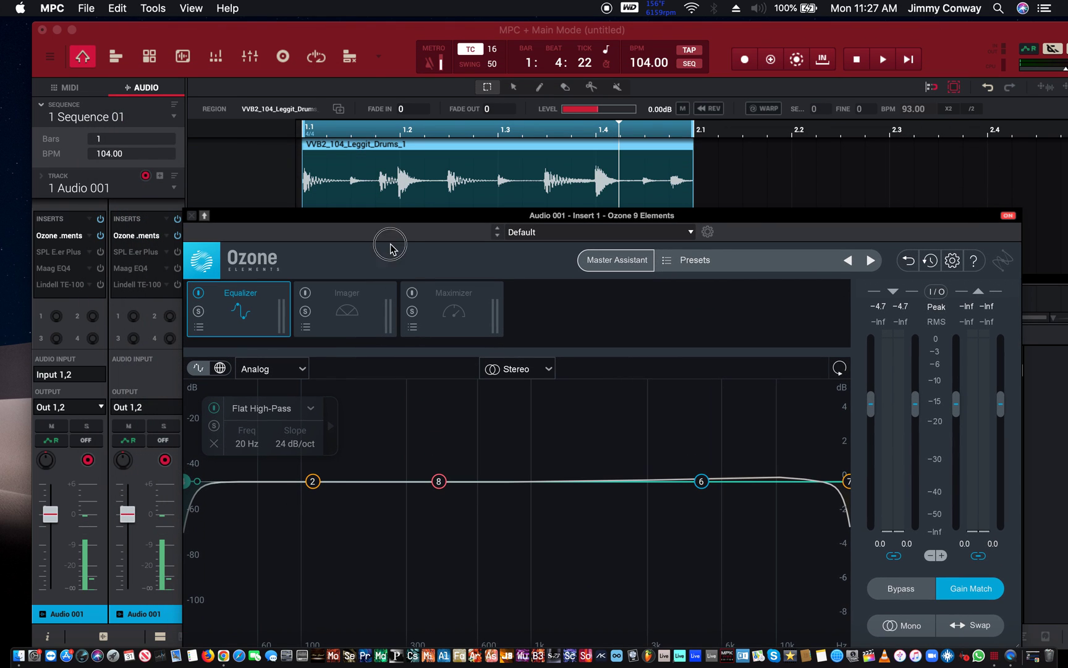
{"action": "mouse_move", "coordinate": [271, 227]}
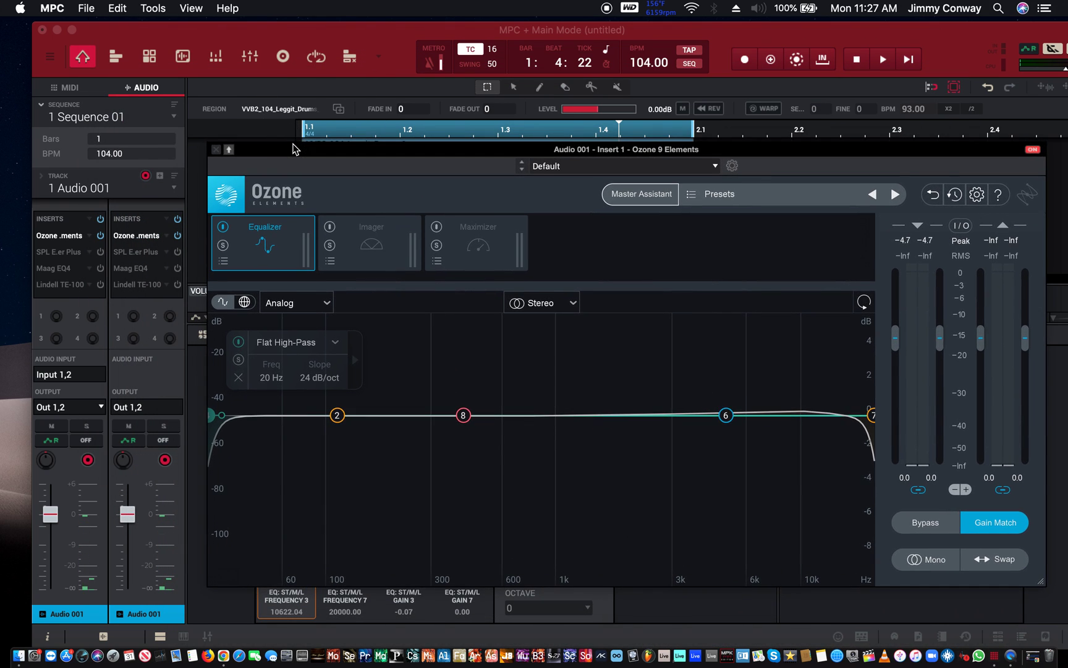
Start playing the drum loop through Ozone Elements
{"action": "left_click", "coordinate": [881, 59]}
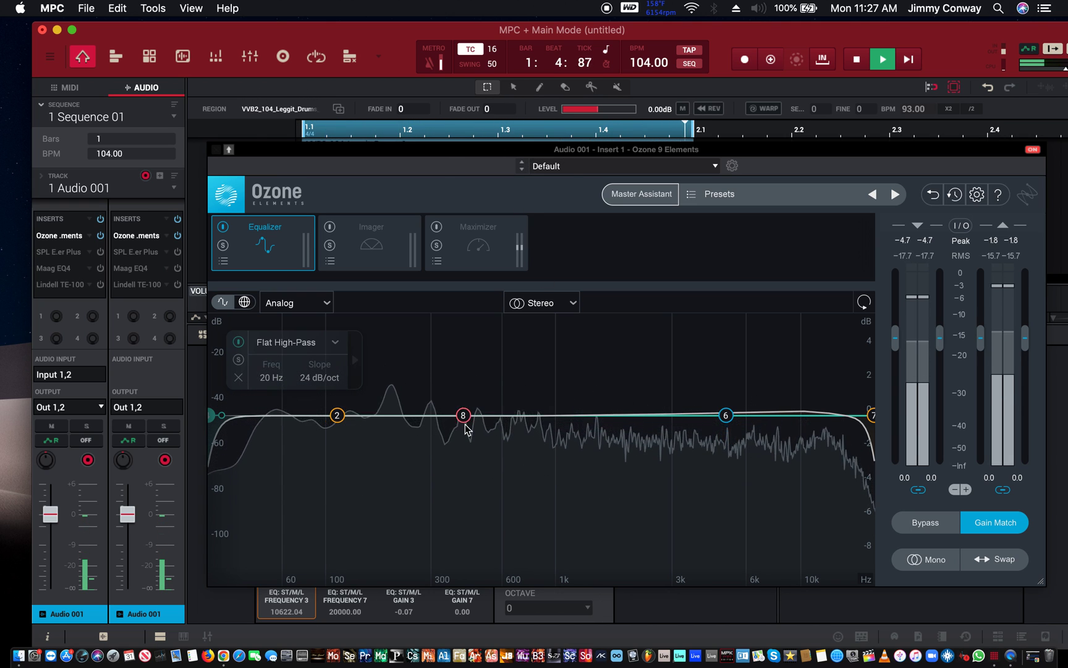
Sweep band 8 along the frequency range and cut it deeply around 836 Hz, then soften to a gentle dip
{"action": "left_click", "coordinate": [463, 415]}
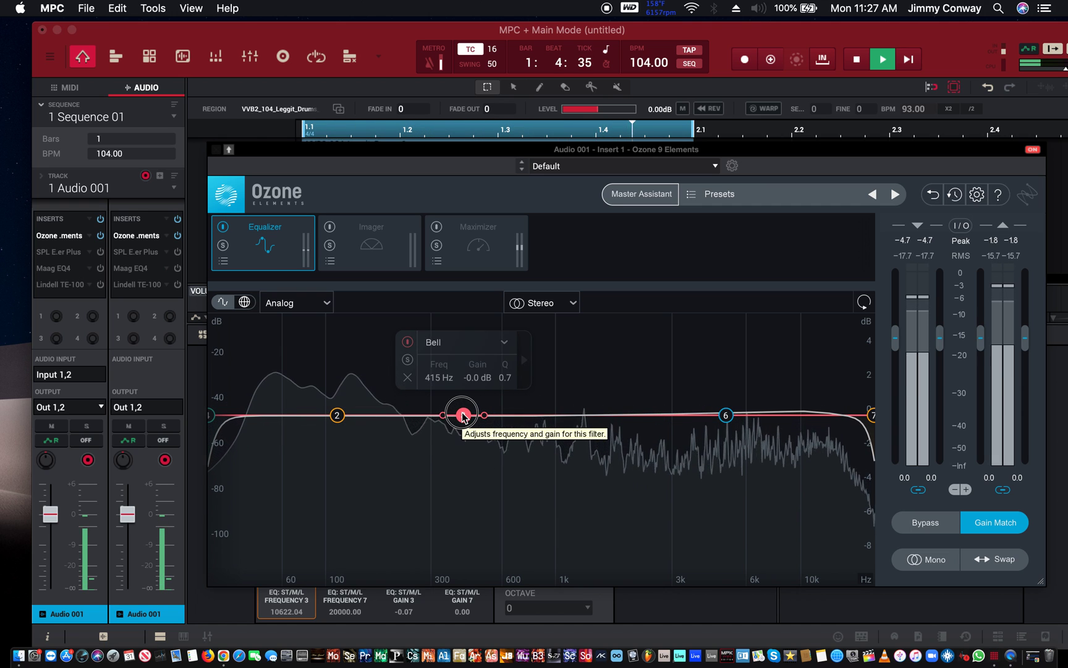
{"action": "left_click_drag", "start_coordinate": [462, 414], "coordinate": [533, 408]}
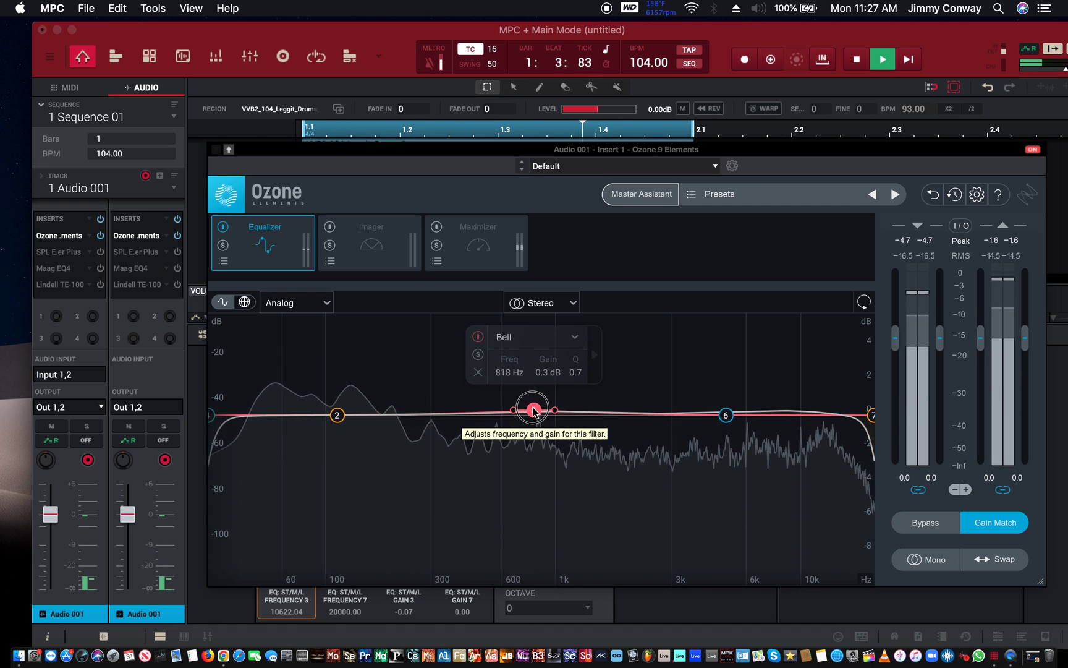
{"action": "left_click_drag", "start_coordinate": [533, 409], "coordinate": [528, 358]}
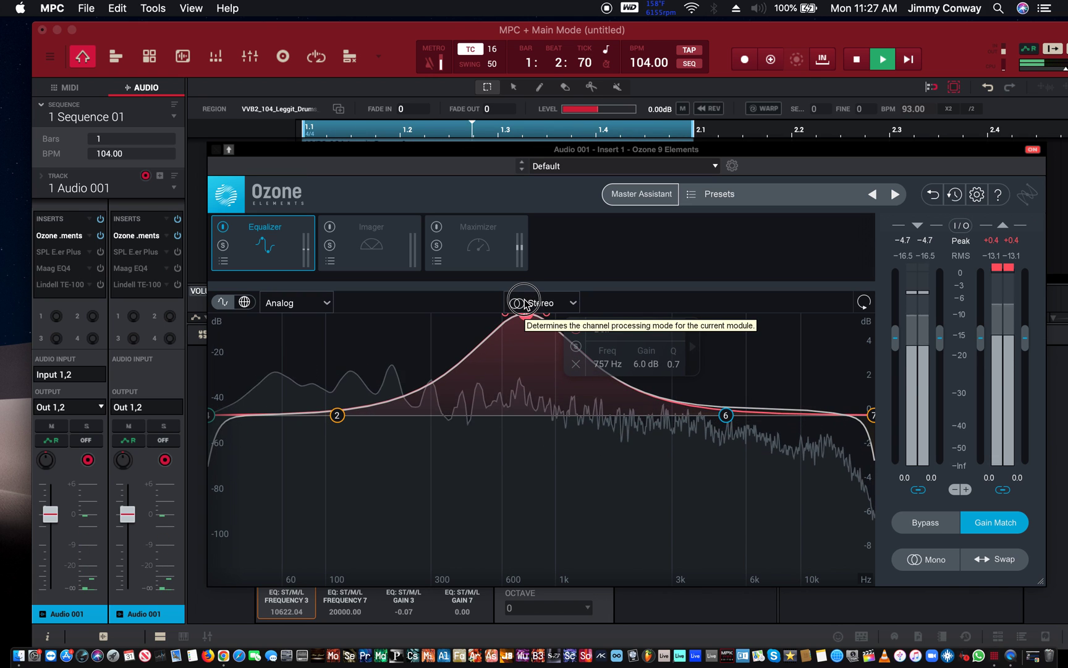
{"action": "left_click_drag", "start_coordinate": [523, 305], "coordinate": [536, 536]}
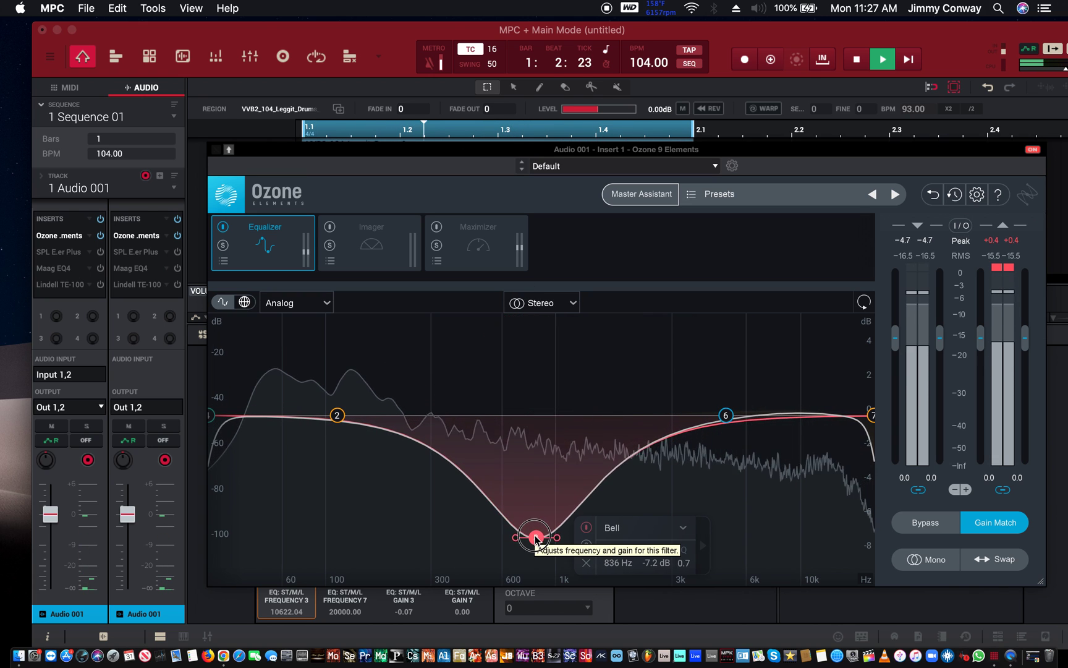
{"action": "left_click_drag", "start_coordinate": [535, 536], "coordinate": [532, 515]}
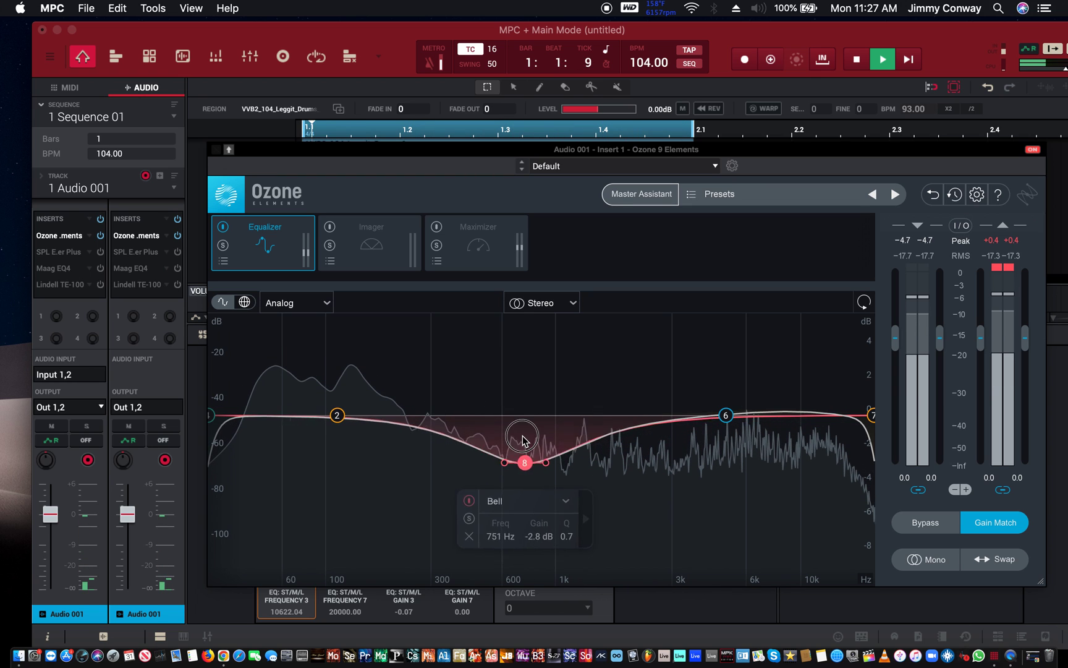
Boost the bell, sweep it up to 6.3 kHz and back, leaving a narrow 3.2 dB peak at 1377 Hz, Q about 6.3
{"action": "left_click_drag", "start_coordinate": [524, 463], "coordinate": [520, 316]}
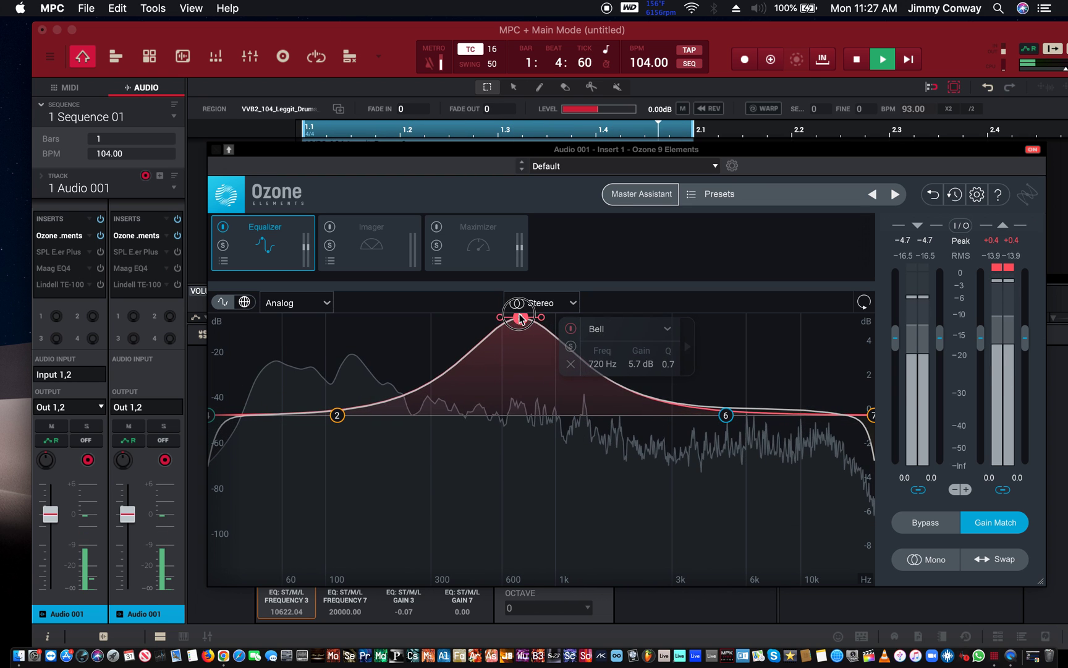
{"action": "left_click_drag", "start_coordinate": [518, 317], "coordinate": [436, 341]}
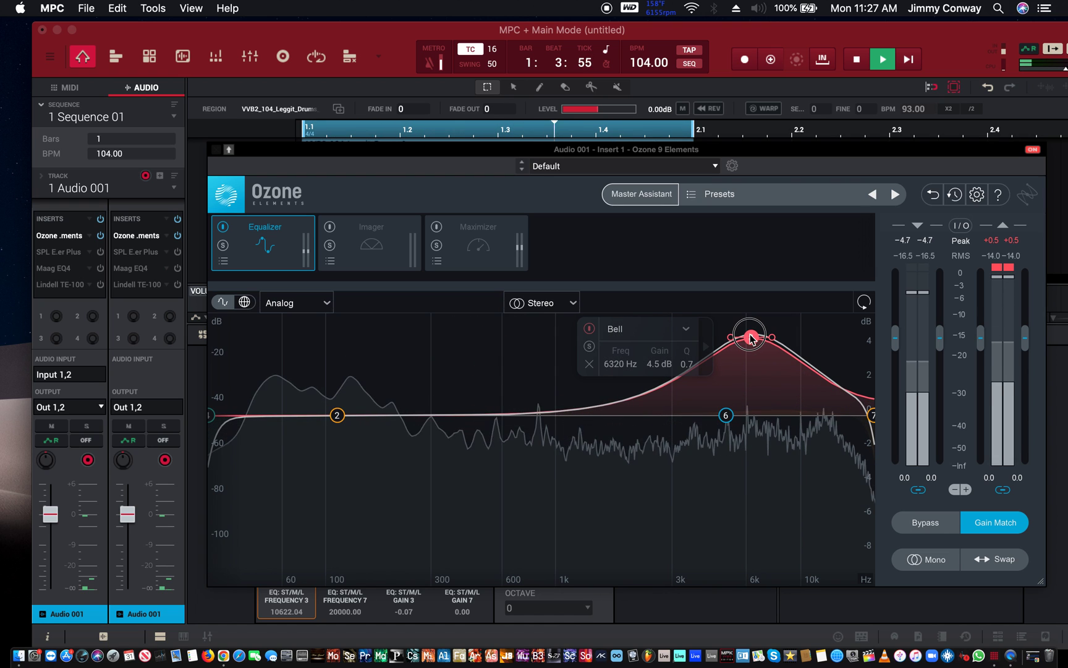
{"action": "left_click_drag", "start_coordinate": [749, 338], "coordinate": [589, 360]}
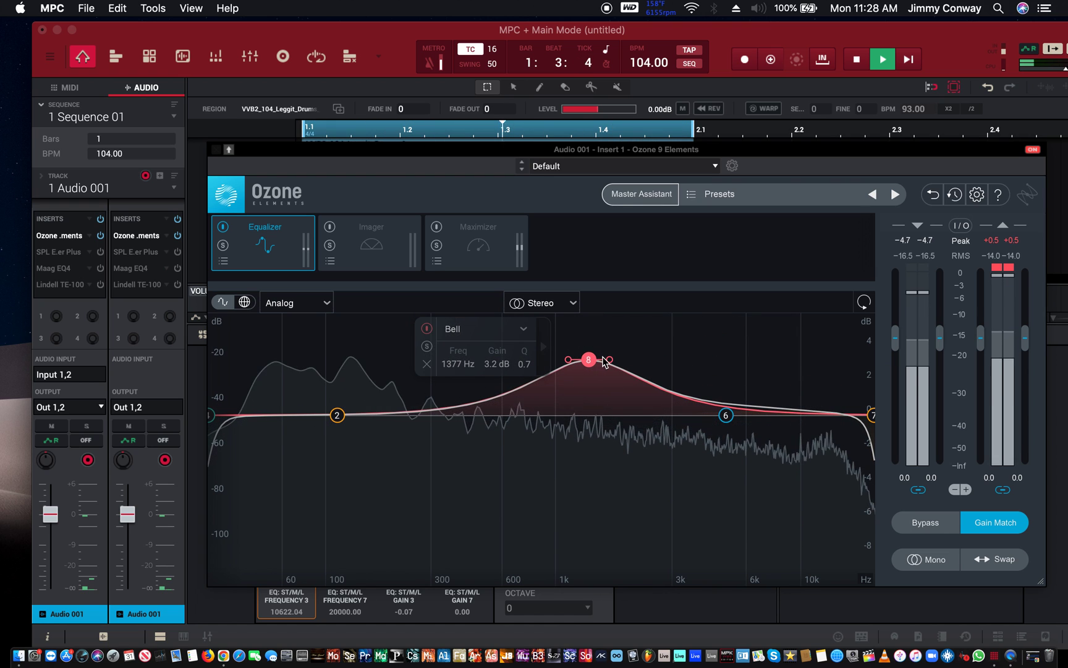
{"action": "left_click_drag", "start_coordinate": [603, 360], "coordinate": [607, 359]}
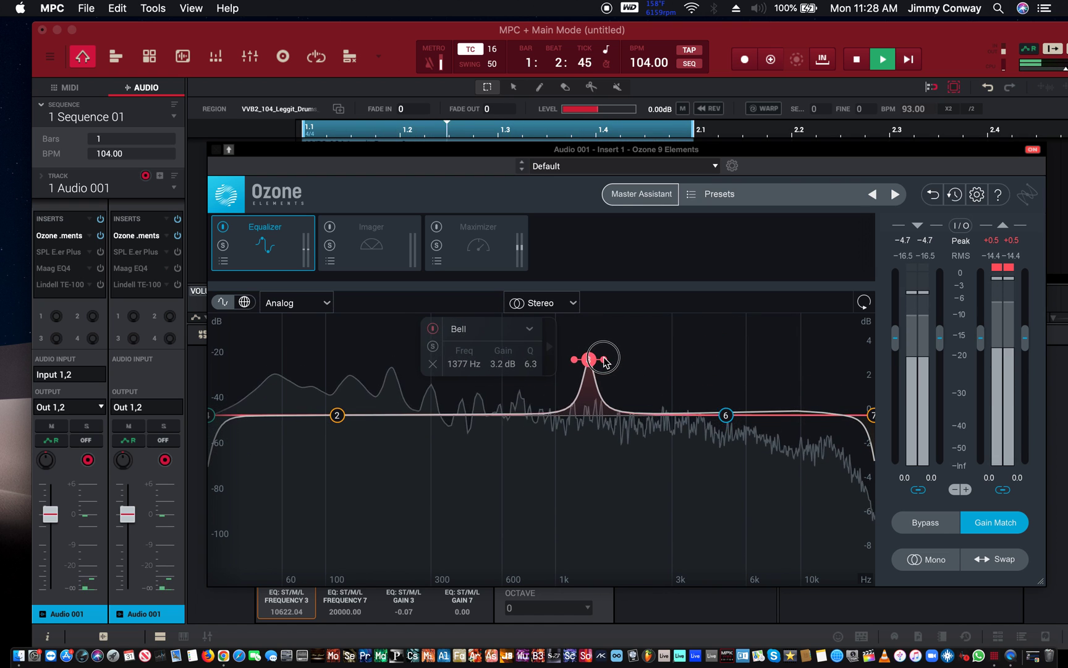
Narrow band 8's bell to Q 11.5 and sweep the thin peak from 6.7 kHz down to 314 Hz, landing near 2.4 kHz
{"action": "left_click_drag", "start_coordinate": [595, 358], "coordinate": [589, 359]}
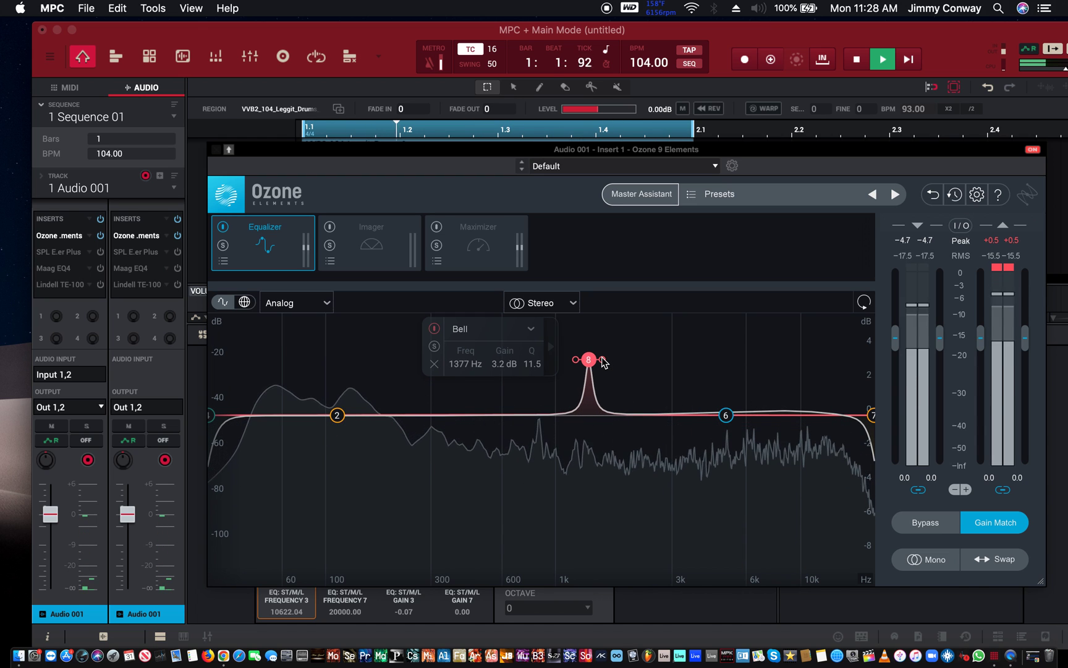
{"action": "left_click_drag", "start_coordinate": [588, 359], "coordinate": [758, 302]}
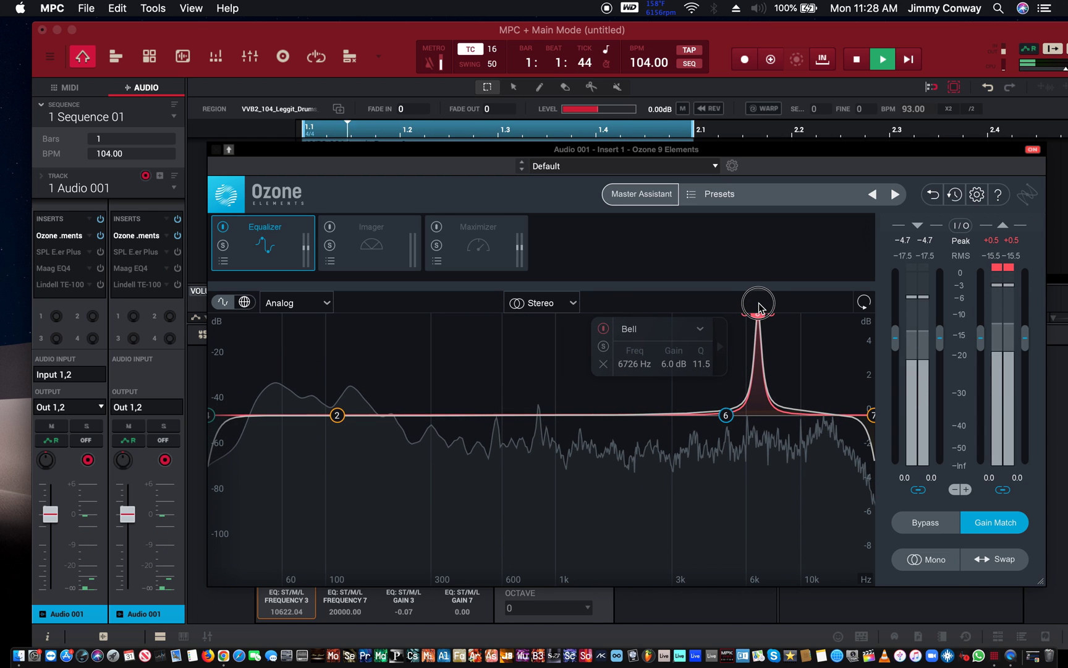
{"action": "left_click_drag", "start_coordinate": [756, 302], "coordinate": [288, 353]}
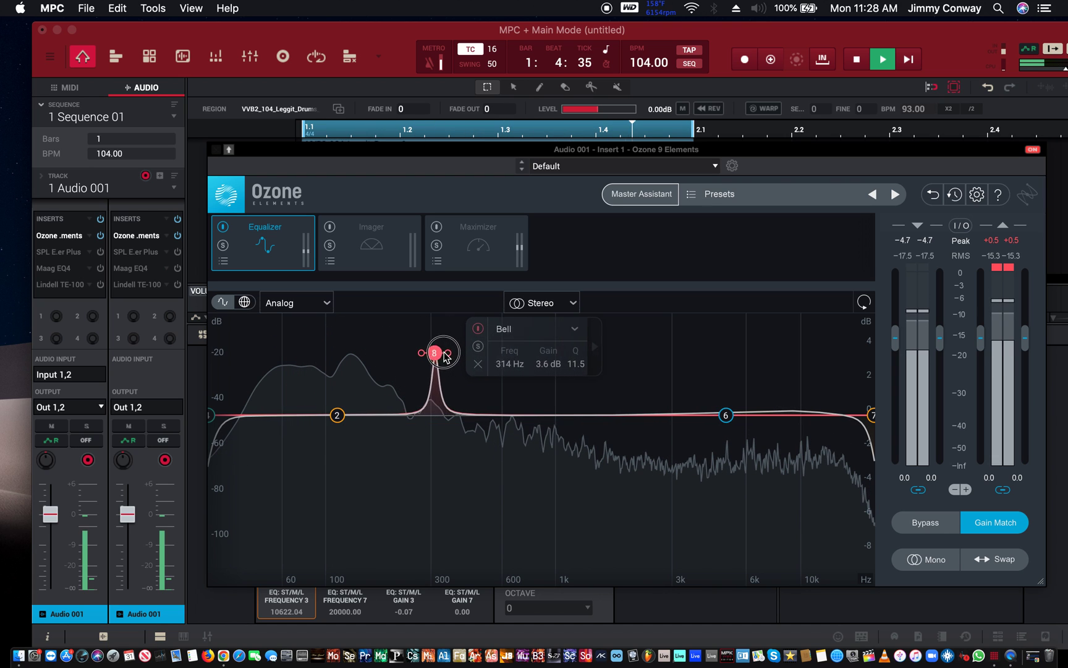
{"action": "left_click_drag", "start_coordinate": [433, 352], "coordinate": [645, 325]}
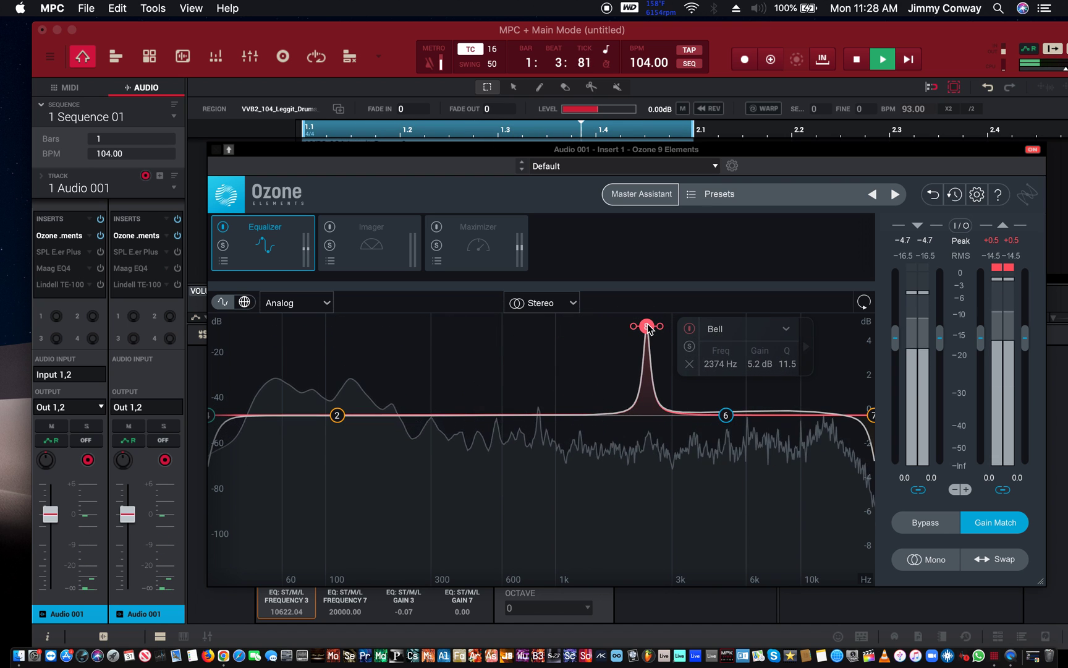
Flatten band 8 back to 0 dB at 2424 Hz and select the high-pass band
{"action": "left_click_drag", "start_coordinate": [647, 325], "coordinate": [647, 400]}
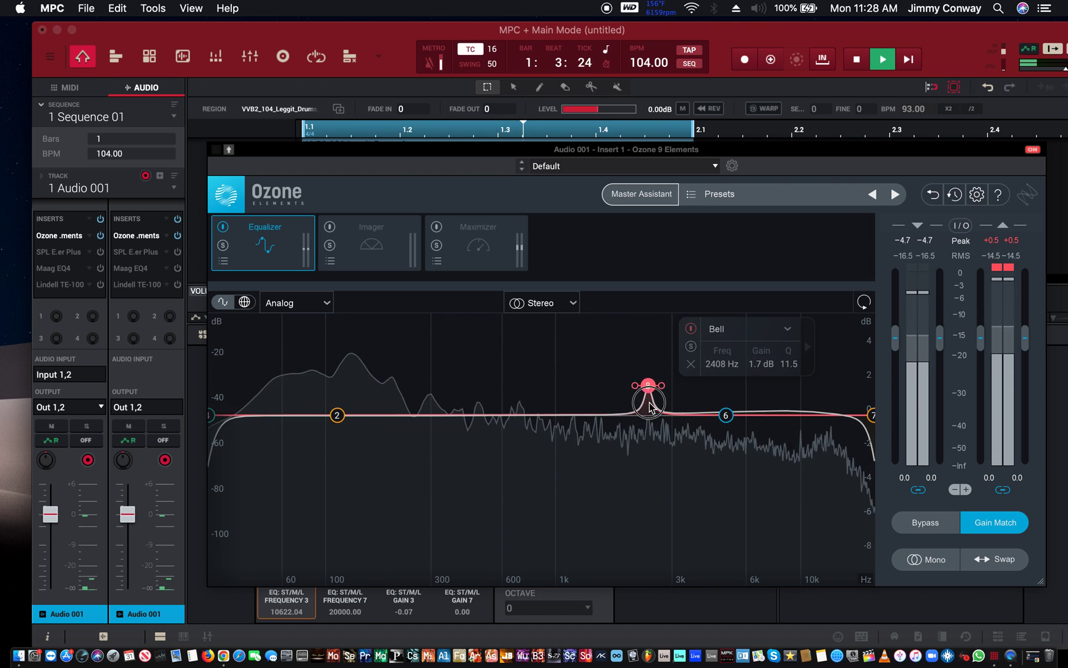
{"action": "left_click_drag", "start_coordinate": [648, 399], "coordinate": [647, 414]}
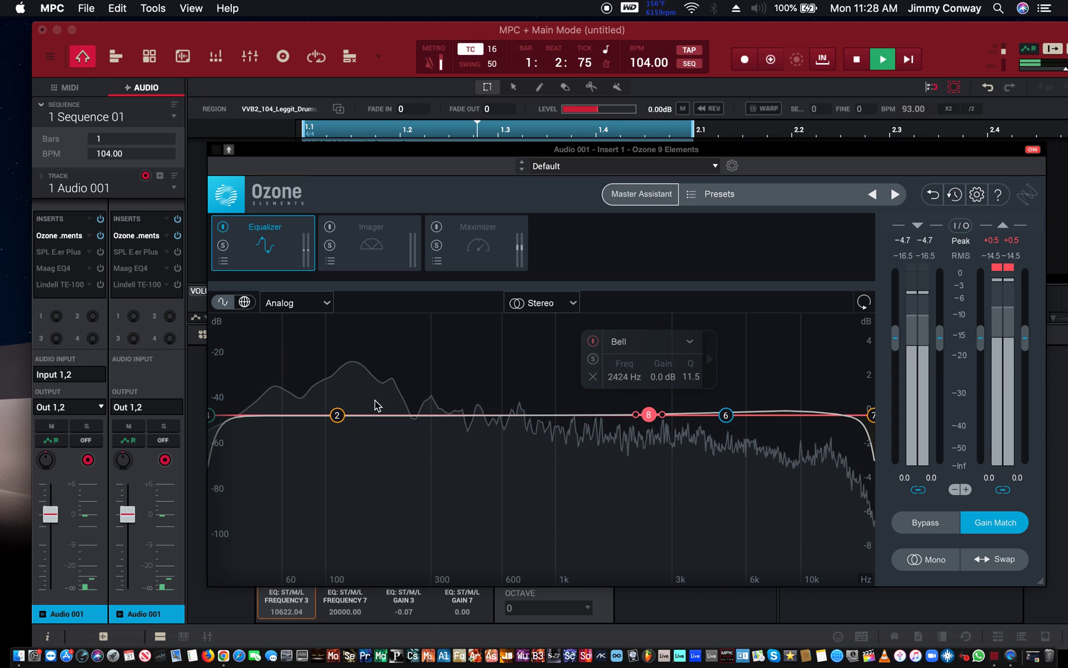
{"action": "left_click", "coordinate": [338, 414]}
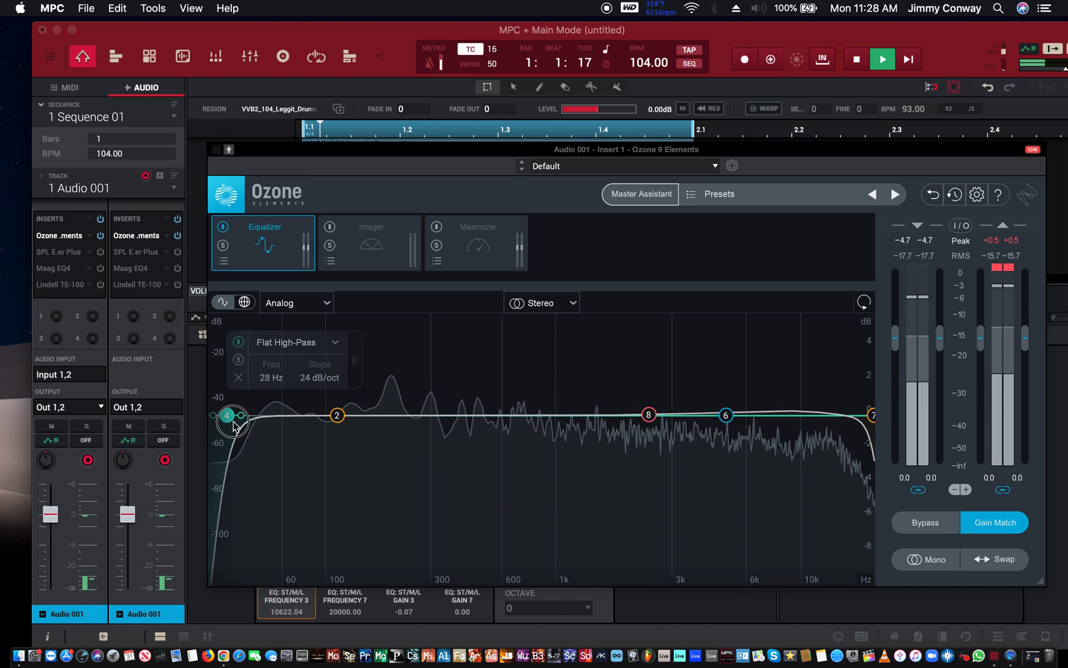
Sweep the high-pass cutoff from about 23 Hz up to 1.7 kHz, then settle it at 715 Hz with a 6 dB/oct slope
{"action": "left_click_drag", "start_coordinate": [228, 416], "coordinate": [216, 416]}
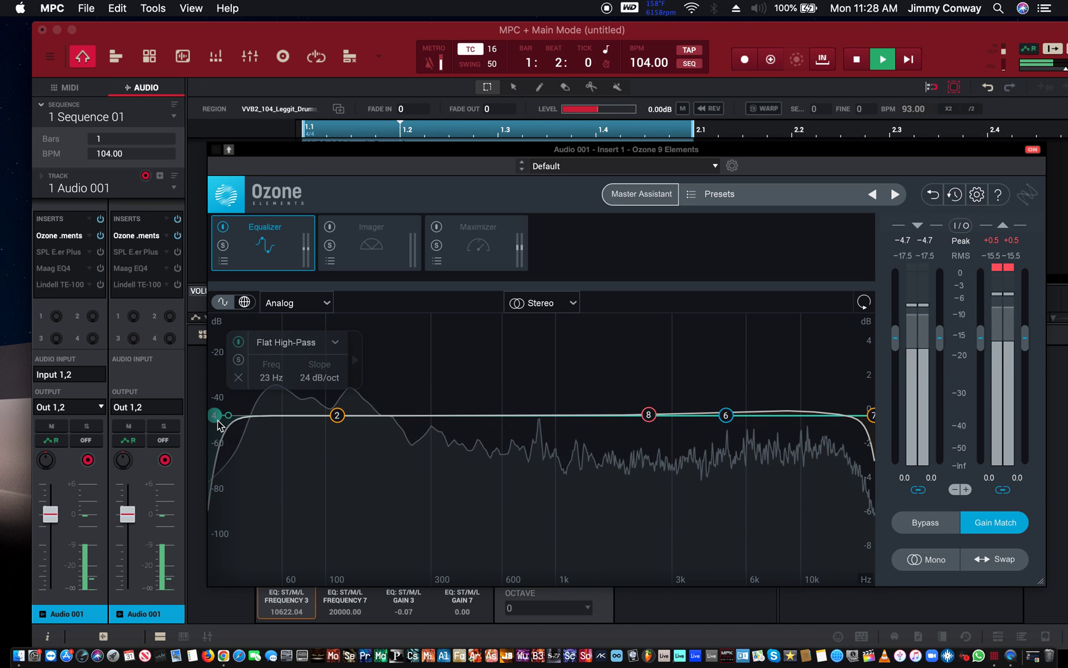
{"action": "left_click_drag", "start_coordinate": [218, 414], "coordinate": [235, 438]}
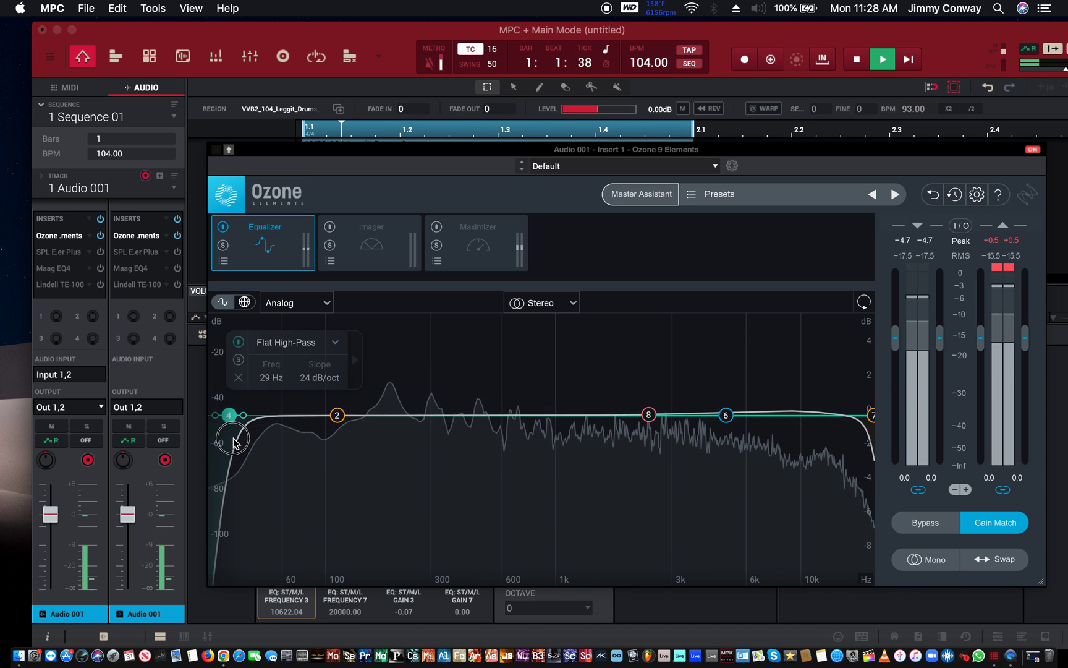
{"action": "left_click_drag", "start_coordinate": [229, 415], "coordinate": [304, 415]}
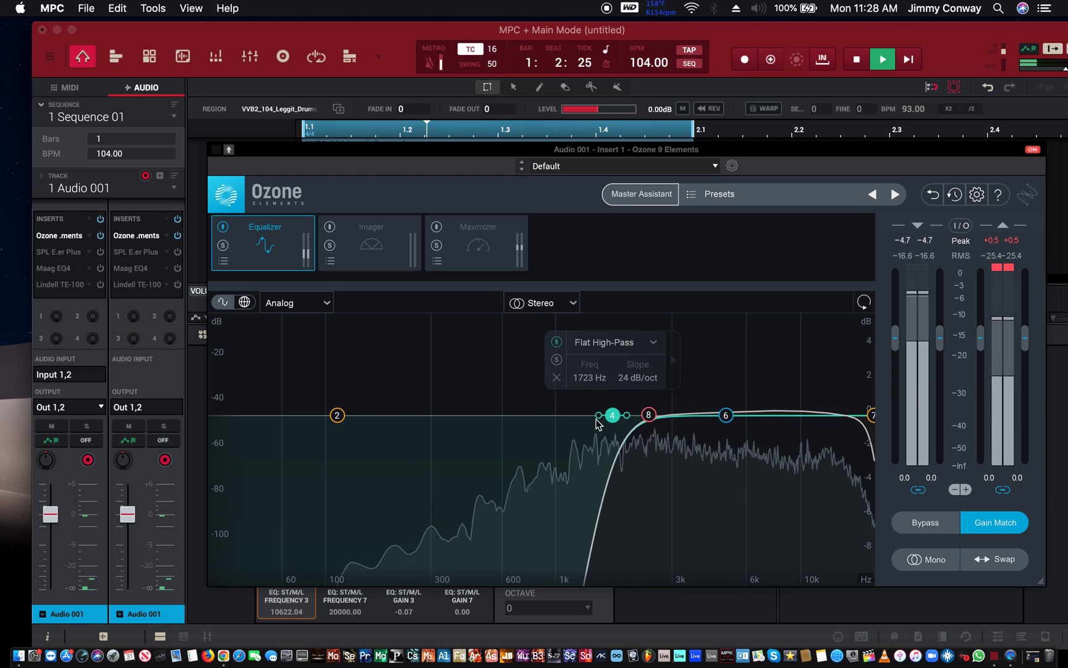
{"action": "left_click_drag", "start_coordinate": [612, 415], "coordinate": [537, 429]}
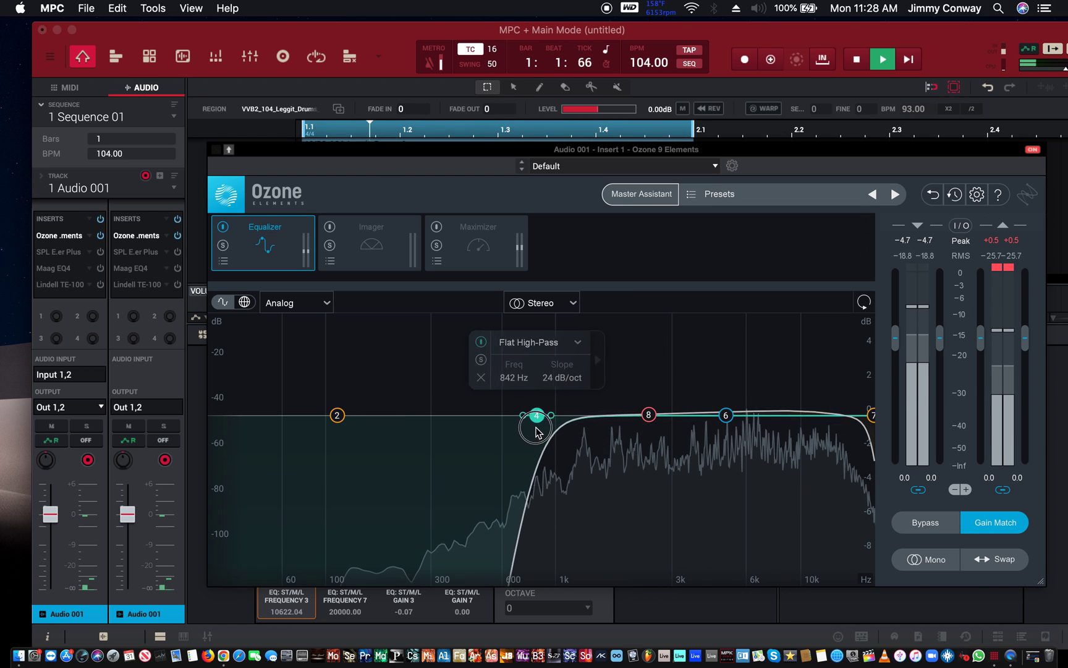
{"action": "left_click_drag", "start_coordinate": [536, 414], "coordinate": [520, 414]}
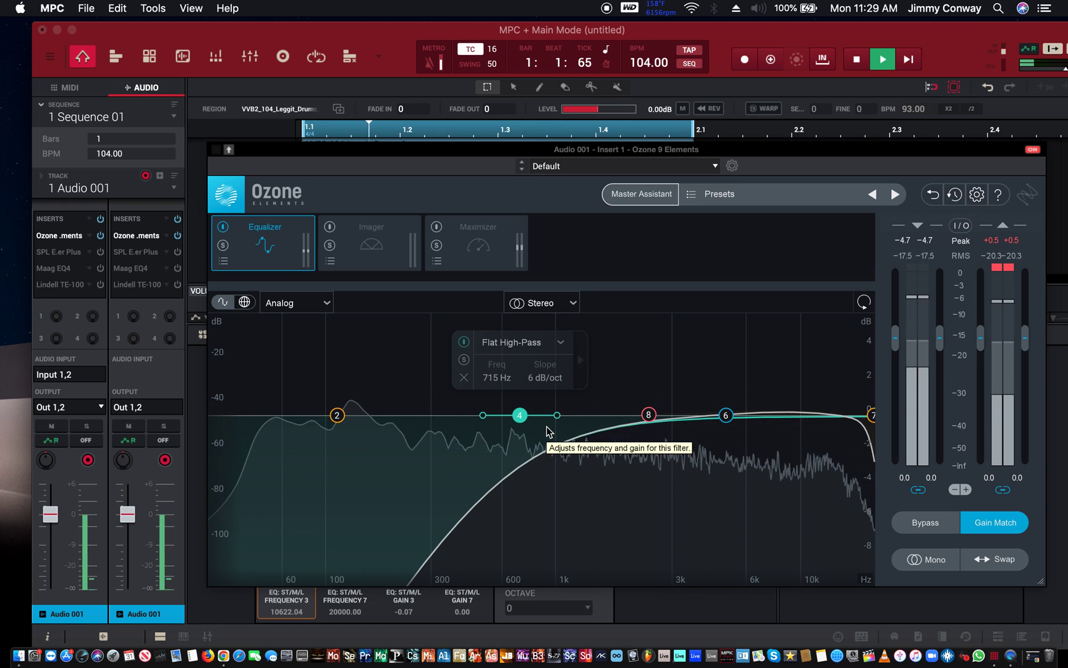
{"action": "mouse_move", "coordinate": [534, 379]}
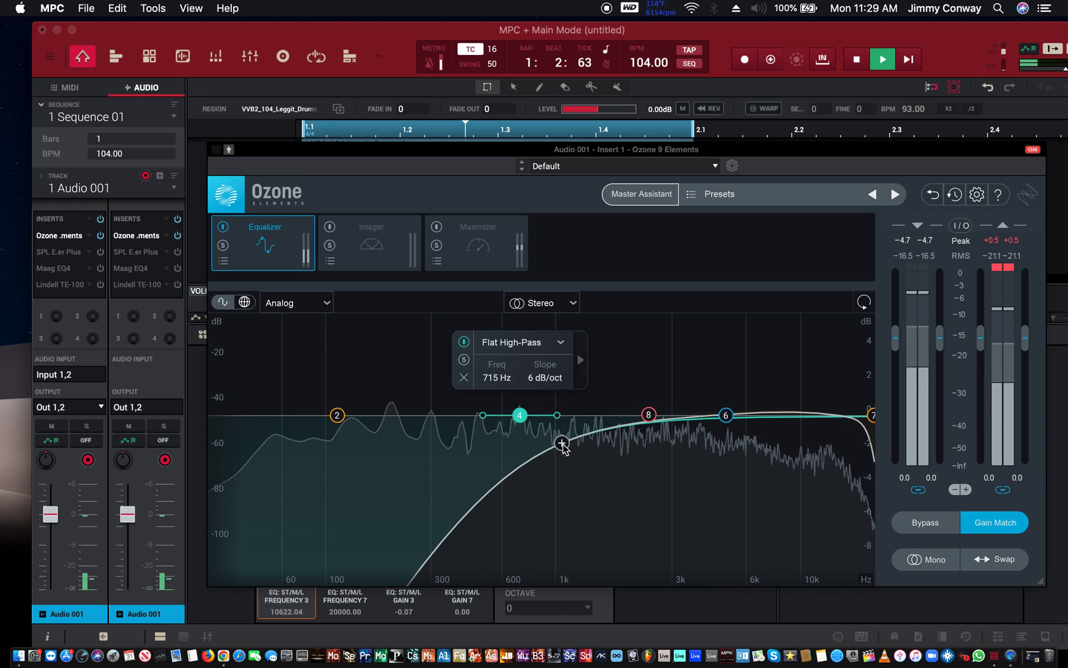
Steepen the high-pass slope and sweep its cutoff up through 2 kHz and 5.2 kHz to about 3.3 kHz
{"action": "left_click_drag", "start_coordinate": [560, 442], "coordinate": [557, 415]}
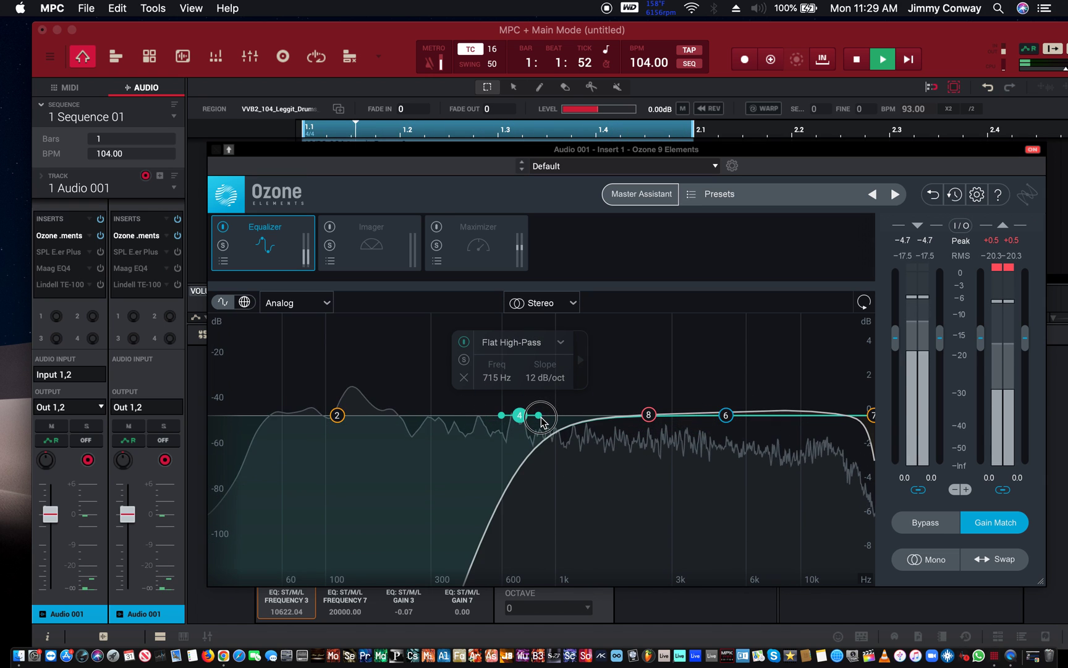
{"action": "mouse_move", "coordinate": [541, 416]}
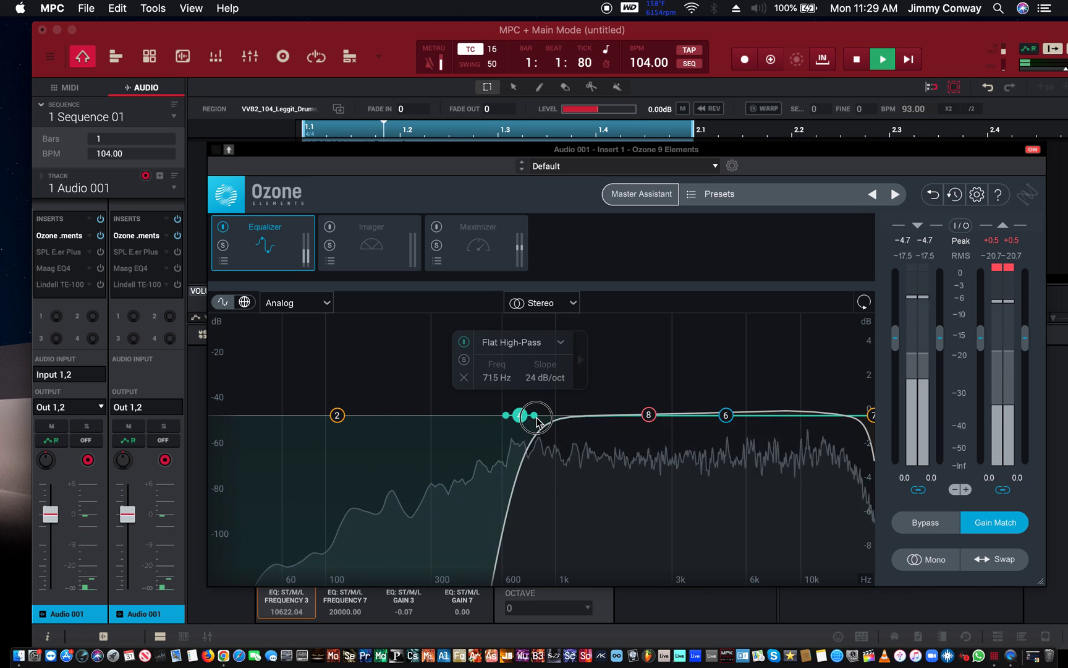
{"action": "mouse_move", "coordinate": [535, 419]}
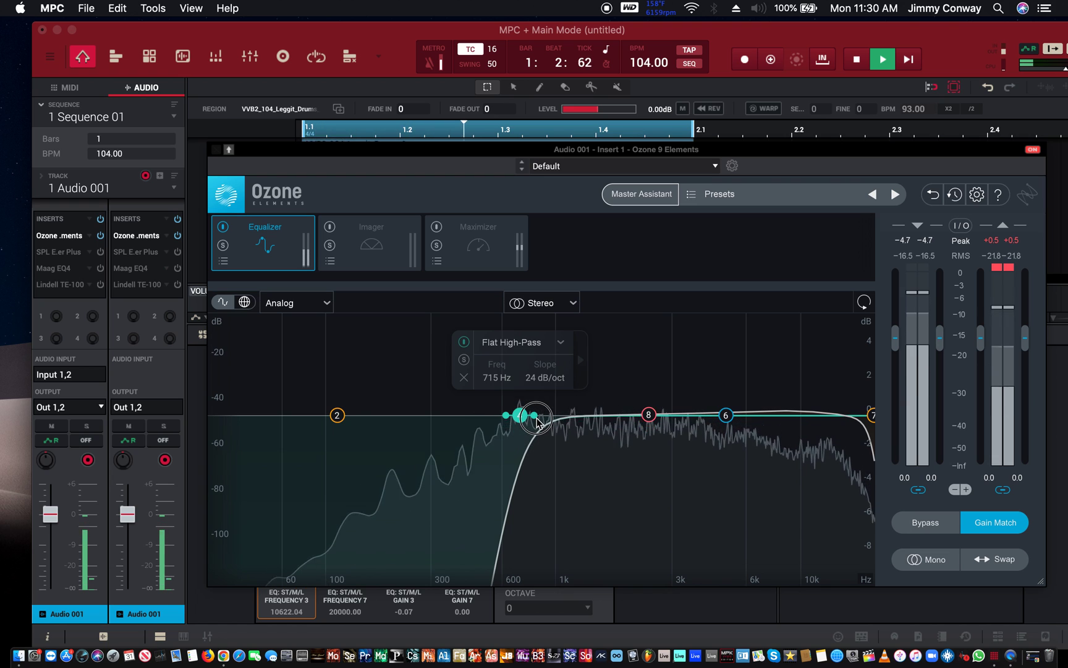
{"action": "mouse_move", "coordinate": [538, 420]}
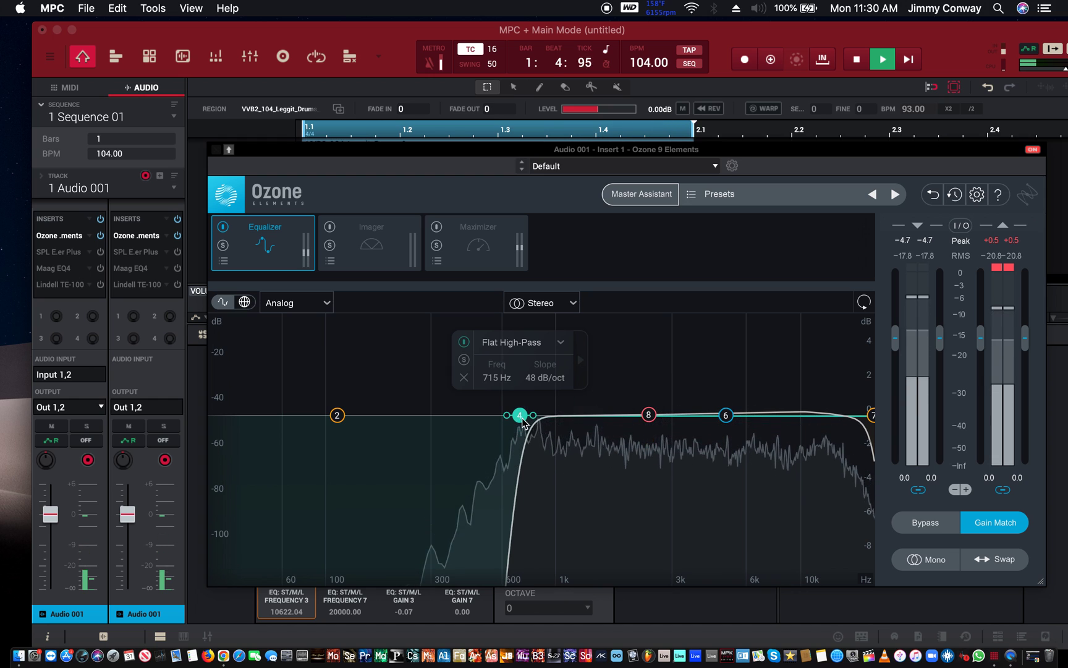
{"action": "left_click_drag", "start_coordinate": [519, 415], "coordinate": [636, 415]}
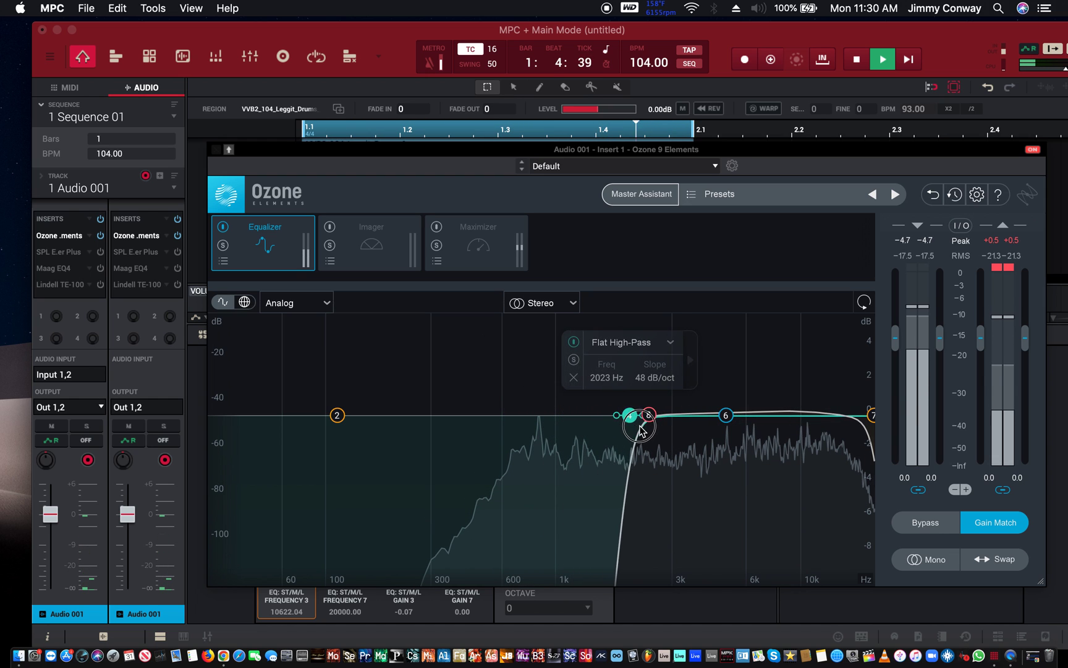
{"action": "left_click_drag", "start_coordinate": [640, 426], "coordinate": [713, 446]}
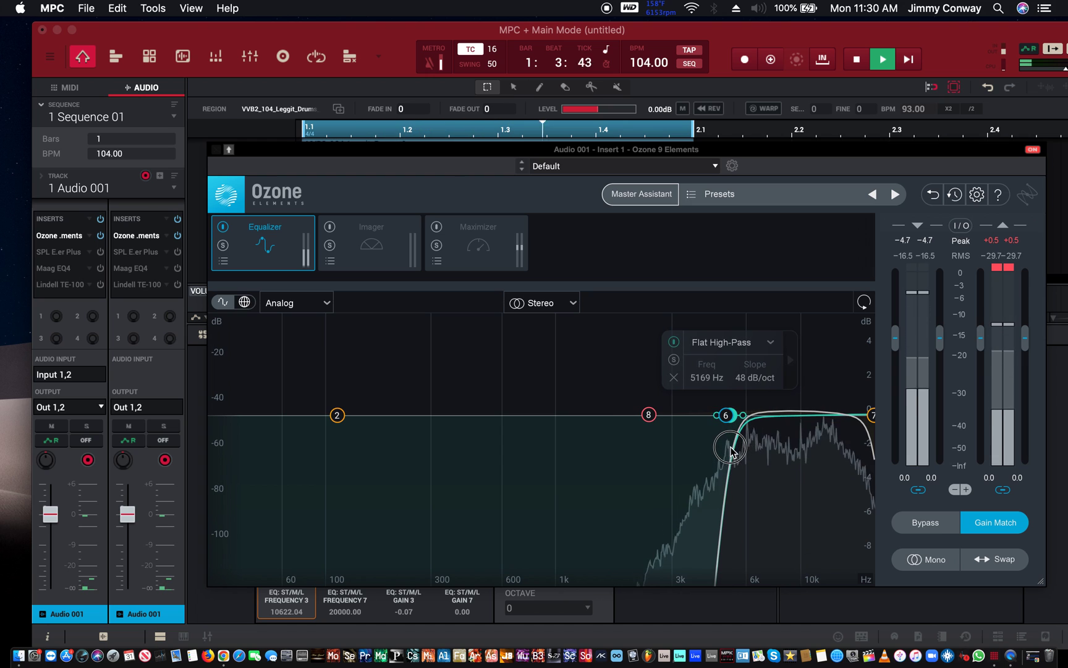
{"action": "left_click_drag", "start_coordinate": [730, 447], "coordinate": [681, 446]}
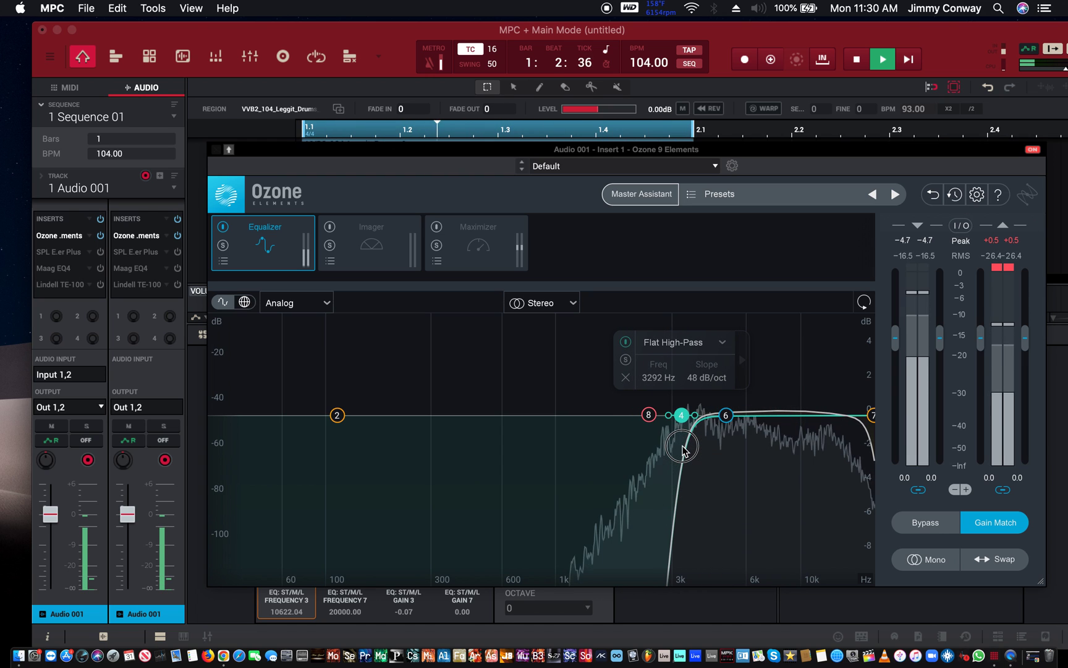
{"action": "left_click_drag", "start_coordinate": [682, 447], "coordinate": [682, 454]}
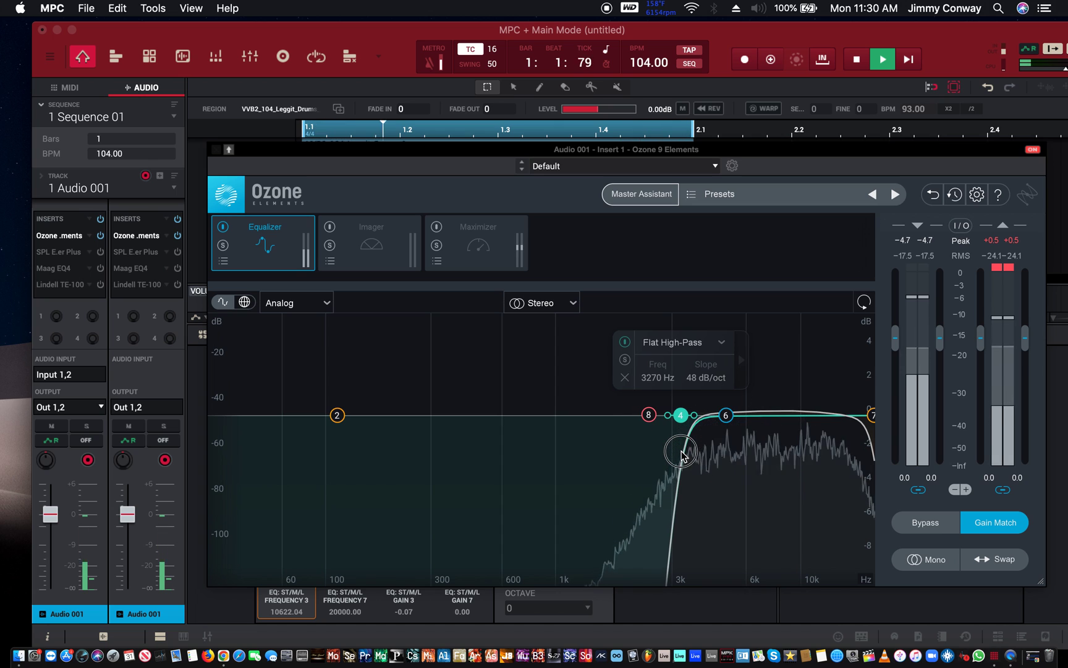
Sweep the high-pass cutoff back down through 1.9 kHz and 296 Hz to 20 Hz
{"action": "left_click_drag", "start_coordinate": [680, 449], "coordinate": [610, 455]}
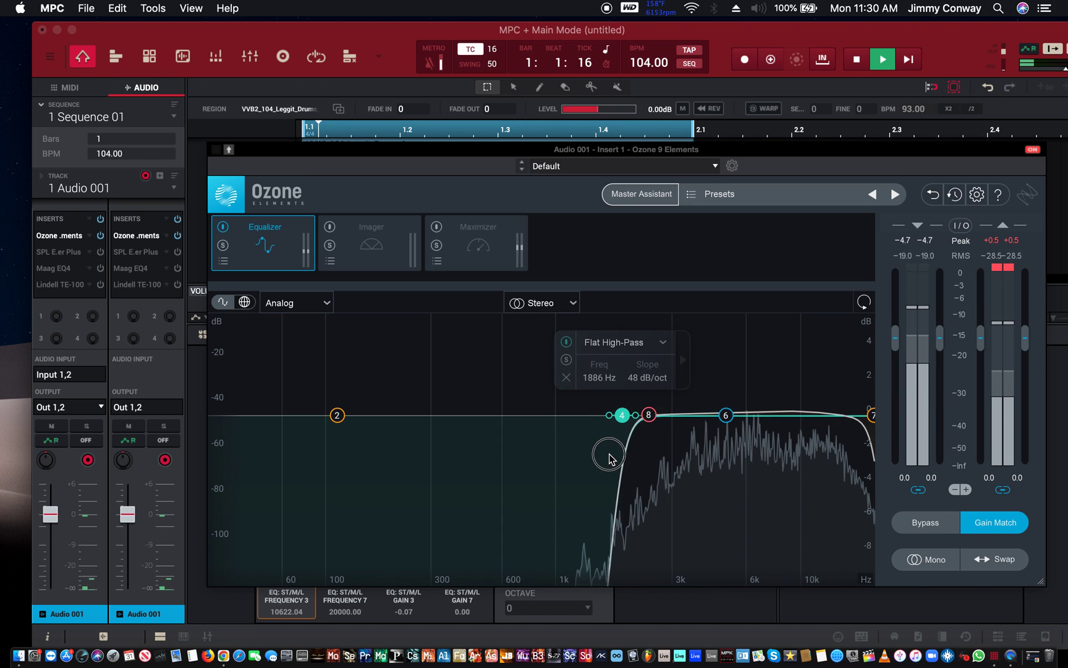
{"action": "left_click_drag", "start_coordinate": [621, 415], "coordinate": [430, 415]}
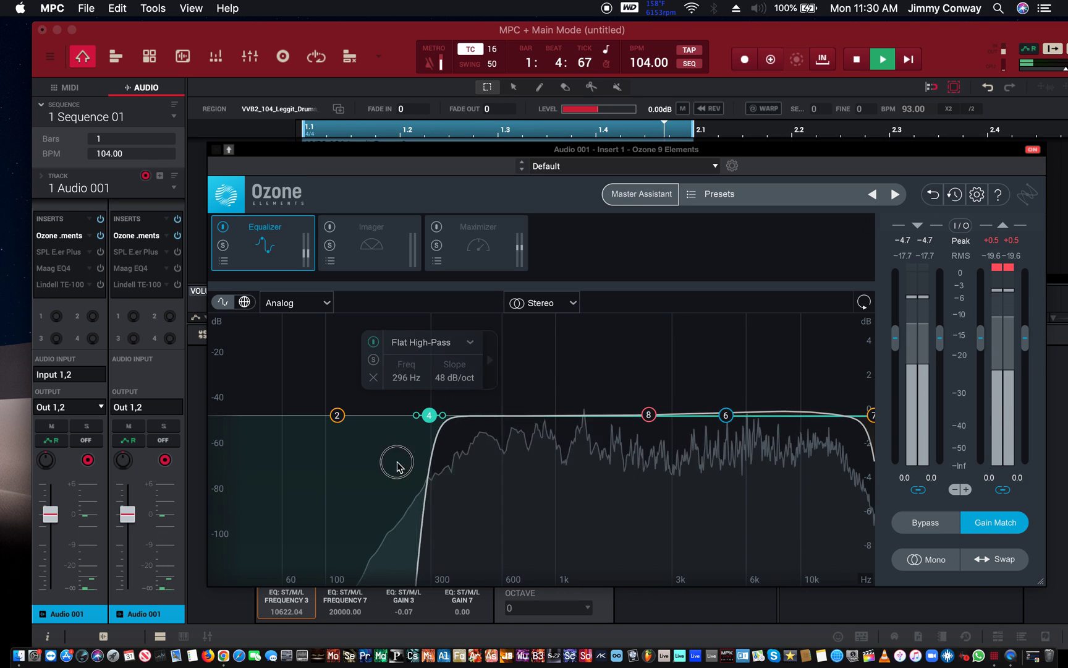
{"action": "left_click_drag", "start_coordinate": [429, 415], "coordinate": [268, 415]}
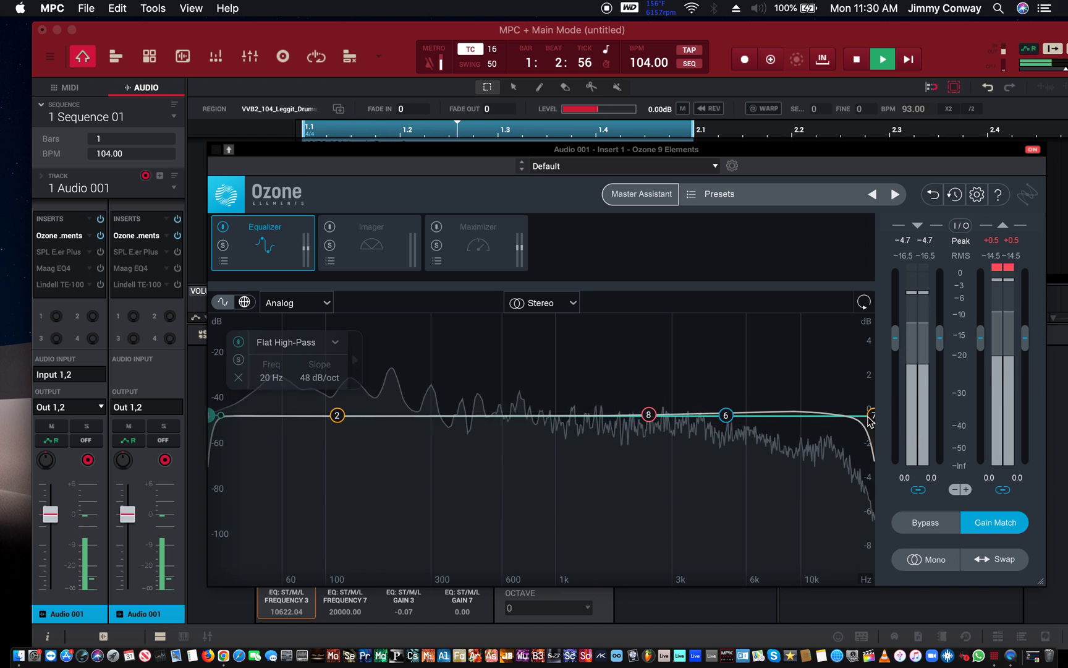
Pull the low-pass (band 7) cutoff down from 20 kHz through 9.9 and 3.2 kHz to about 1104 Hz
{"action": "left_click_drag", "start_coordinate": [873, 414], "coordinate": [797, 414]}
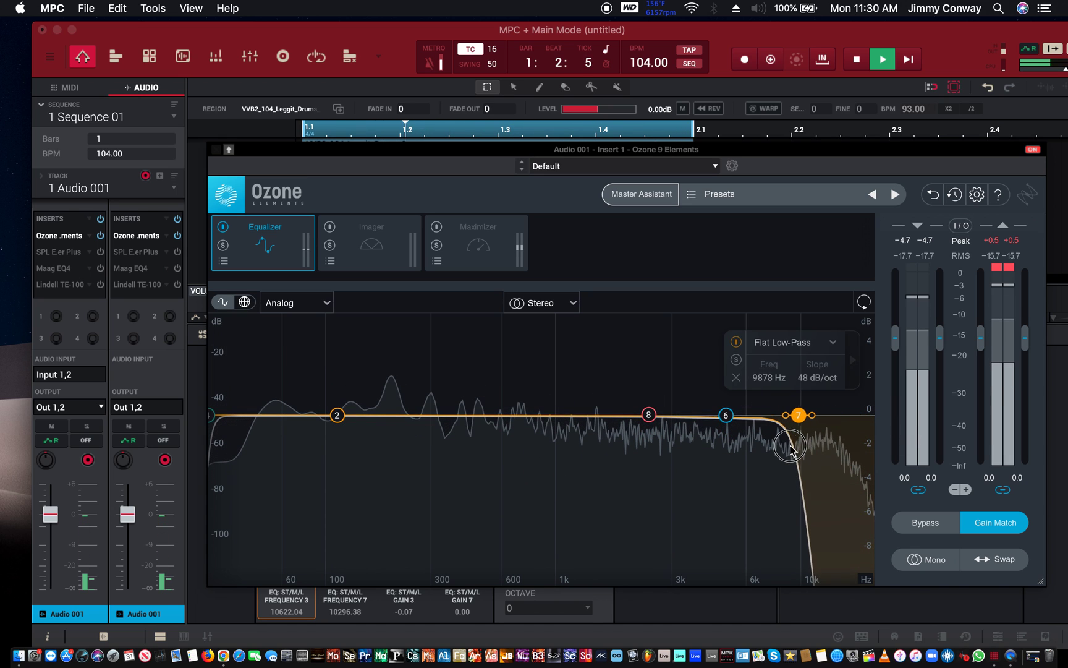
{"action": "left_click_drag", "start_coordinate": [790, 443], "coordinate": [664, 511]}
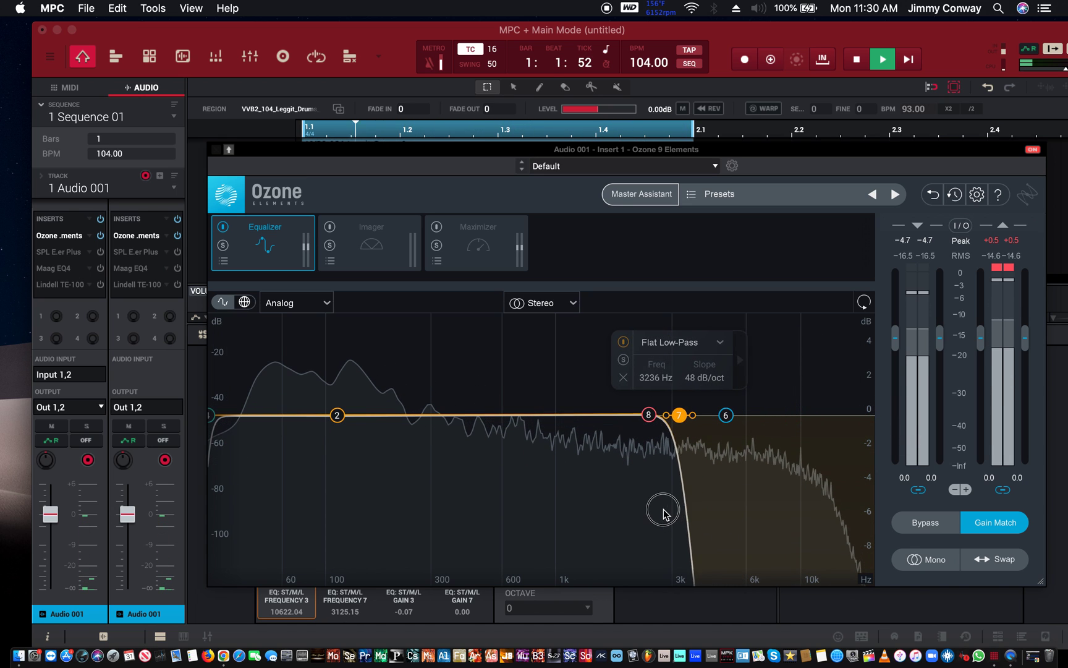
{"action": "left_click_drag", "start_coordinate": [664, 509], "coordinate": [626, 417]}
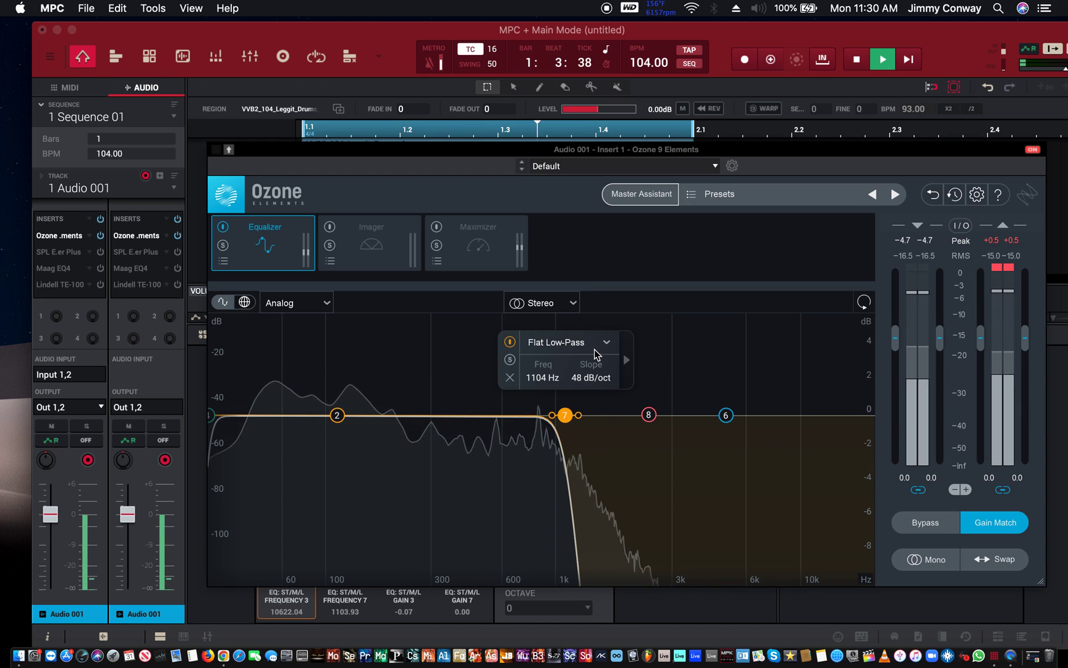
Switch the low-pass to a Brickwall shape, move its cutoff to about 749 Hz, then return it to flat
{"action": "left_click", "coordinate": [562, 341]}
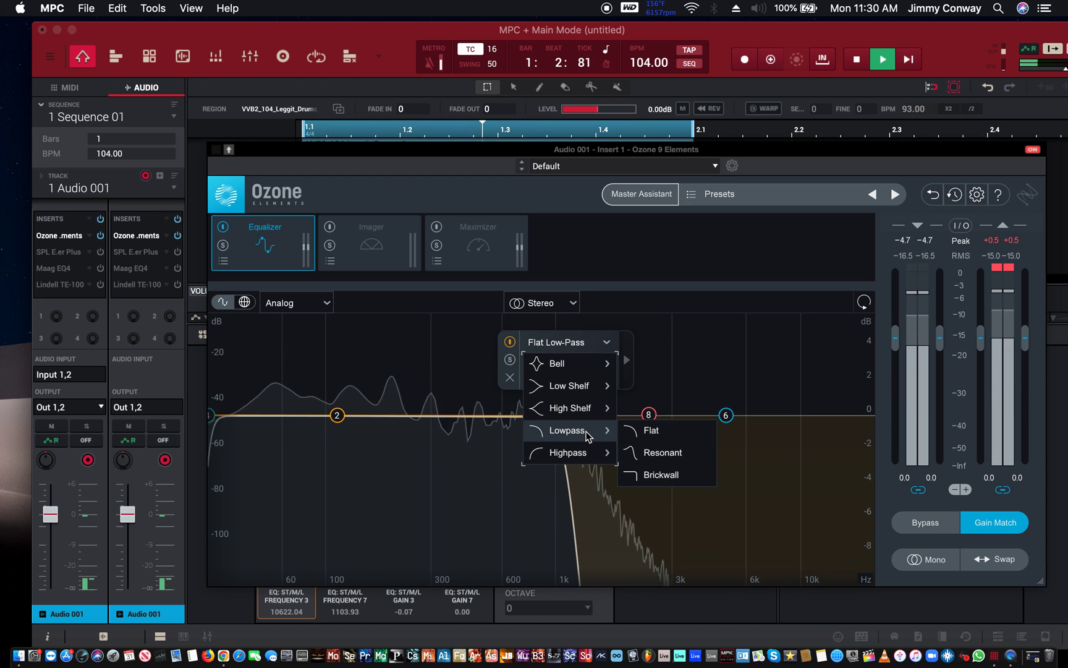
{"action": "left_click", "coordinate": [663, 474]}
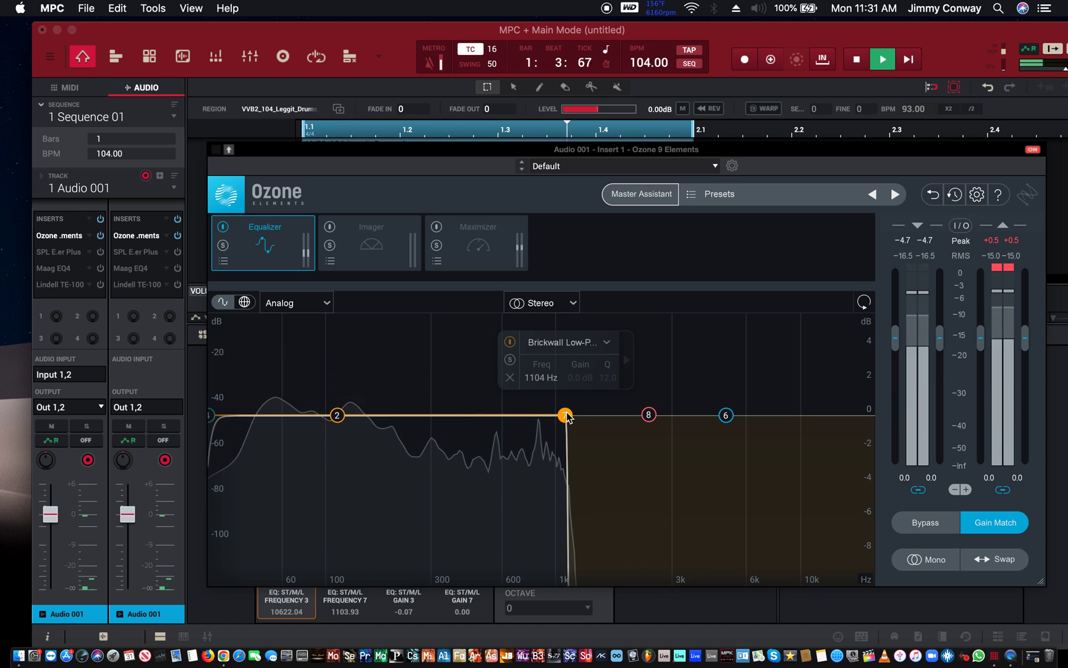
{"action": "left_click_drag", "start_coordinate": [566, 415], "coordinate": [526, 409]}
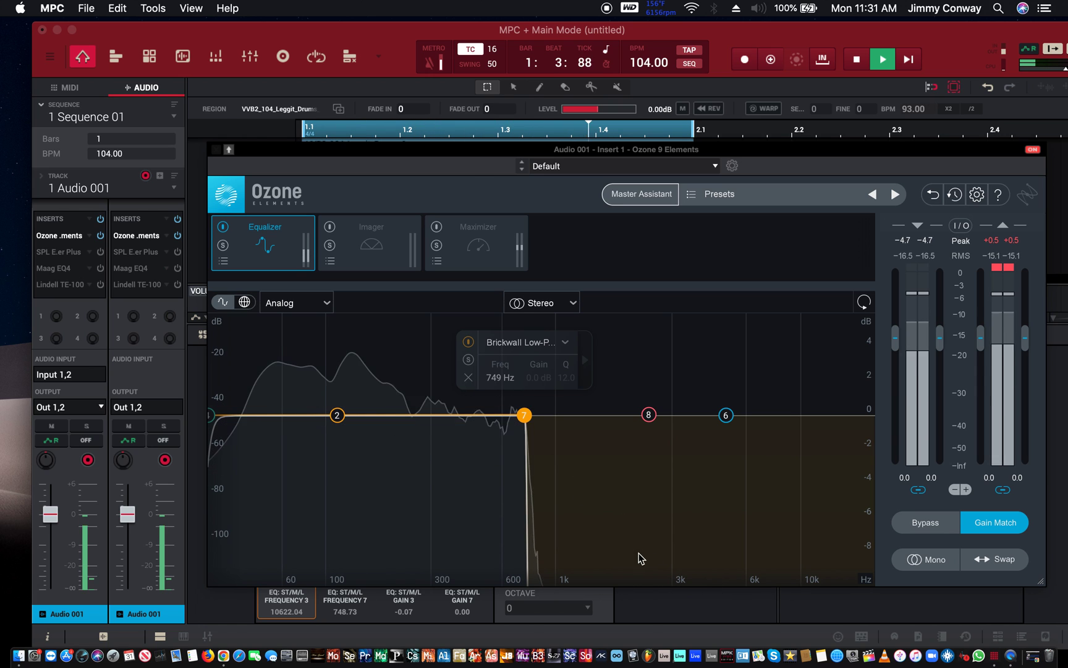
{"action": "left_click", "coordinate": [566, 342]}
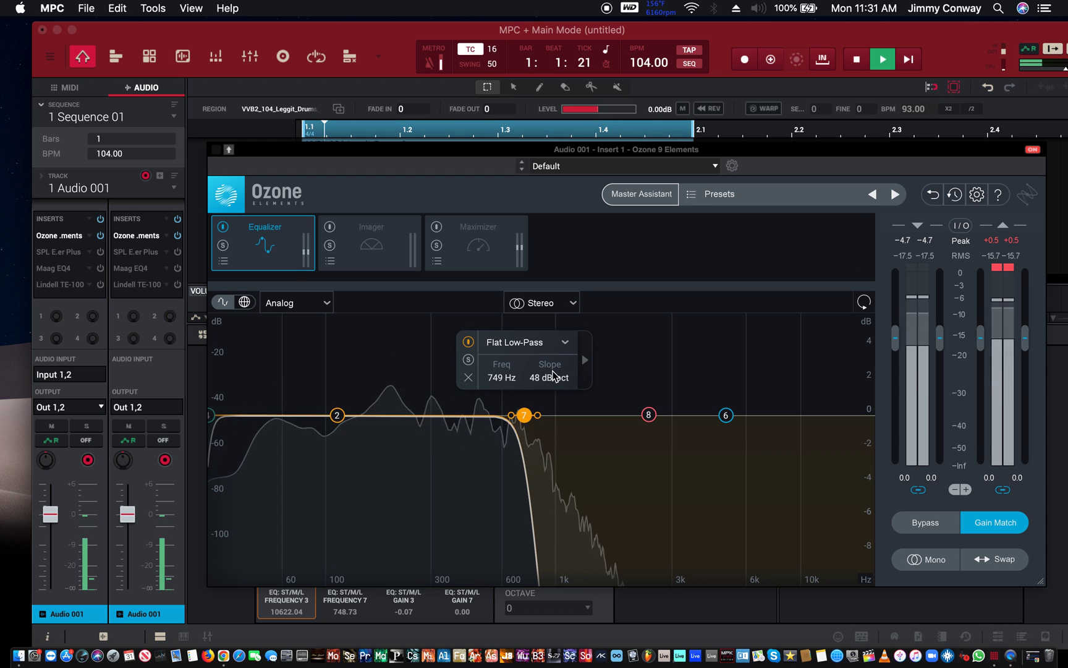
{"action": "mouse_move", "coordinate": [538, 420]}
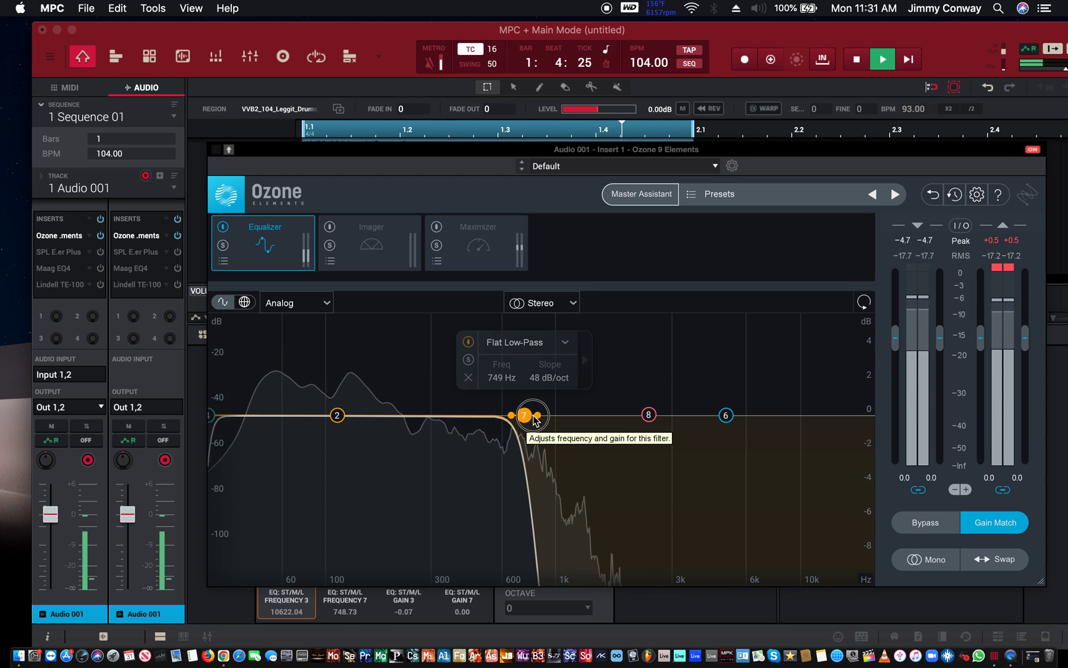
Make the low-pass Brickwall again and sweep its cutoff down through 441, 304 and 176 Hz to about 86 Hz
{"action": "left_click", "coordinate": [568, 342]}
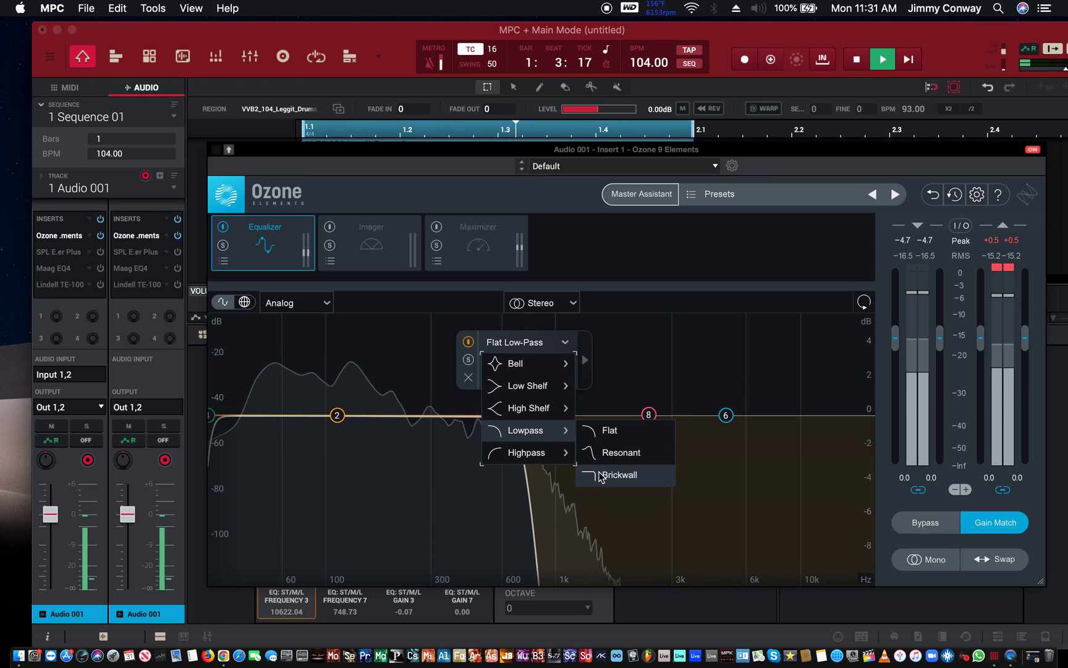
{"action": "left_click", "coordinate": [613, 475]}
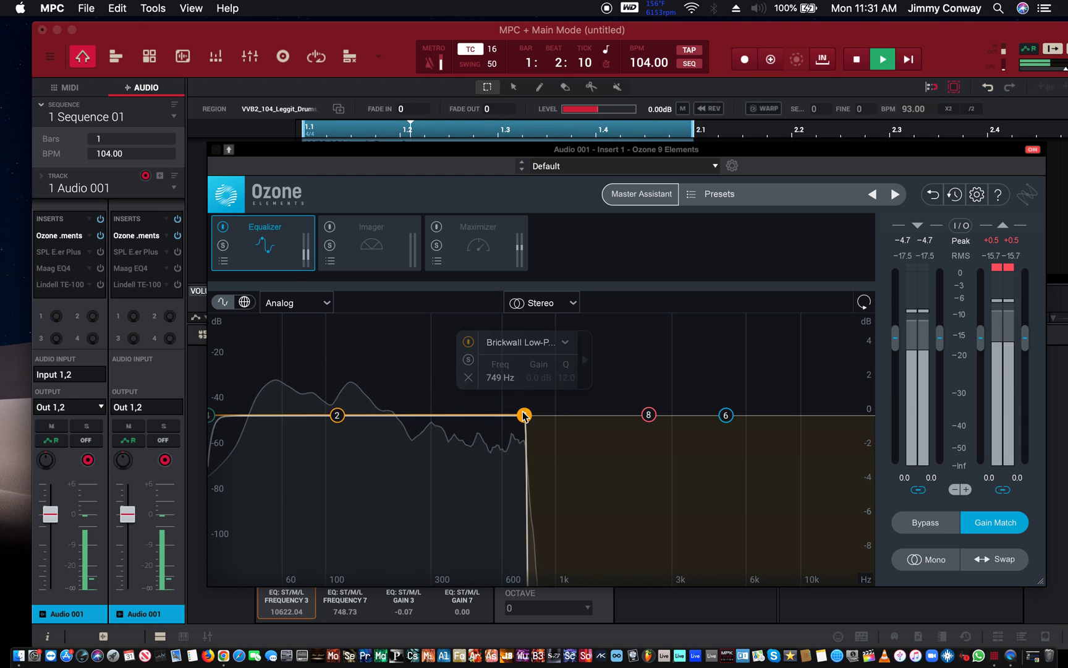
{"action": "left_click_drag", "start_coordinate": [524, 415], "coordinate": [466, 415]}
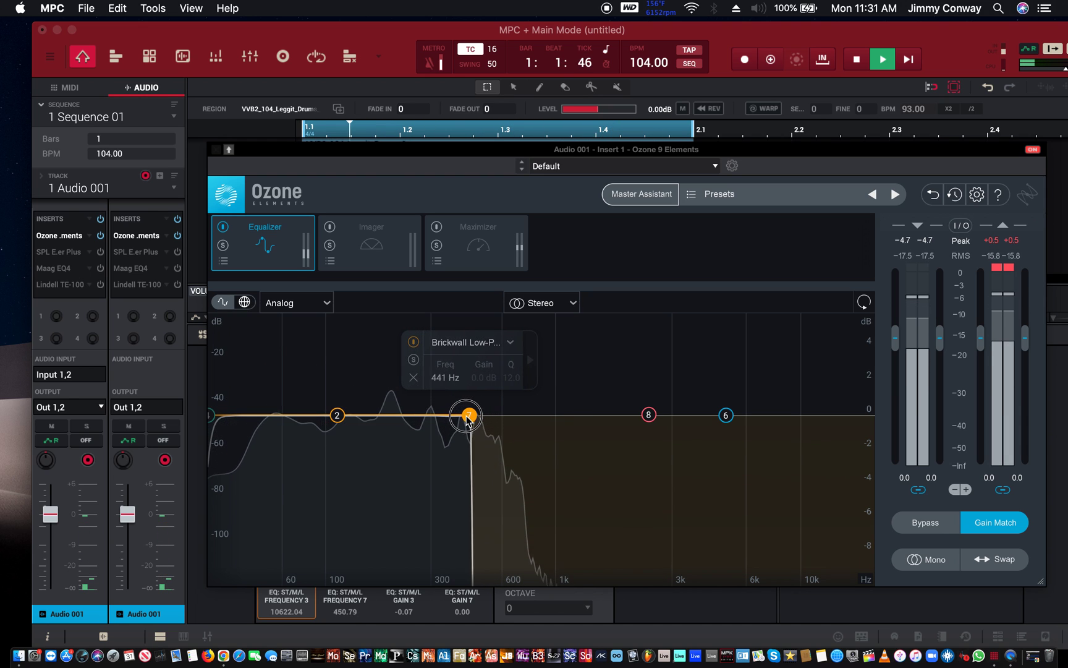
{"action": "left_click_drag", "start_coordinate": [466, 415], "coordinate": [431, 415]}
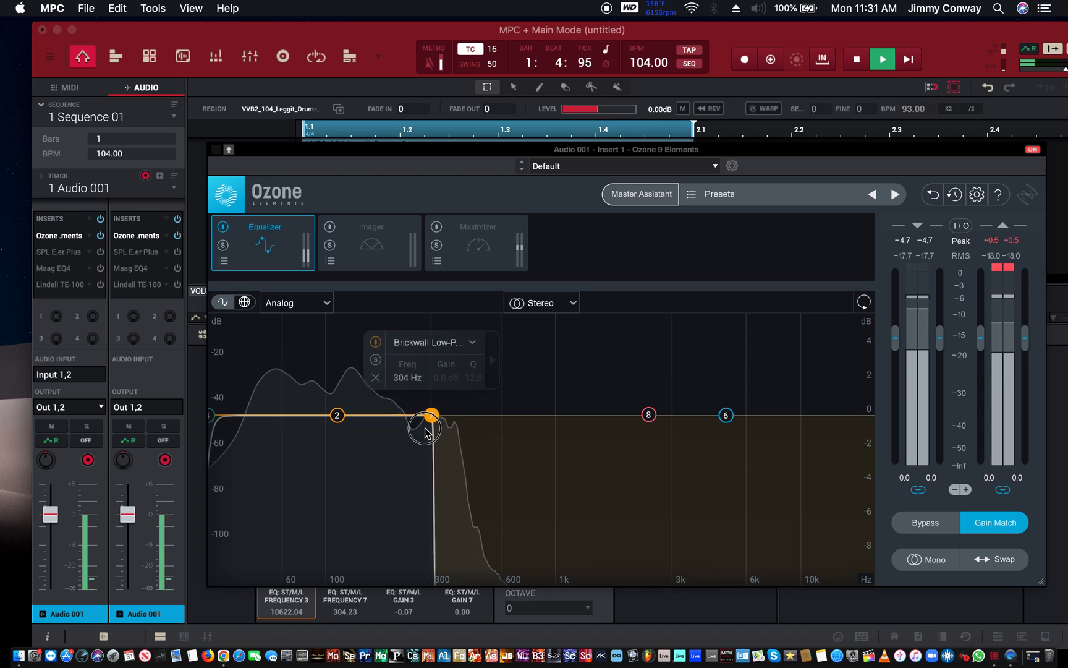
{"action": "left_click_drag", "start_coordinate": [430, 415], "coordinate": [377, 416]}
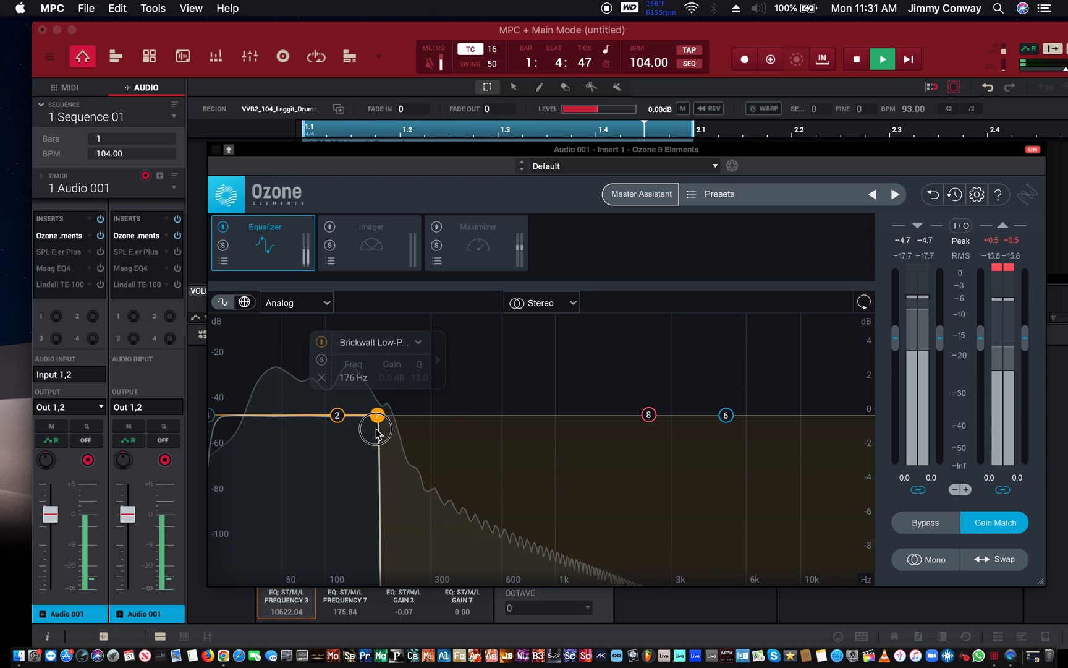
{"action": "left_click_drag", "start_coordinate": [375, 415], "coordinate": [308, 420]}
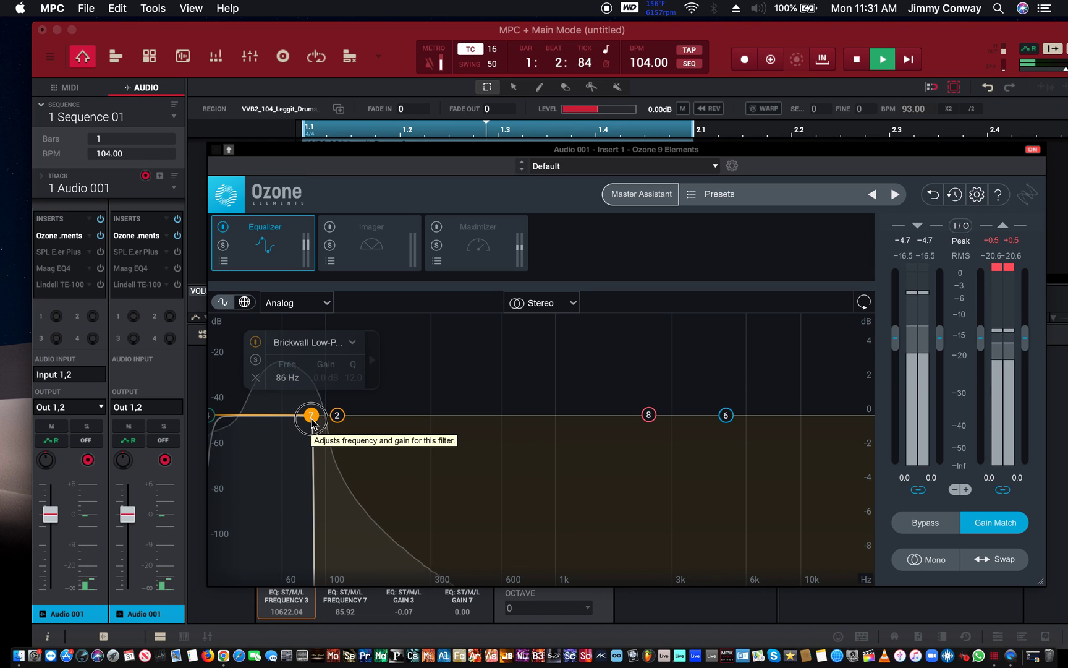
Fine-tune the brickwall cutoff around 100 Hz, then walk it down through 57 and 46 Hz to about 35 Hz
{"action": "left_click_drag", "start_coordinate": [311, 415], "coordinate": [320, 416]}
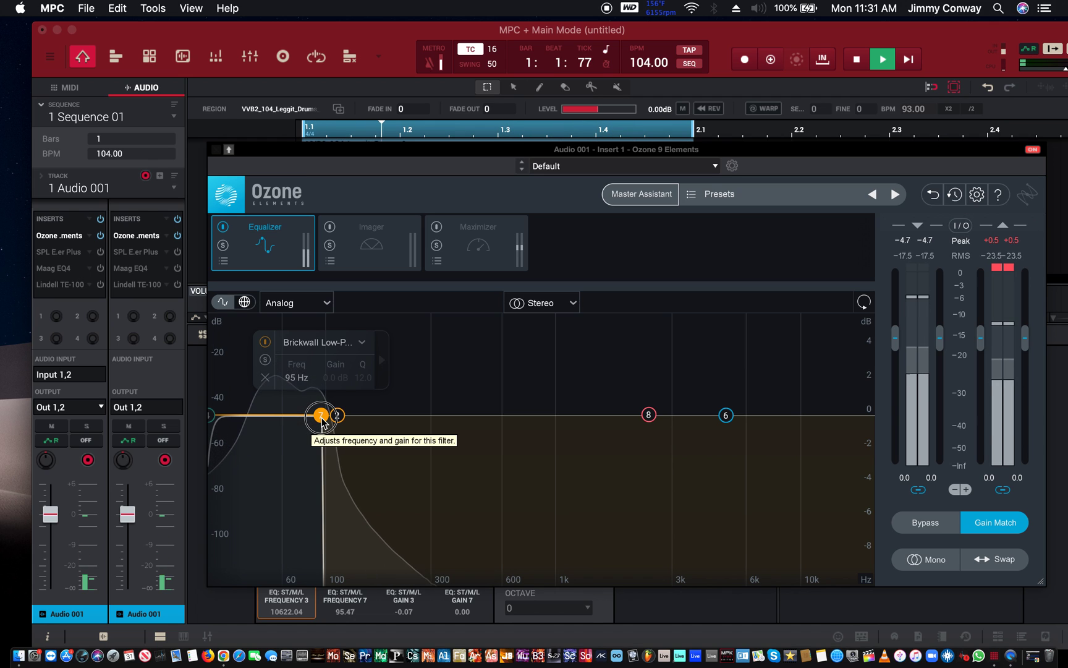
{"action": "left_click_drag", "start_coordinate": [320, 416], "coordinate": [328, 420]}
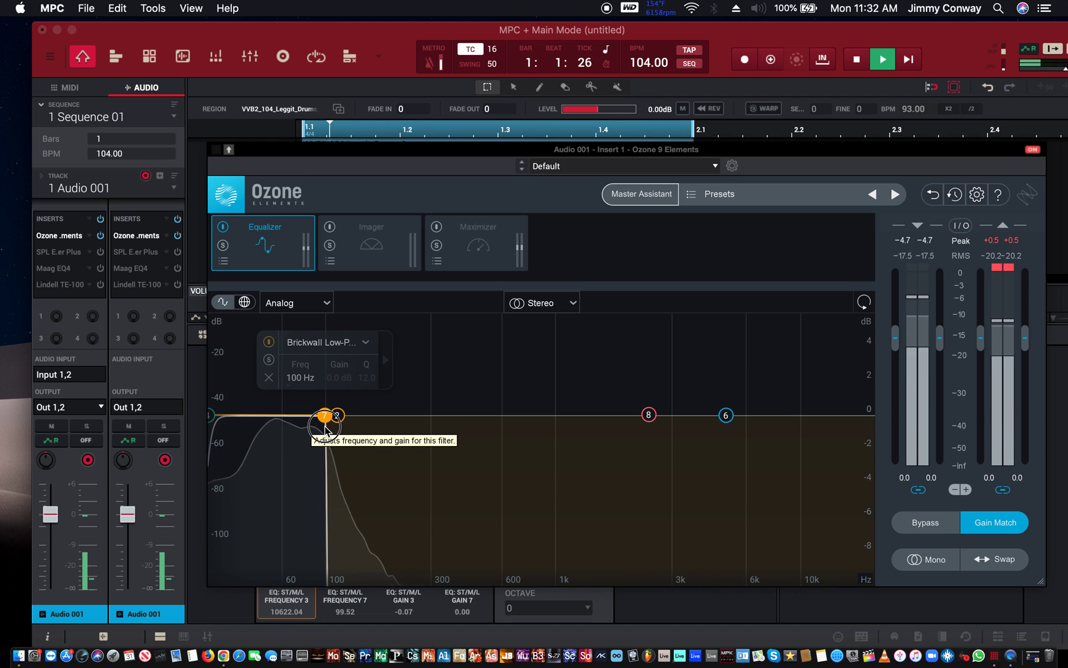
{"action": "left_click_drag", "start_coordinate": [326, 416], "coordinate": [308, 415]}
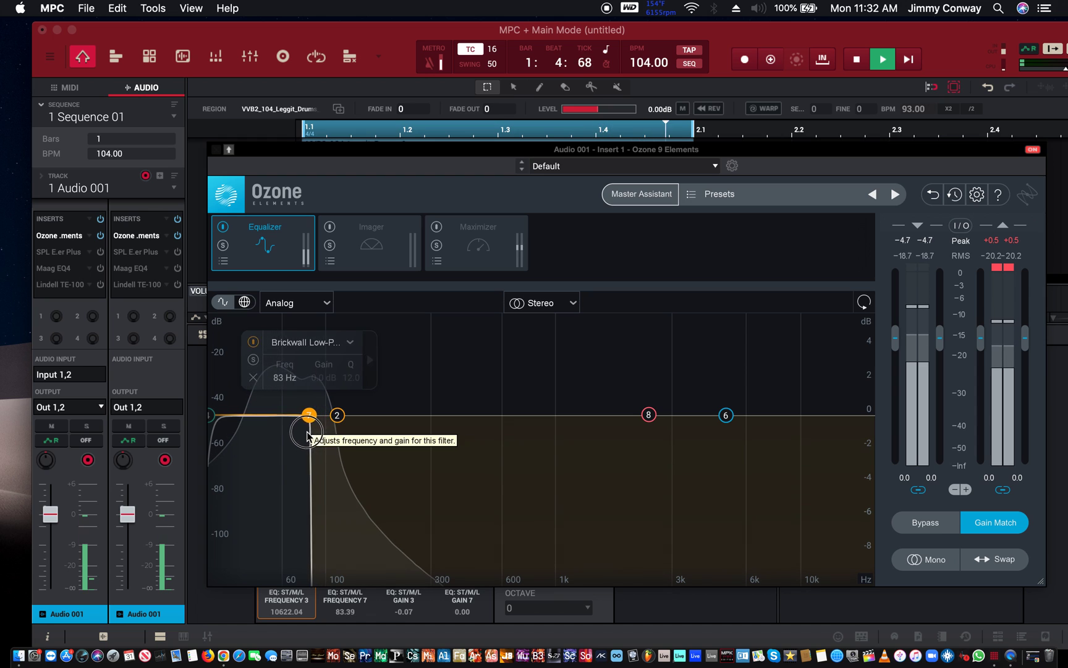
{"action": "left_click_drag", "start_coordinate": [310, 414], "coordinate": [277, 414]}
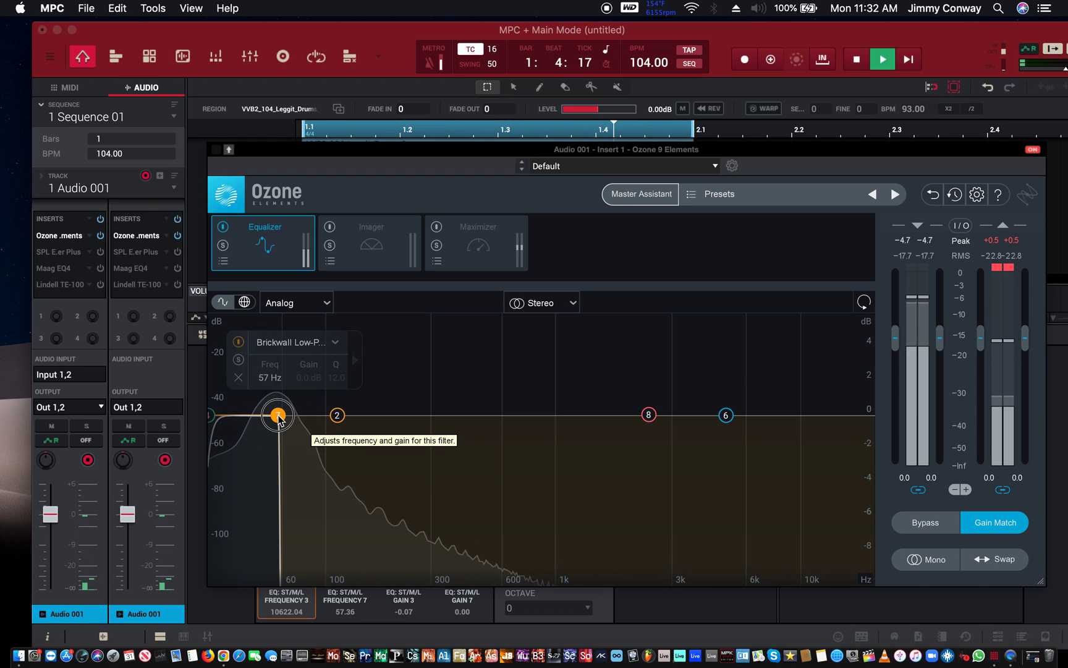
{"action": "left_click_drag", "start_coordinate": [276, 416], "coordinate": [267, 413]}
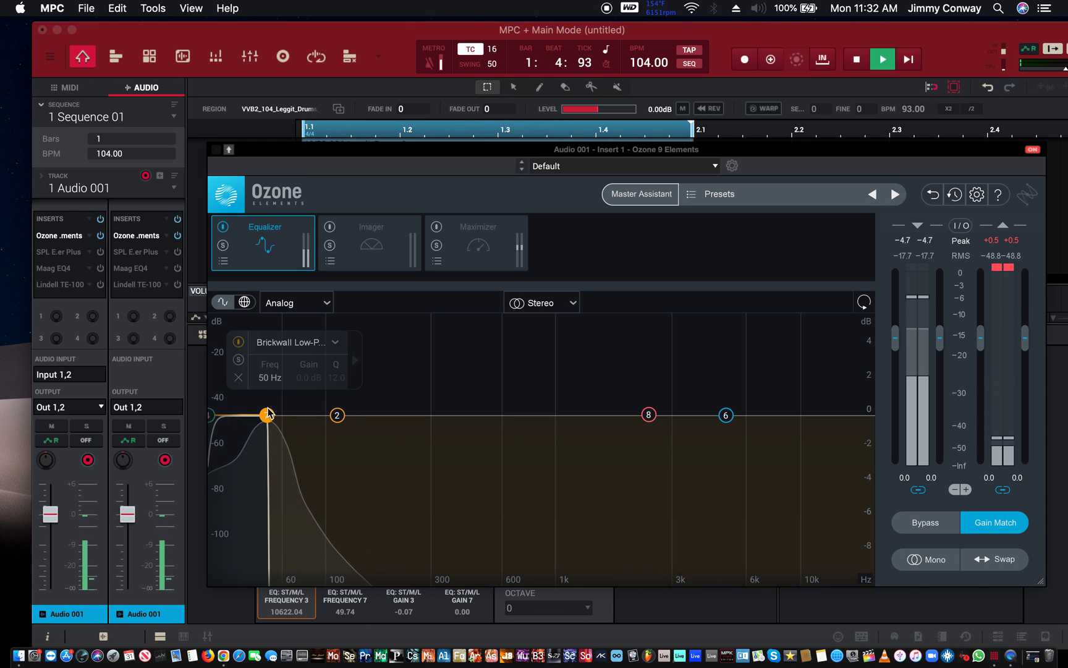
{"action": "left_click_drag", "start_coordinate": [265, 414], "coordinate": [255, 416]}
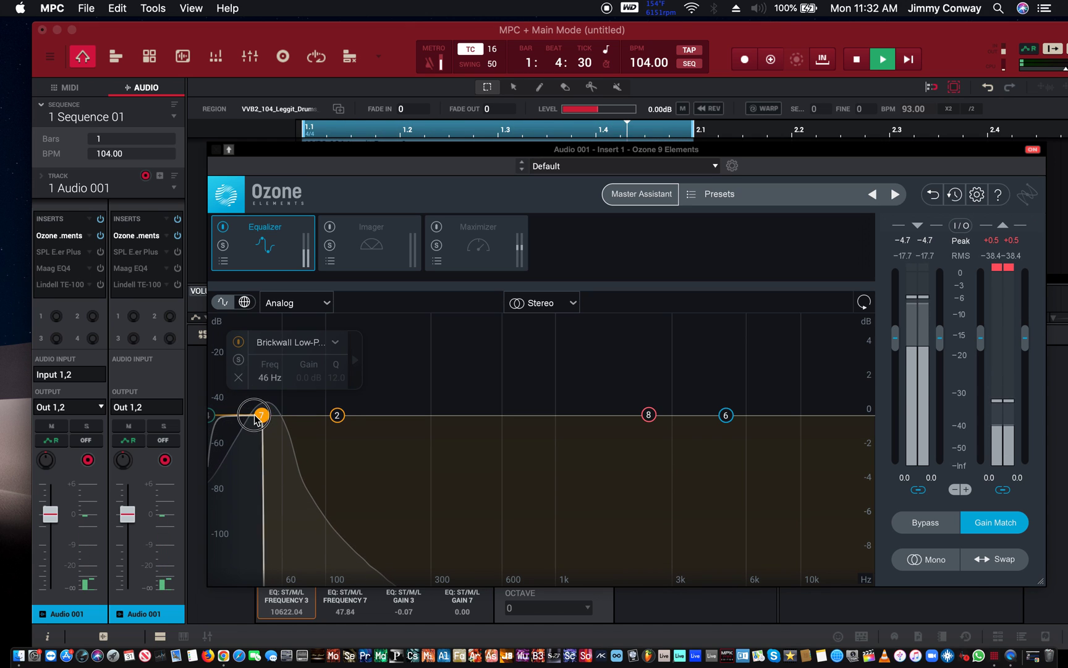
{"action": "left_click_drag", "start_coordinate": [258, 414], "coordinate": [240, 414]}
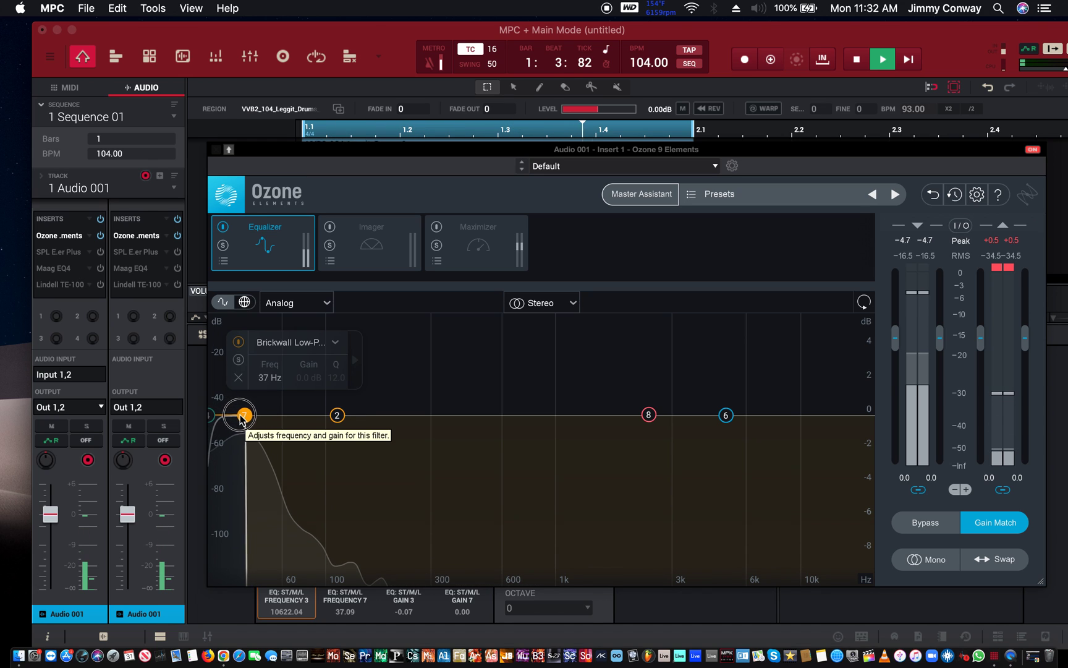
{"action": "left_click_drag", "start_coordinate": [240, 414], "coordinate": [239, 416]}
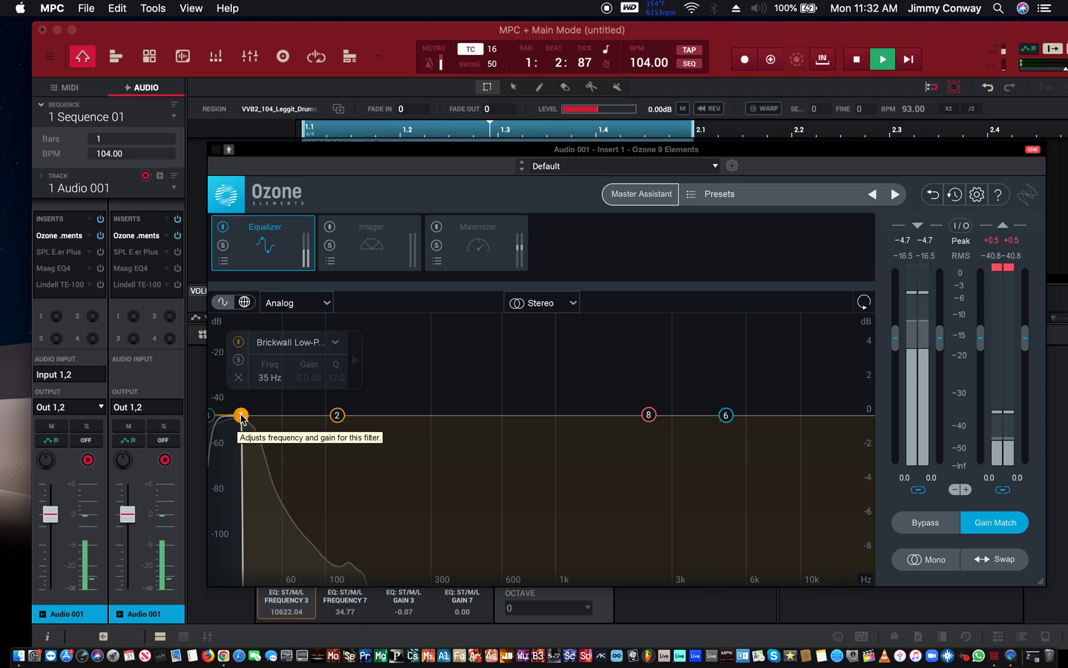
{"action": "left_click_drag", "start_coordinate": [242, 416], "coordinate": [242, 444]}
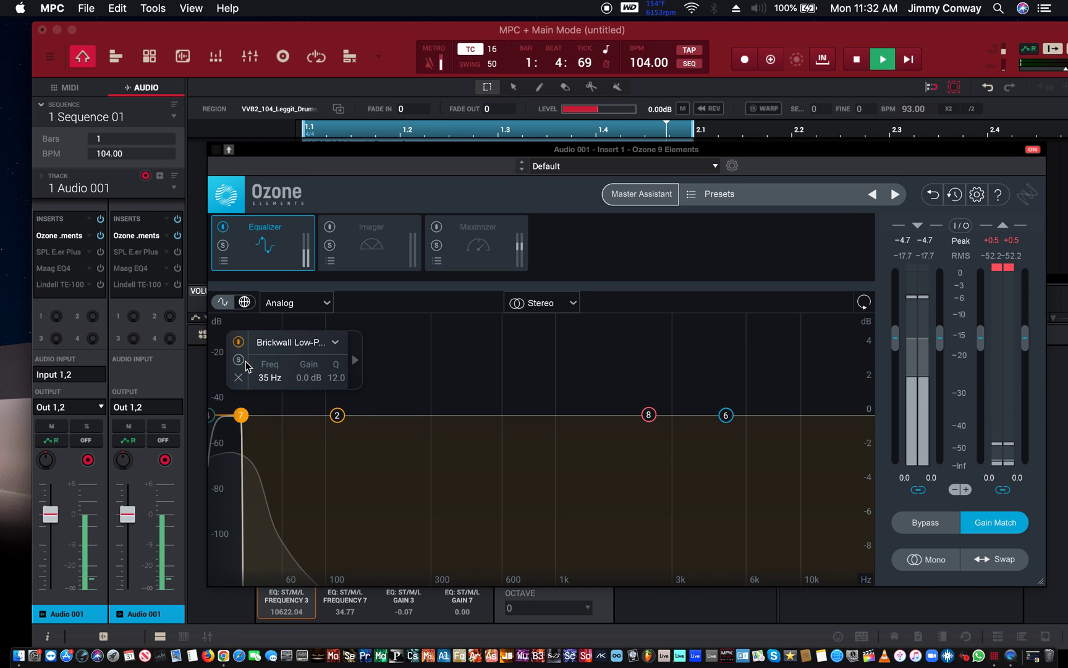
{"action": "mouse_move", "coordinate": [240, 416]}
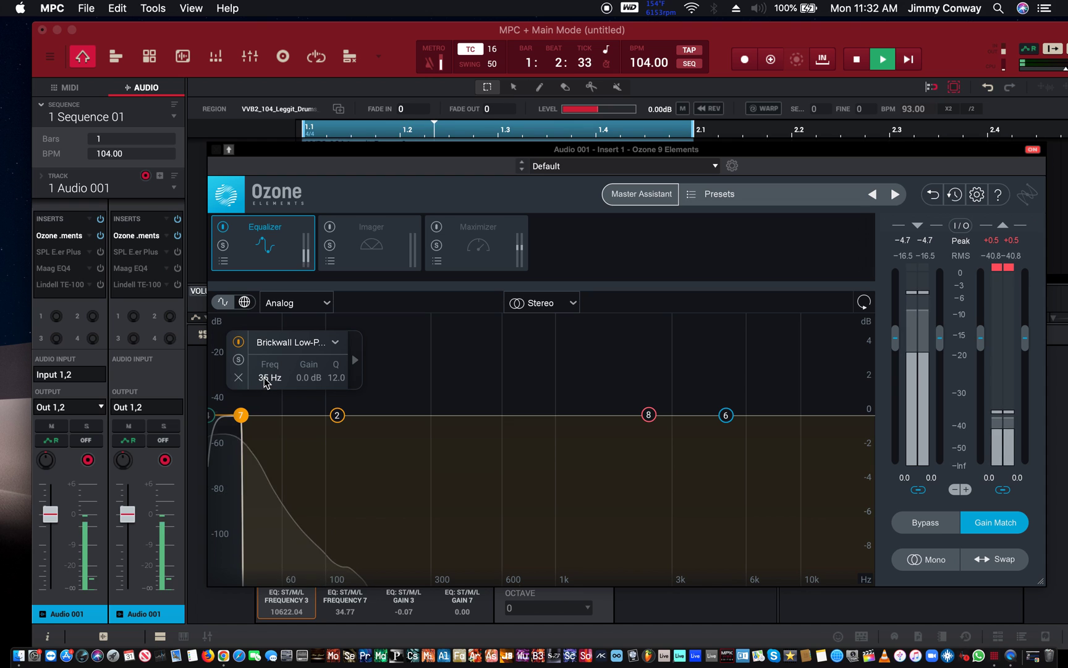
Open the brickwall low-pass fully back up to 20000 Hz
{"action": "left_click_drag", "start_coordinate": [240, 415], "coordinate": [856, 415]}
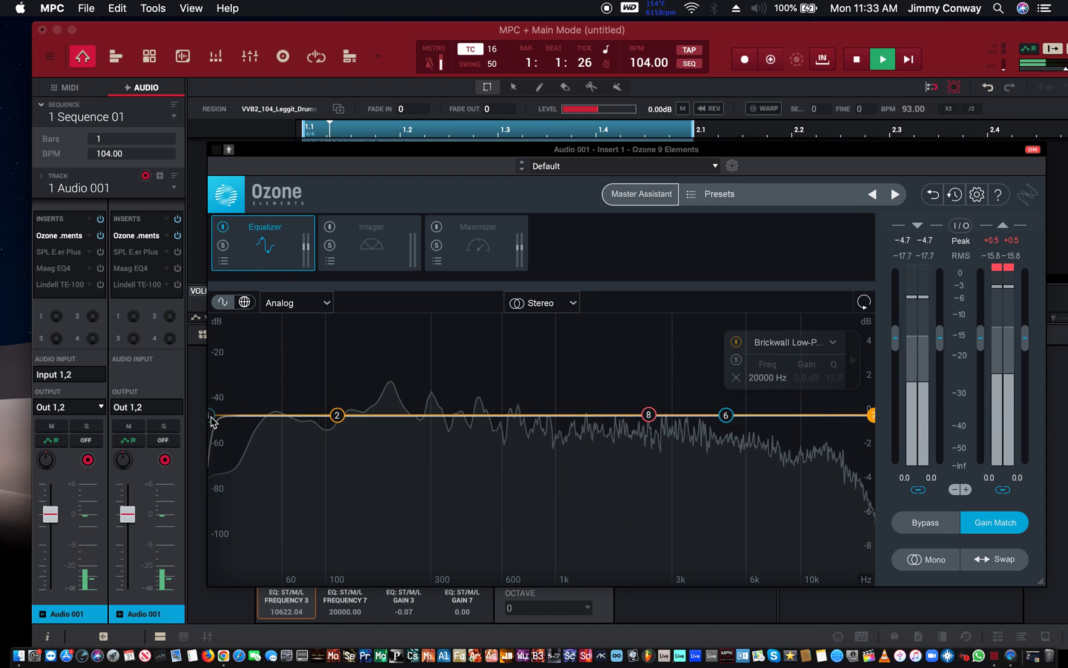
Set the high-pass at 20 Hz and raise band 8 into a narrow 4.1 dB bell at 1231 Hz
{"action": "left_click_drag", "start_coordinate": [212, 416], "coordinate": [246, 443]}
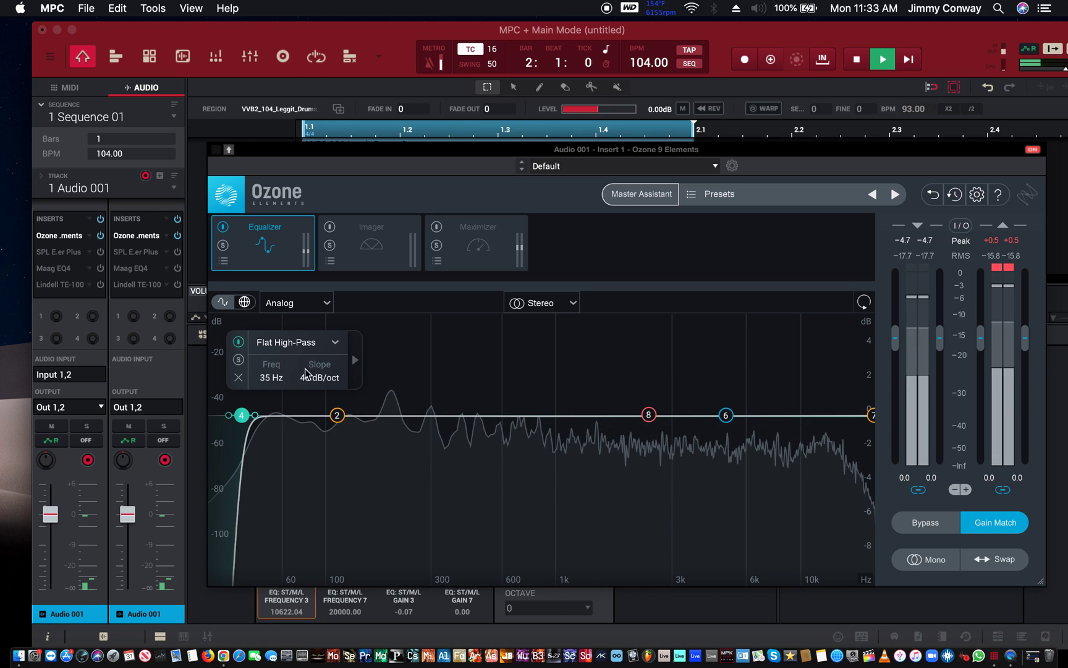
{"action": "left_click_drag", "start_coordinate": [241, 415], "coordinate": [229, 415]}
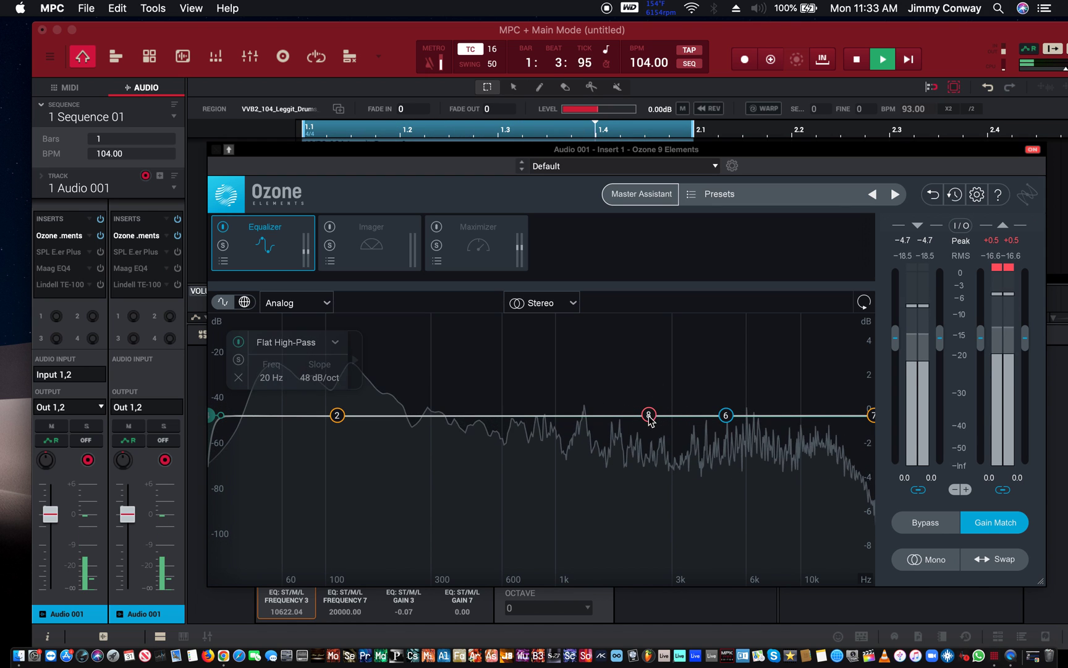
{"action": "left_click_drag", "start_coordinate": [648, 415], "coordinate": [575, 345]}
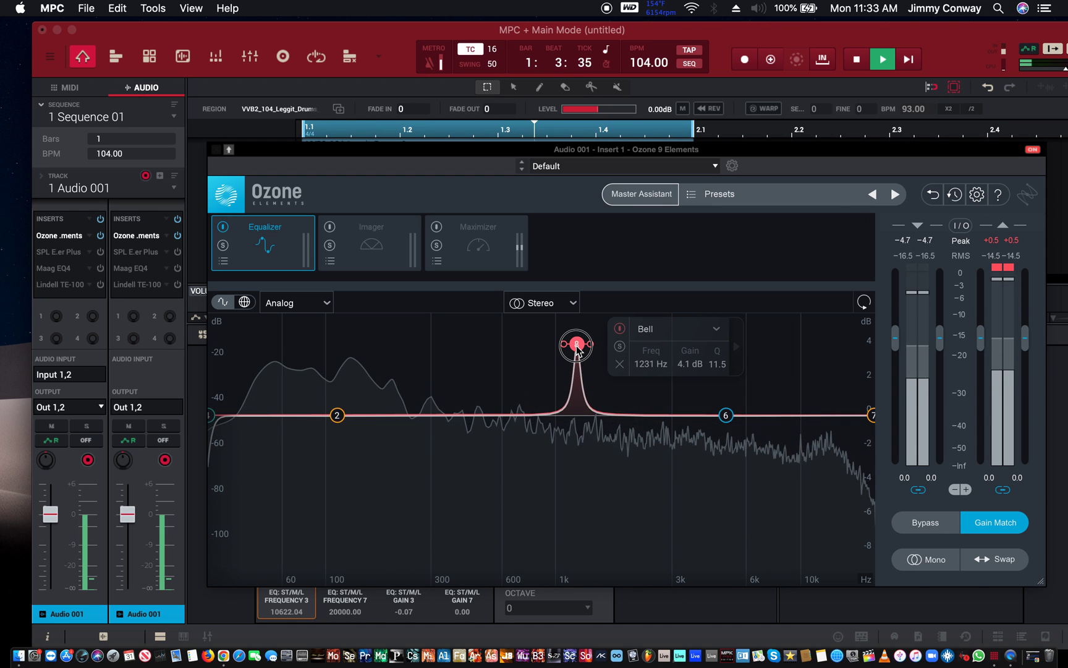
Boost band 8 further, solo it, and sweep it down through 770 and 217 Hz to about 122 Hz
{"action": "left_click_drag", "start_coordinate": [575, 343], "coordinate": [567, 319]}
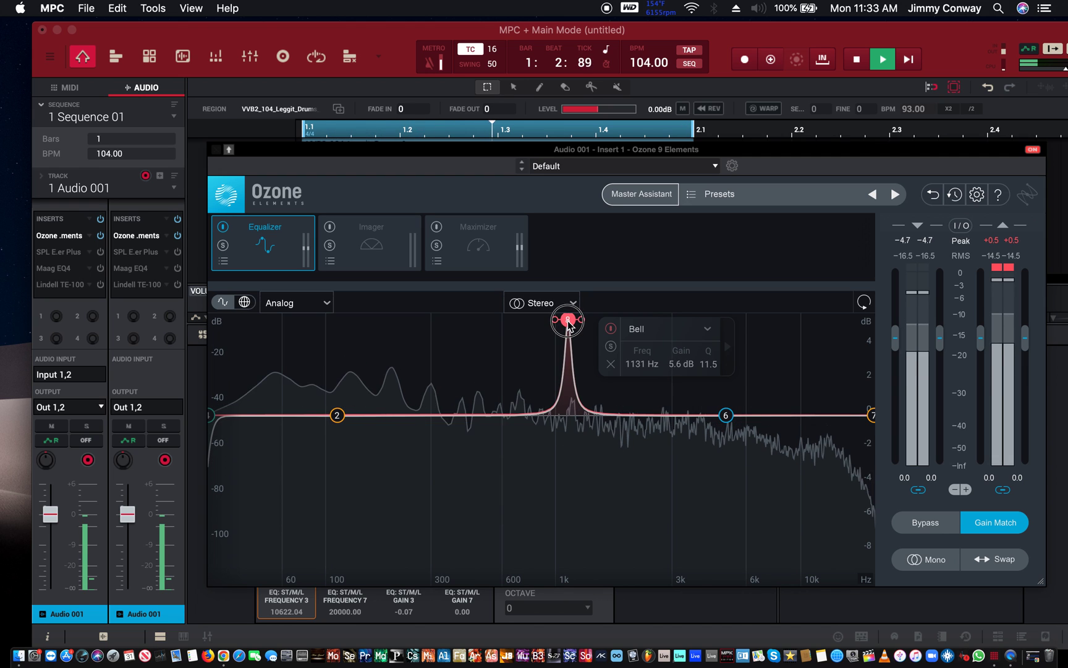
{"action": "left_click_drag", "start_coordinate": [567, 320], "coordinate": [569, 327]}
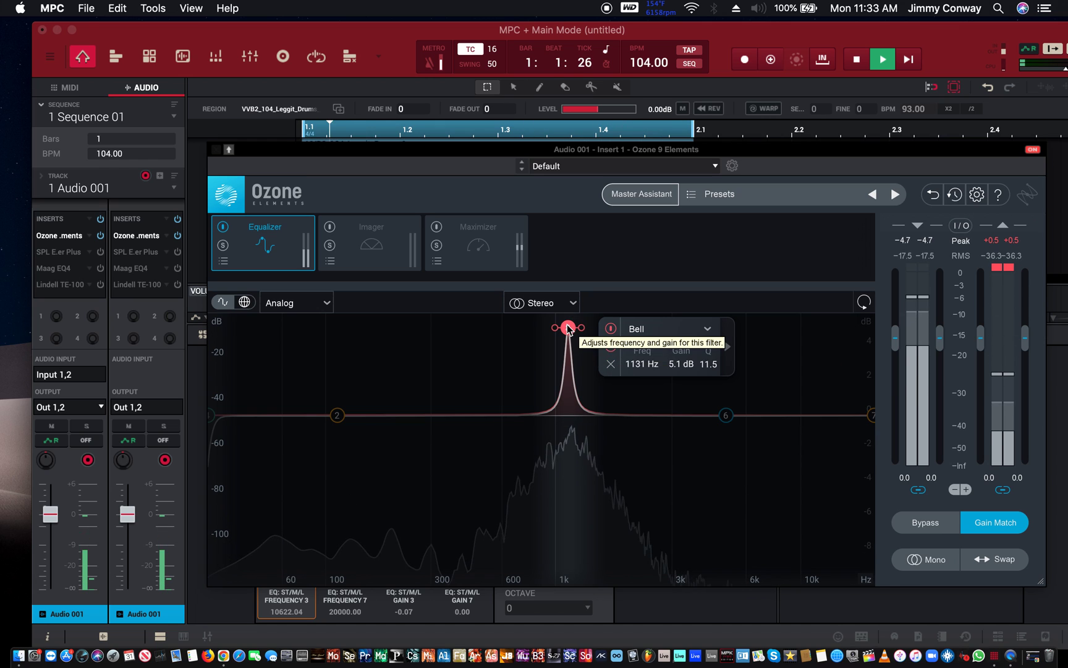
{"action": "left_click_drag", "start_coordinate": [569, 328], "coordinate": [566, 328]}
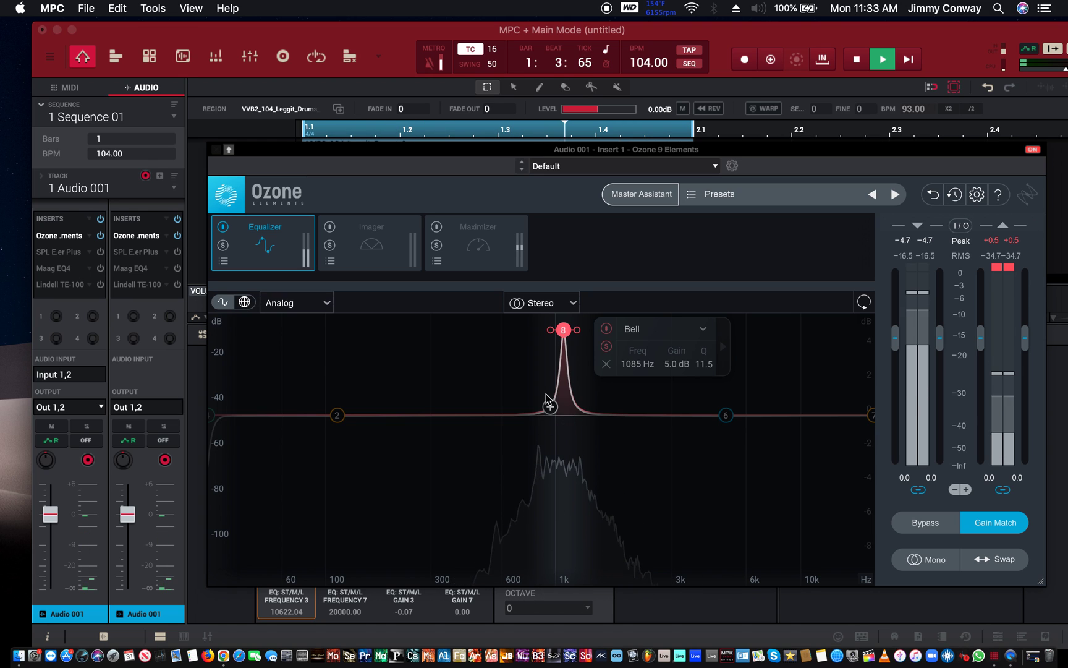
{"action": "left_click_drag", "start_coordinate": [562, 329], "coordinate": [525, 330]}
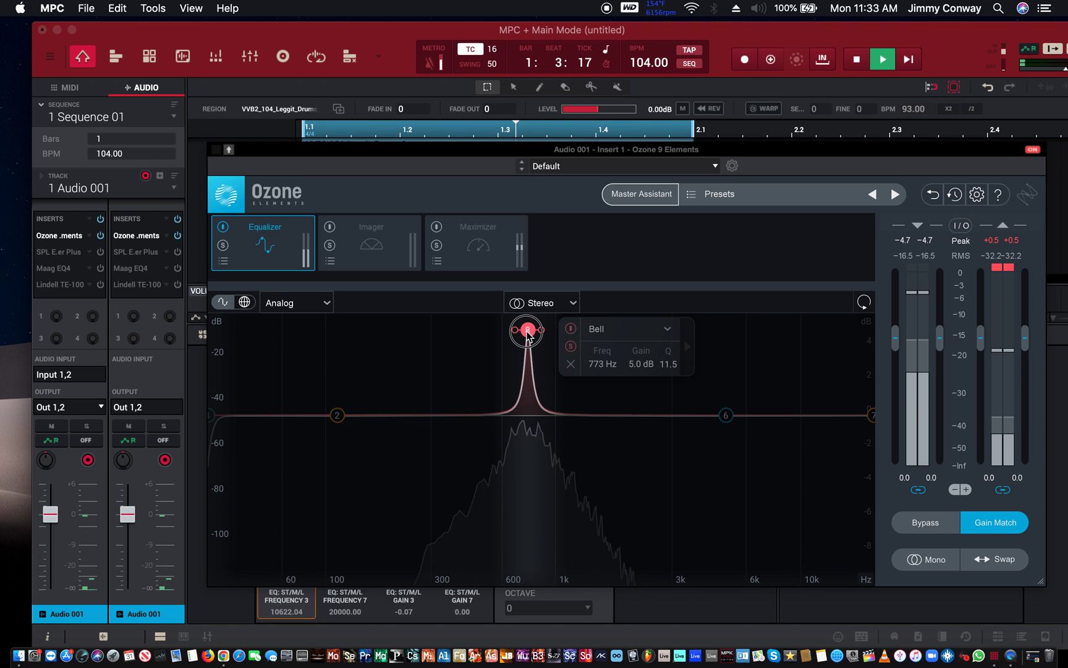
{"action": "left_click_drag", "start_coordinate": [525, 331], "coordinate": [439, 319]}
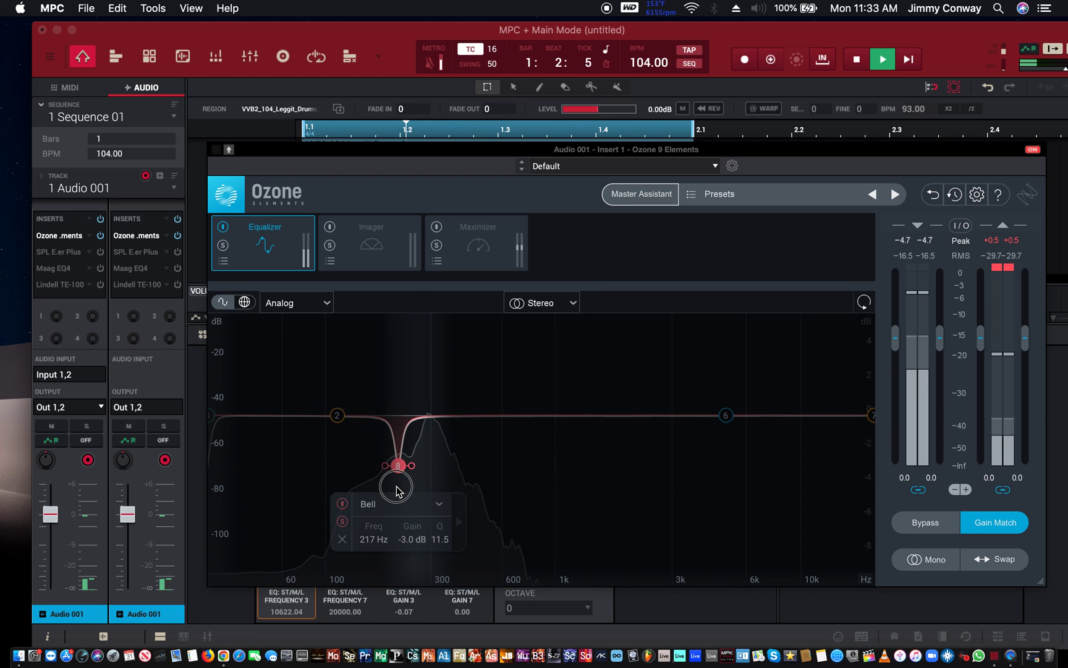
{"action": "left_click_drag", "start_coordinate": [397, 466], "coordinate": [402, 437]}
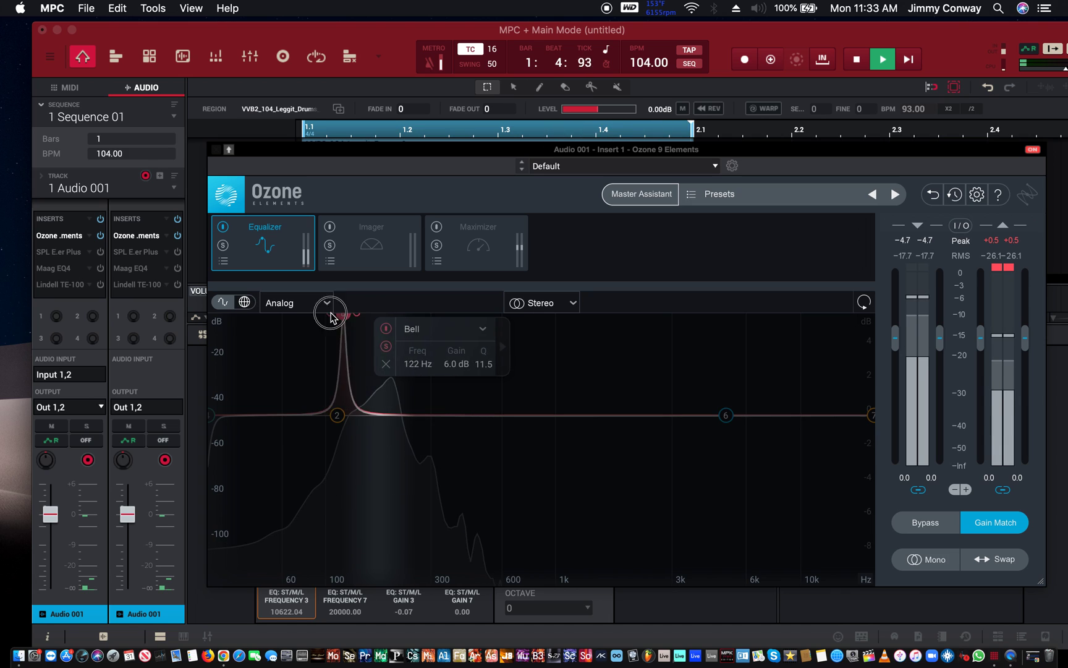
Sweep soloed band 8 down to 25 Hz, then back up to about 1.3 kHz
{"action": "left_click_drag", "start_coordinate": [349, 314], "coordinate": [305, 320]}
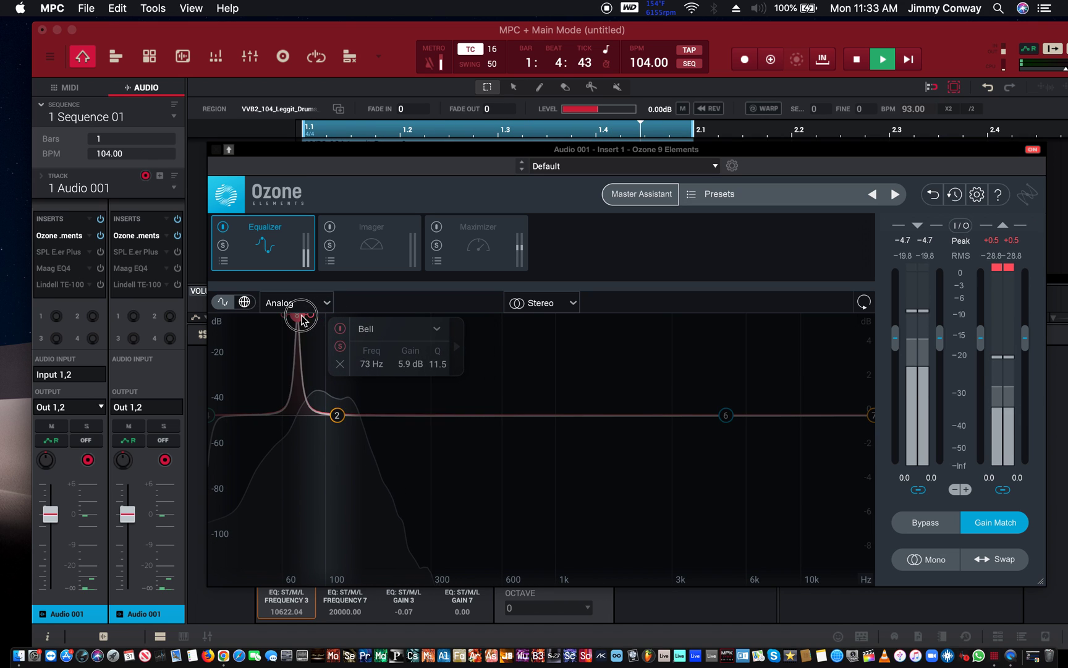
{"action": "left_click_drag", "start_coordinate": [299, 314], "coordinate": [272, 315]}
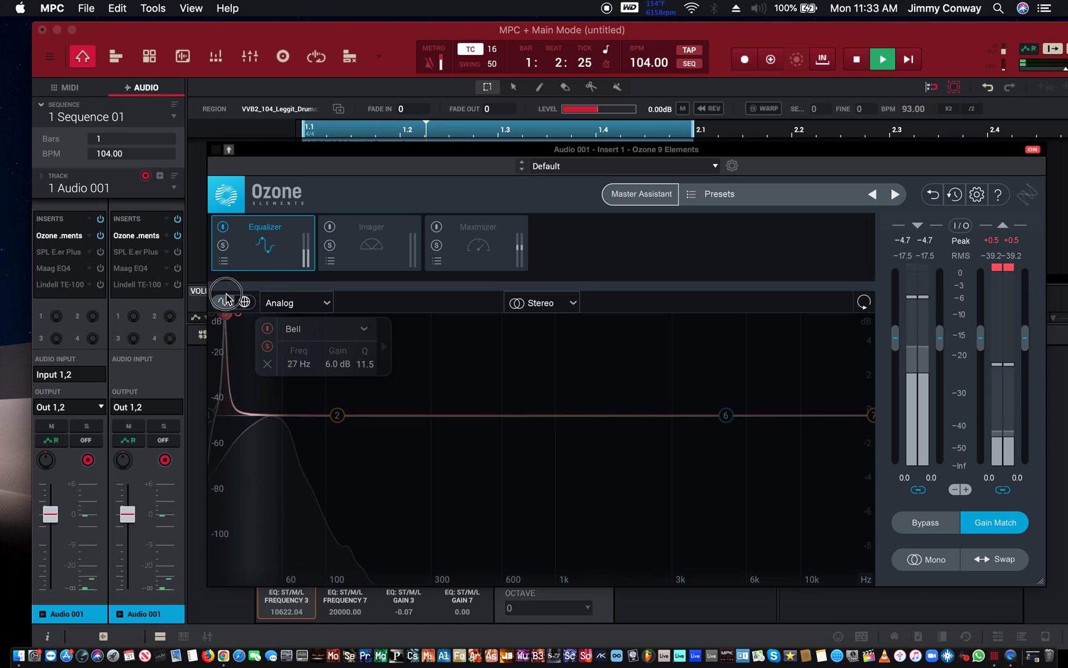
{"action": "left_click_drag", "start_coordinate": [227, 321], "coordinate": [214, 320]}
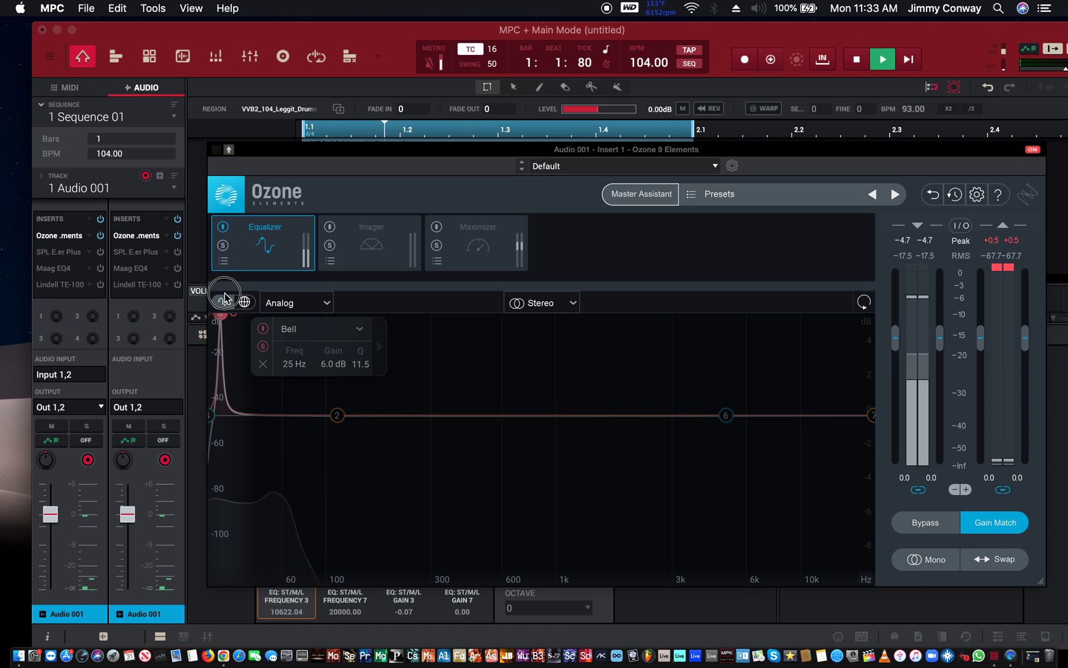
{"action": "left_click_drag", "start_coordinate": [221, 314], "coordinate": [347, 314]}
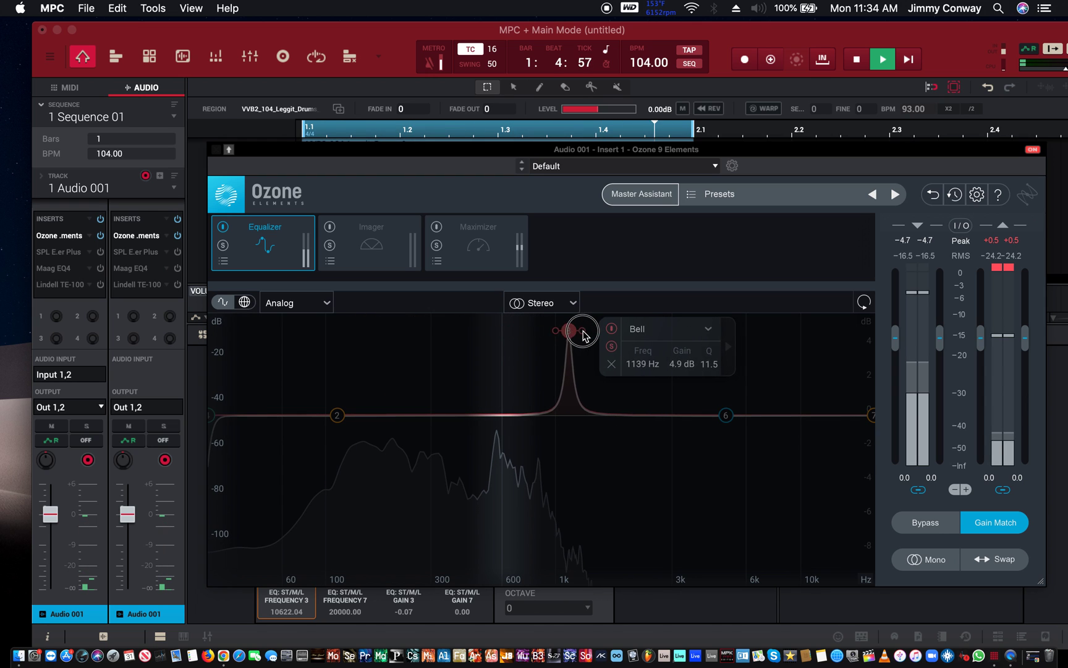
{"action": "left_click_drag", "start_coordinate": [576, 333], "coordinate": [579, 333]}
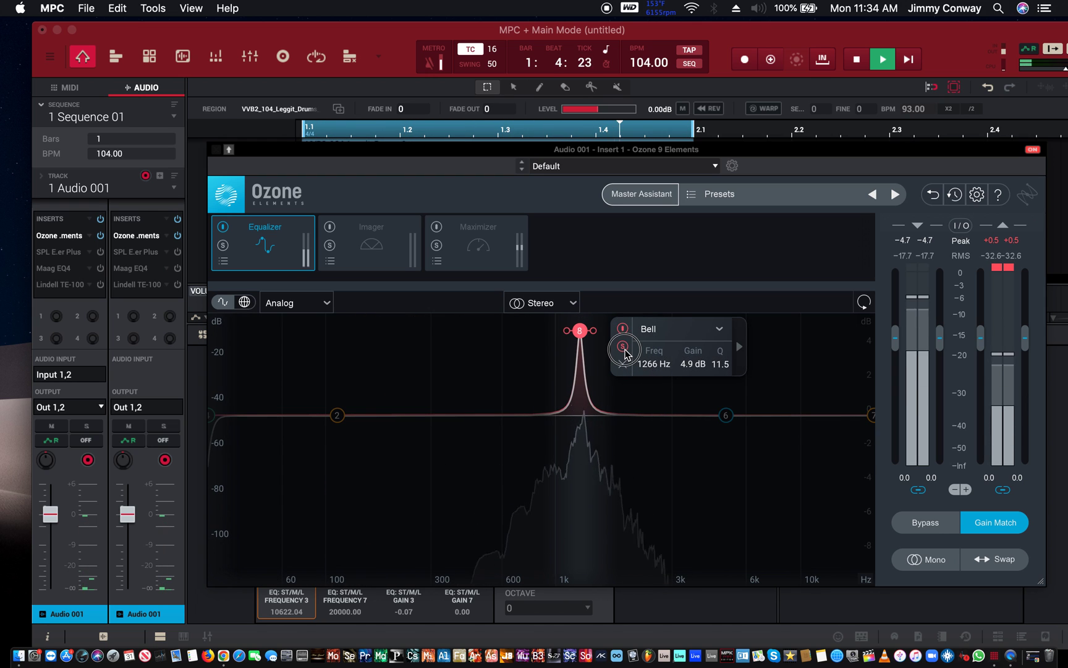
Unsolo and flatten band 8 at 1330 Hz, 0.0 dB, widening its Q to 0.2
{"action": "left_click_drag", "start_coordinate": [580, 330], "coordinate": [584, 414]}
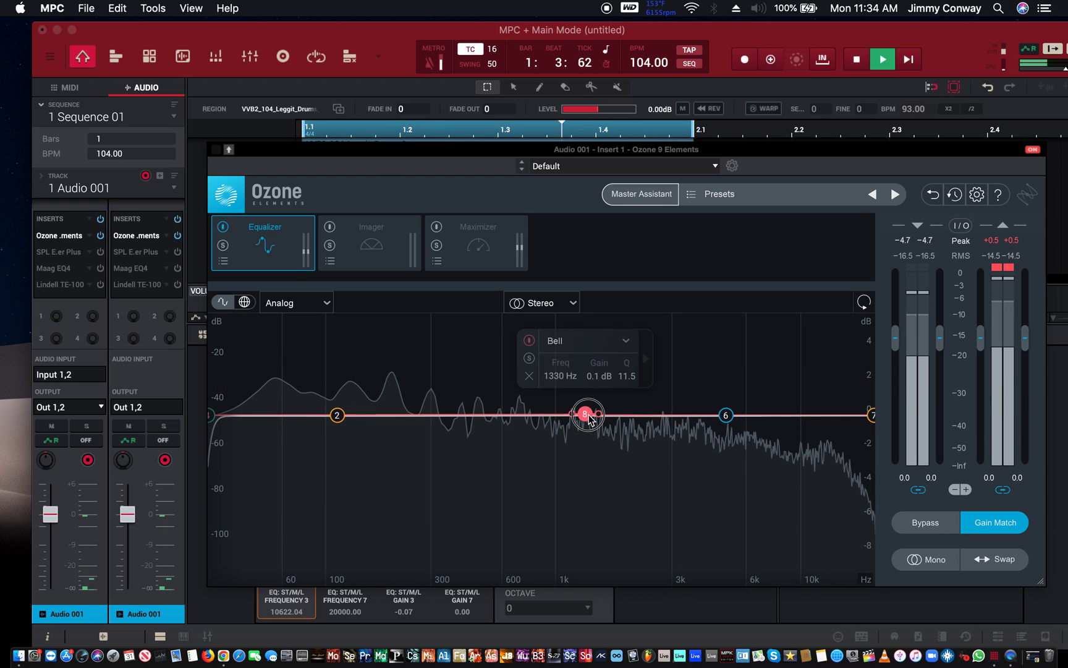
{"action": "left_click_drag", "start_coordinate": [585, 414], "coordinate": [605, 416]}
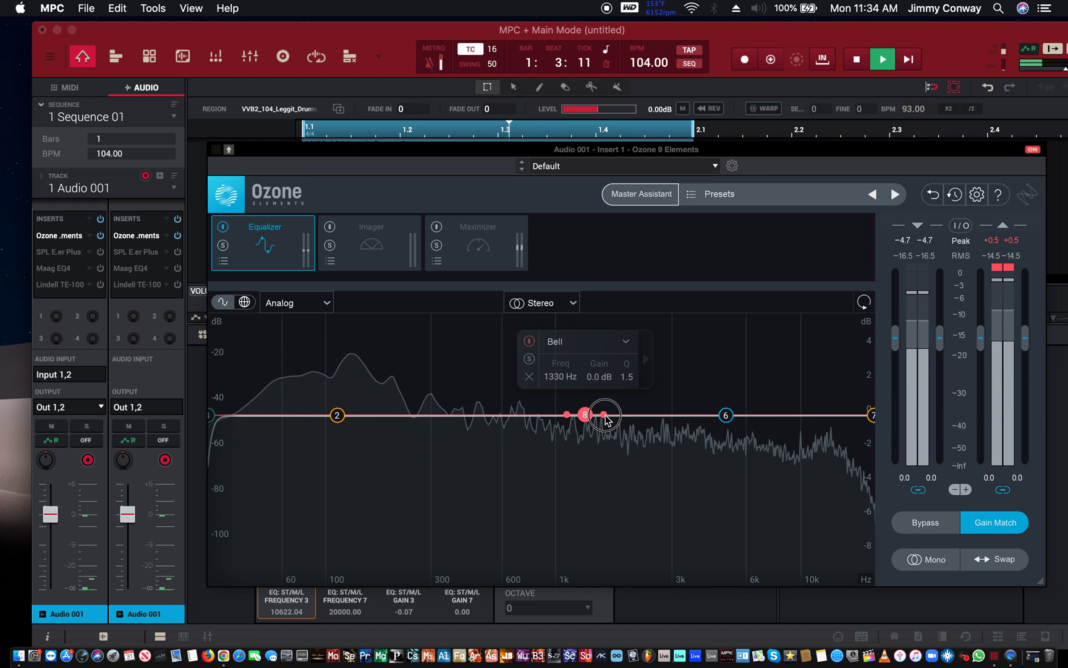
{"action": "left_click_drag", "start_coordinate": [604, 414], "coordinate": [604, 422]}
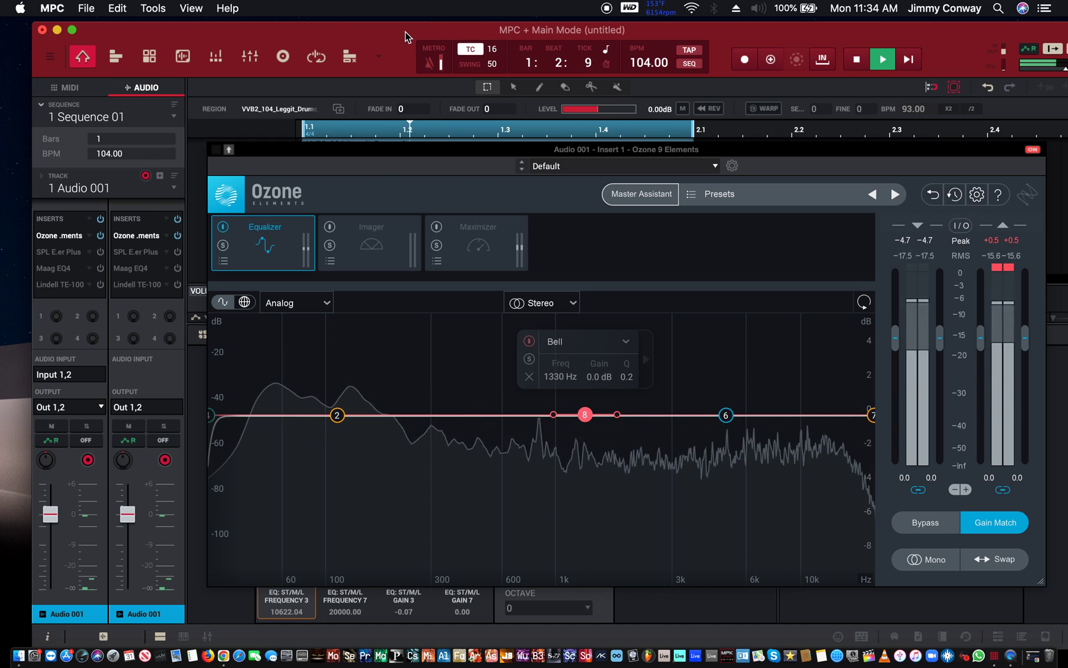
Stop playback and shape band 8 into a 3.2 dB boost at about 643 Hz
{"action": "left_click", "coordinate": [855, 59]}
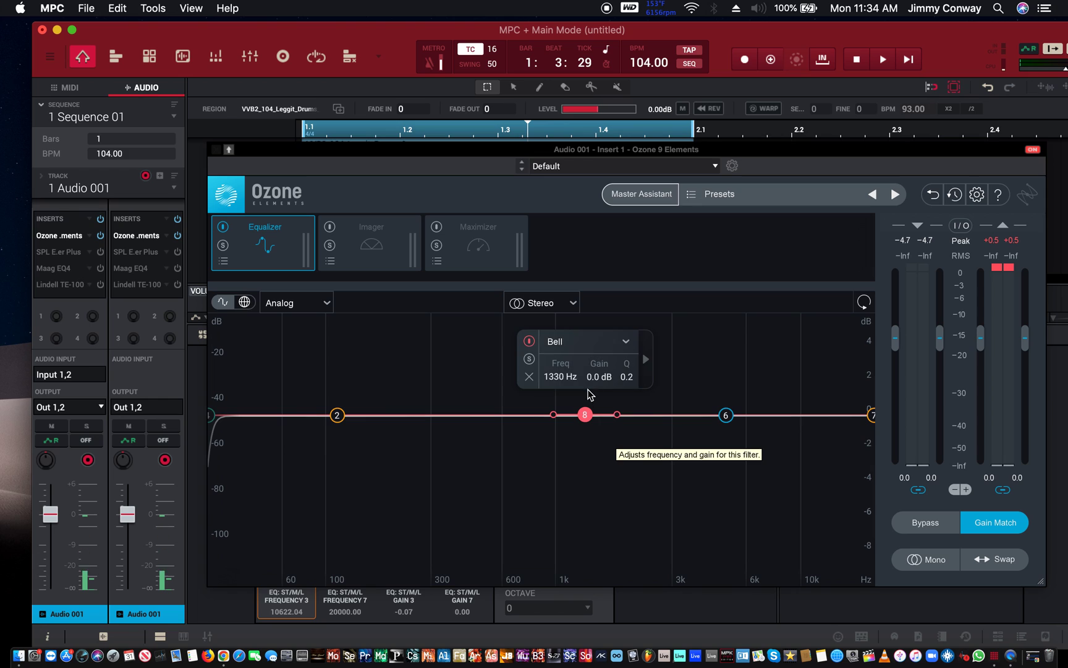
{"action": "mouse_move", "coordinate": [601, 376]}
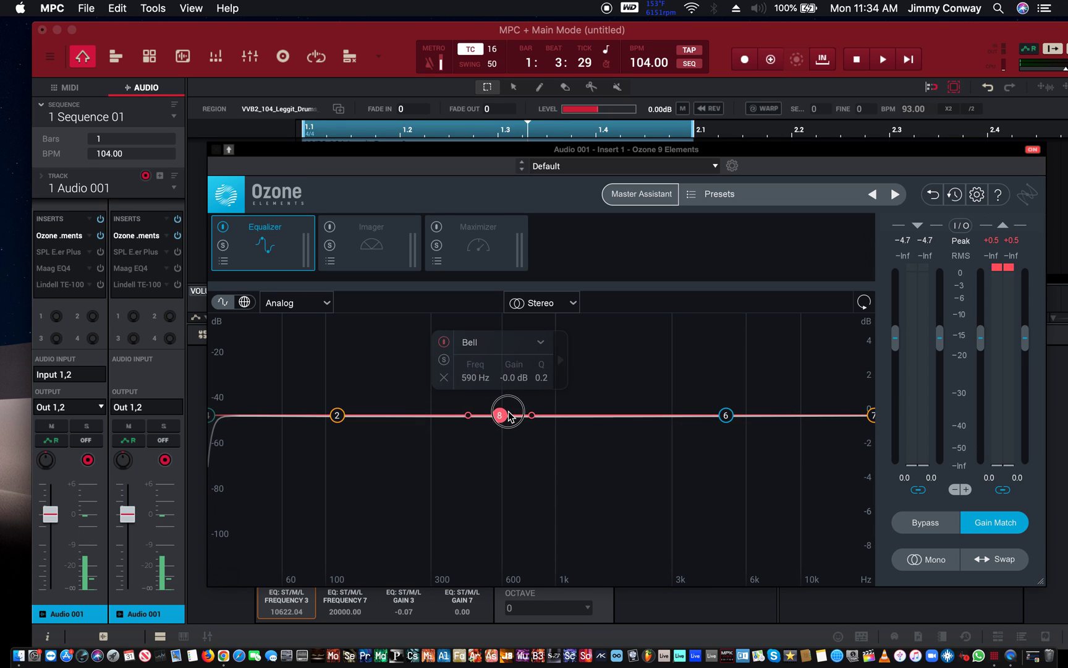
{"action": "left_click_drag", "start_coordinate": [500, 414], "coordinate": [510, 414]}
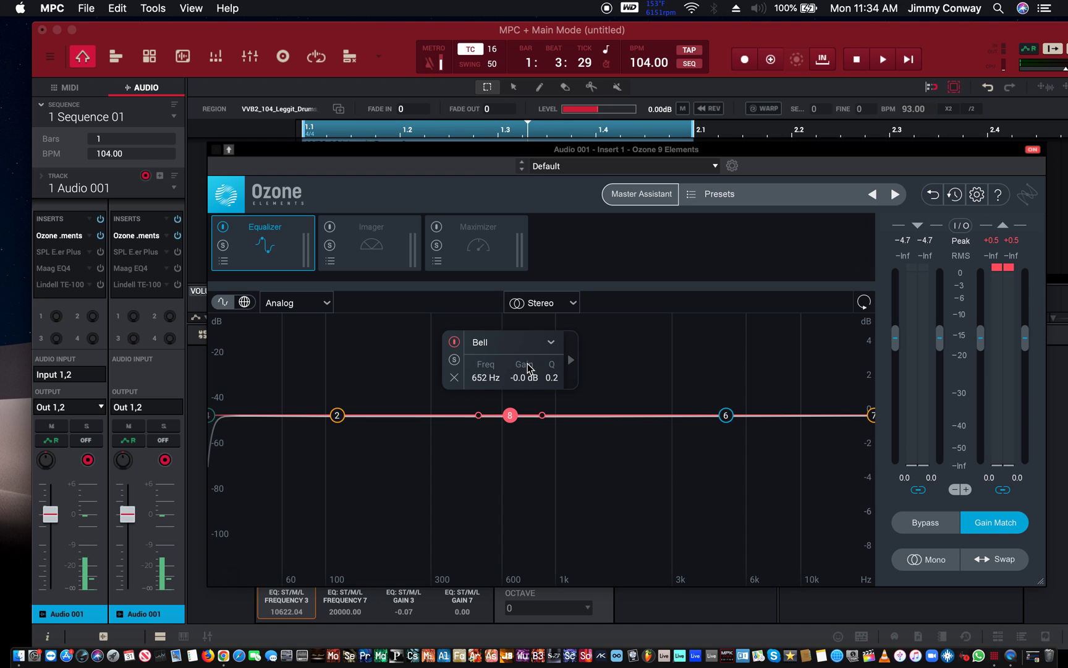
{"action": "left_click_drag", "start_coordinate": [510, 415], "coordinate": [506, 362]}
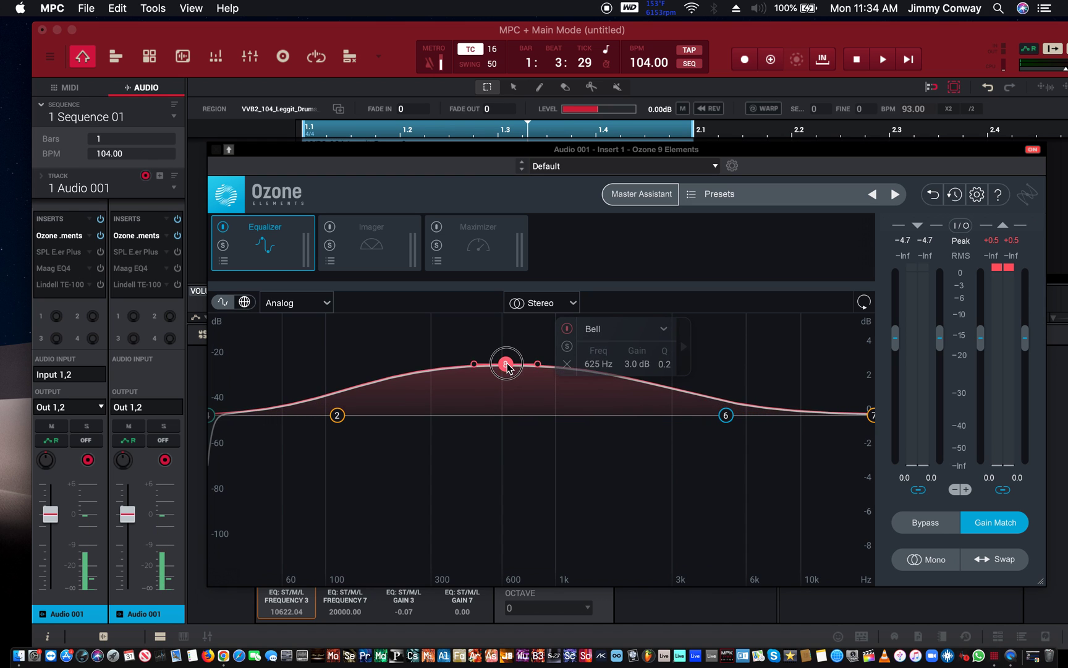
{"action": "left_click_drag", "start_coordinate": [506, 362], "coordinate": [513, 401]}
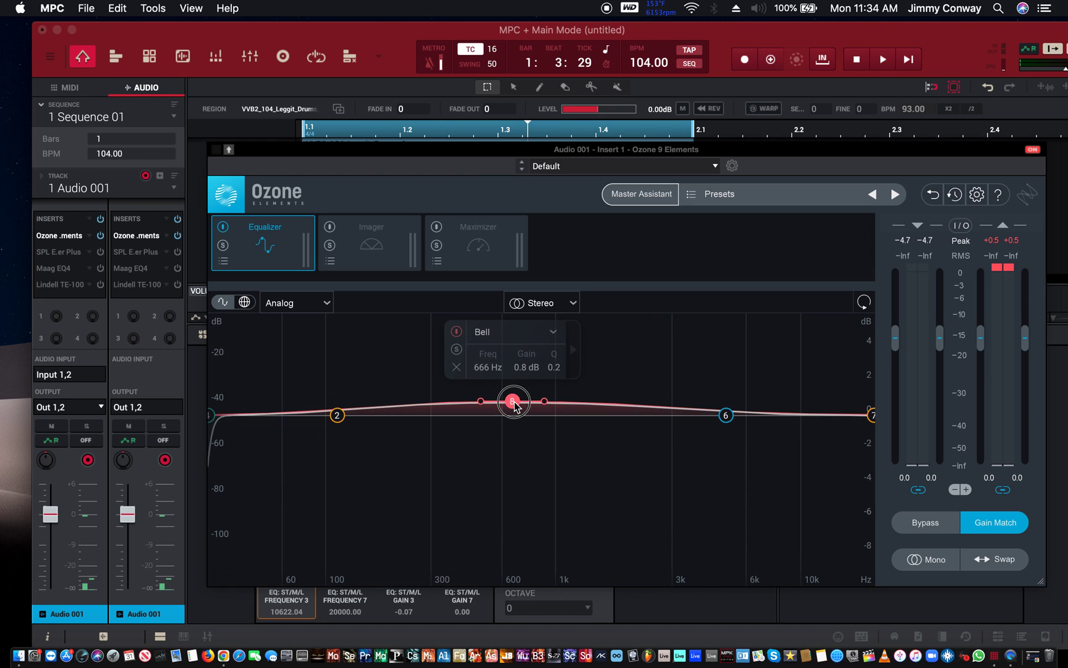
{"action": "left_click_drag", "start_coordinate": [512, 400], "coordinate": [508, 360]}
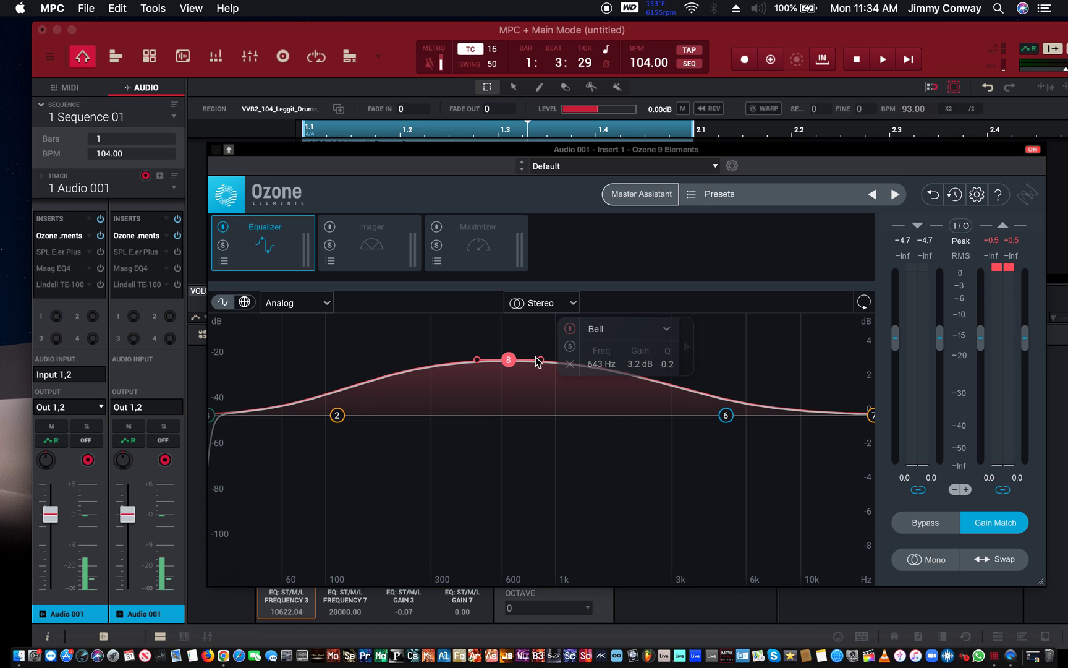
{"action": "left_click_drag", "start_coordinate": [508, 359], "coordinate": [525, 359]}
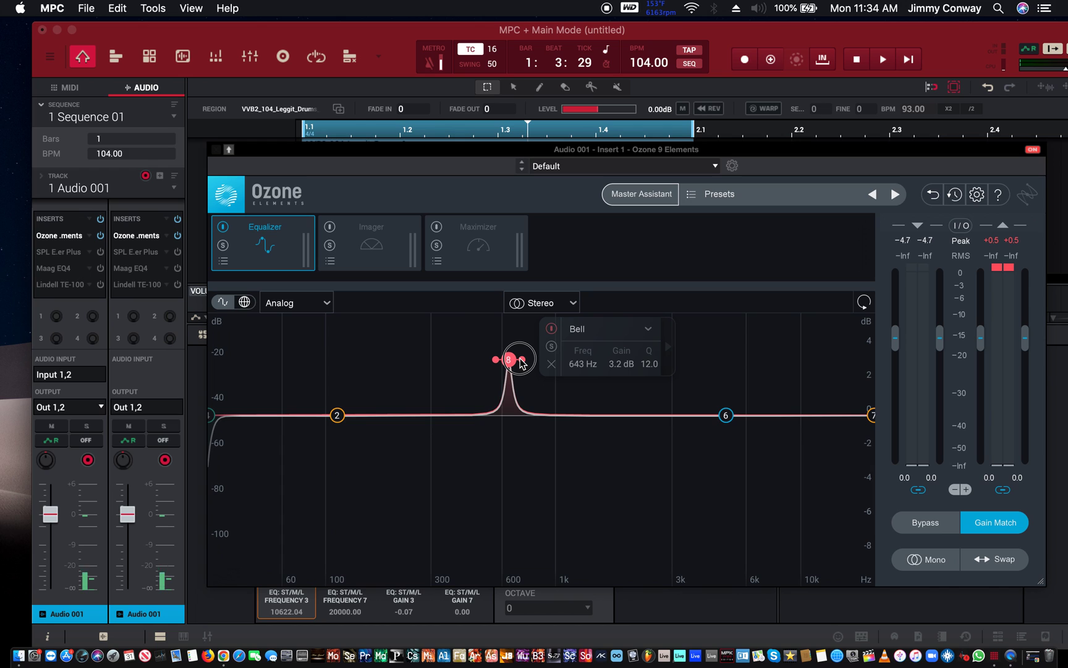
Set band 8's Q to about 2.6 and bring up its filter-shape list
{"action": "left_click_drag", "start_coordinate": [520, 359], "coordinate": [508, 359]}
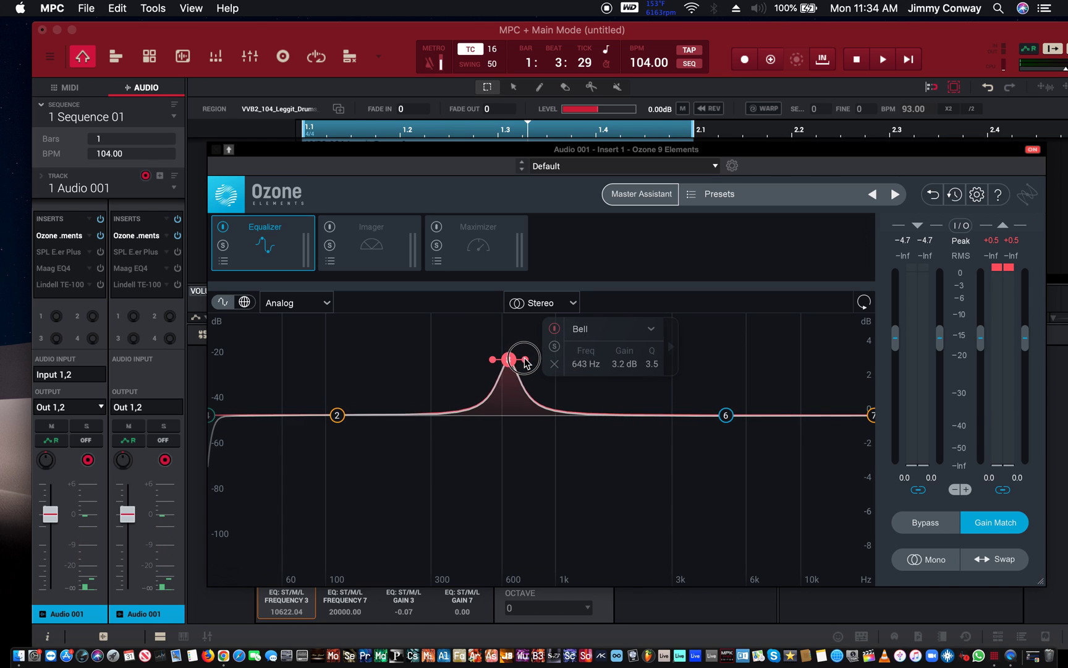
{"action": "left_click_drag", "start_coordinate": [522, 359], "coordinate": [523, 359]}
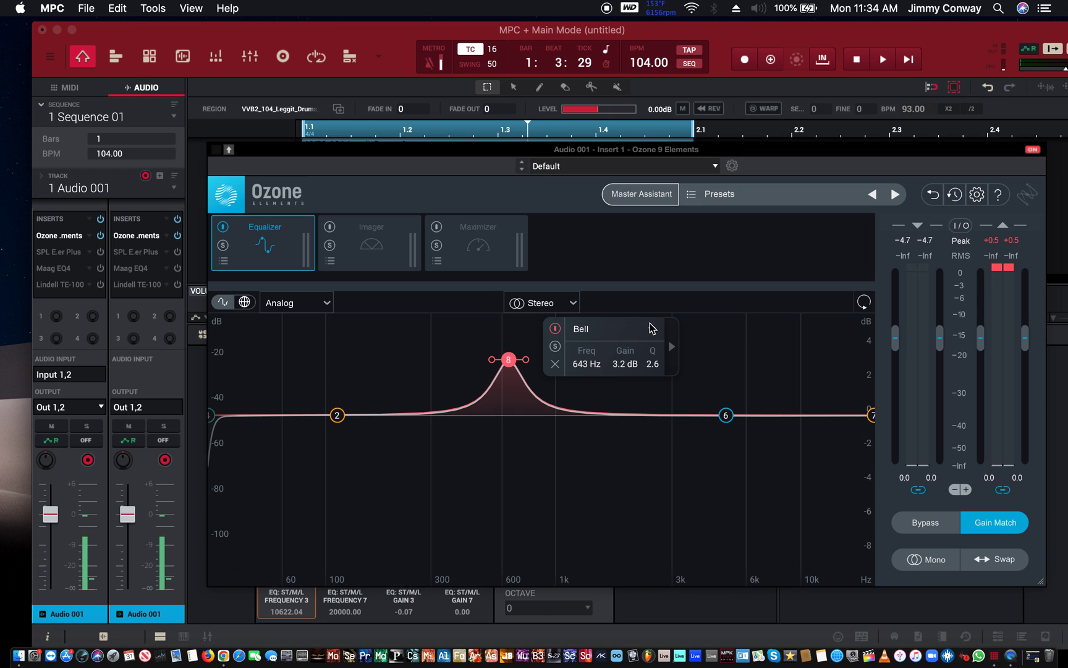
{"action": "left_click", "coordinate": [609, 329]}
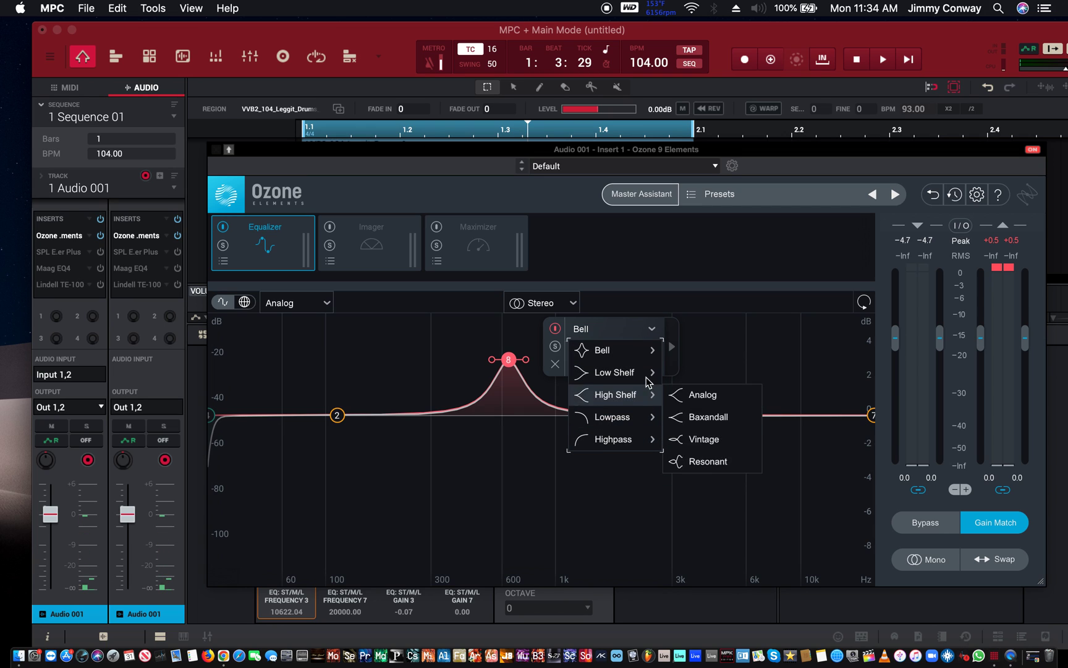